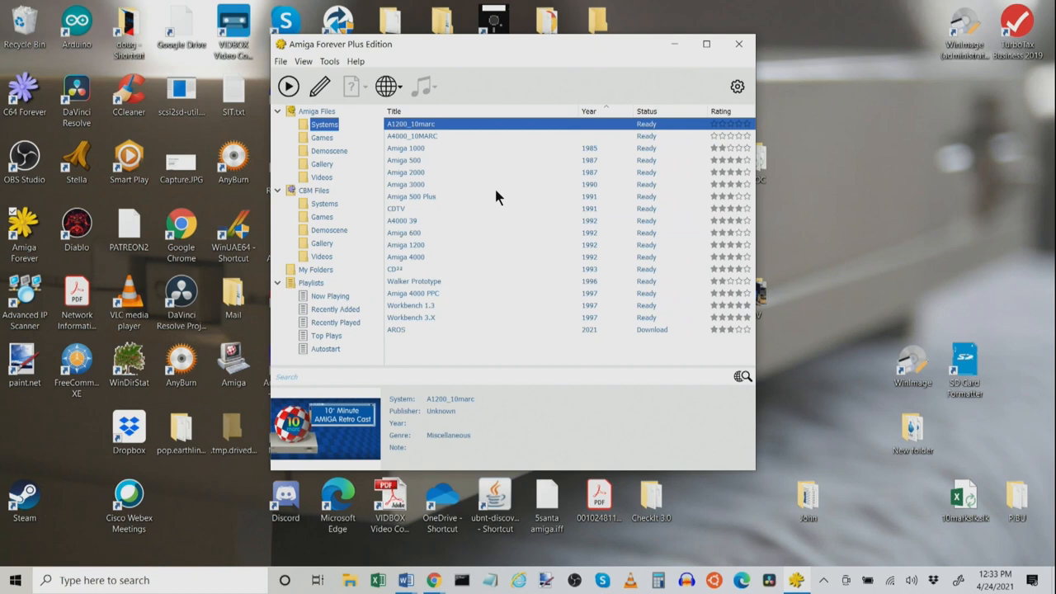
pyautogui.moveTo(413, 163)
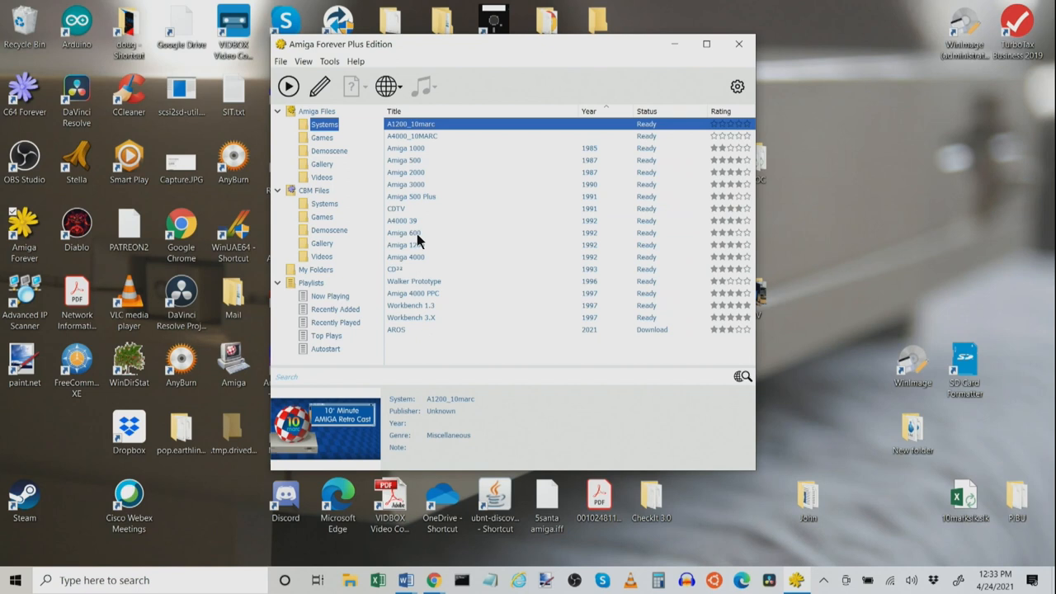
# - Open the View menu's Mode options: Columns, Tiles and Arcade
pyautogui.click(302, 61)
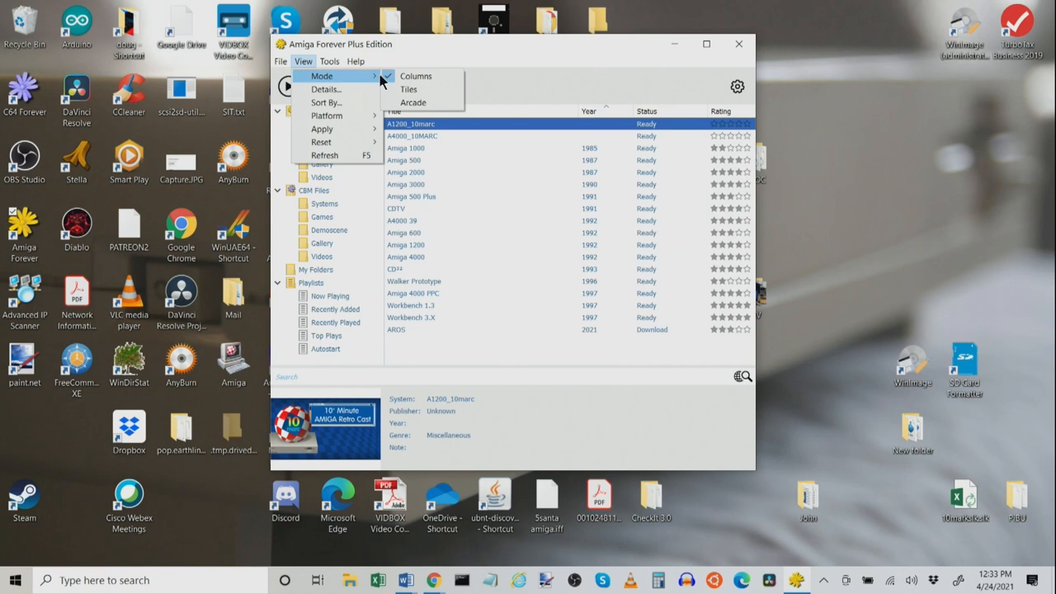
# - Switch the Systems library to Tiles mode and scroll through the tiles
pyautogui.click(408, 90)
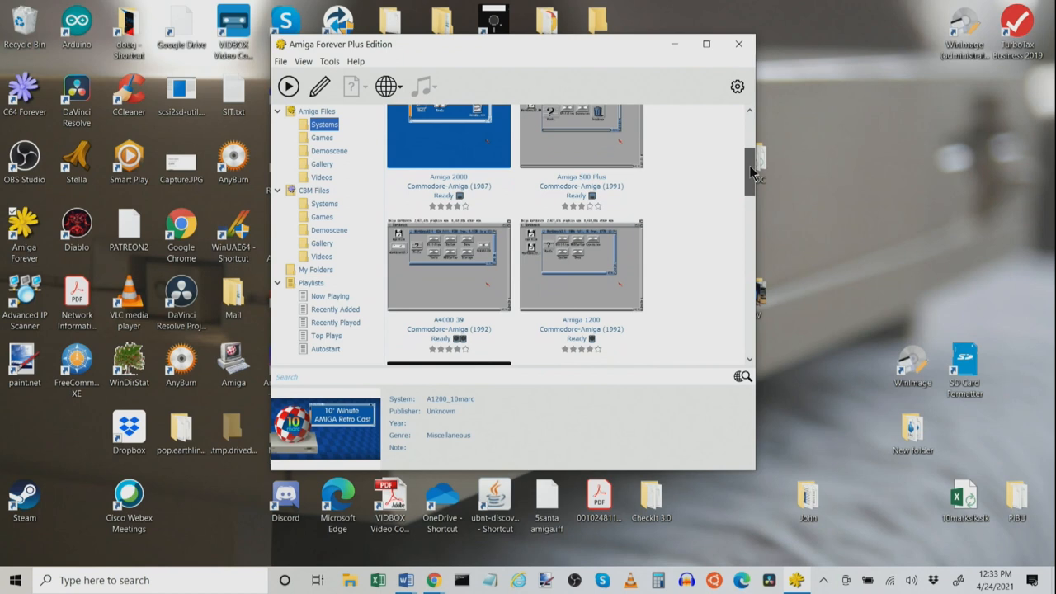
pyautogui.scroll(-3)
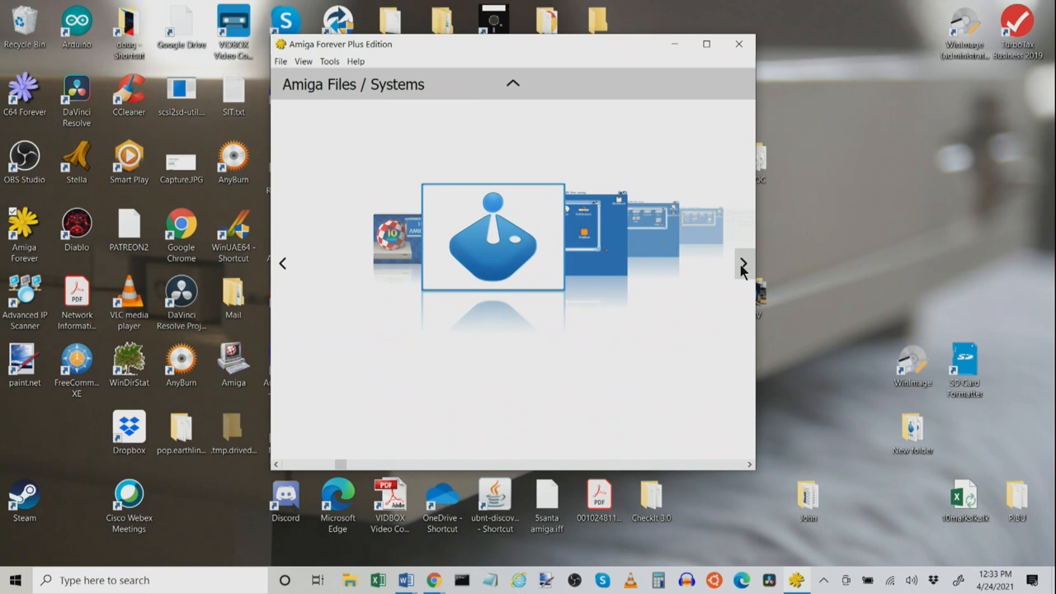
# - Step the arcade carousel forward until Amiga 1200 is centered
pyautogui.click(743, 263)
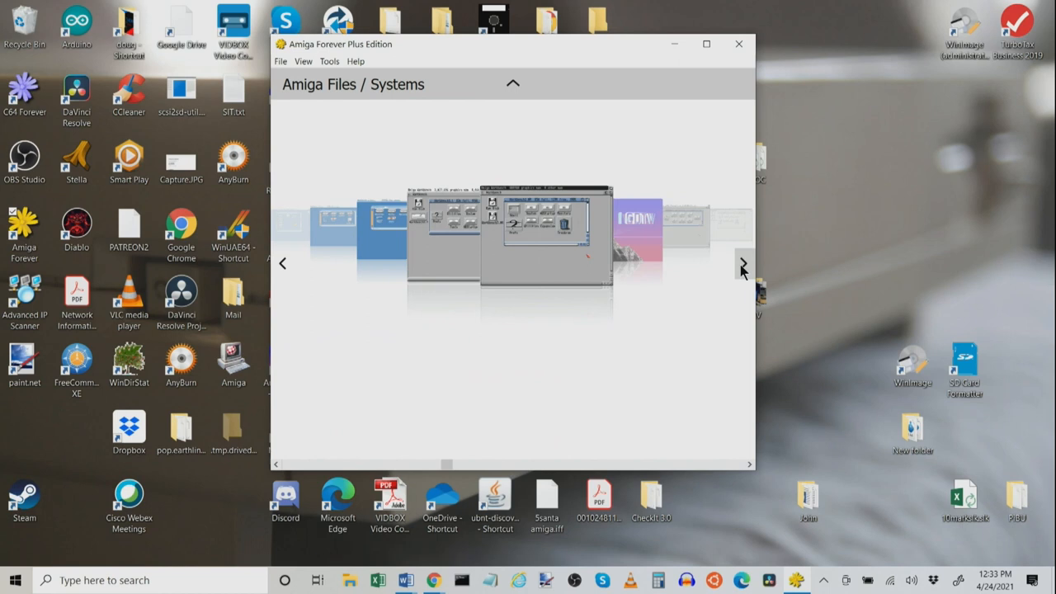
pyautogui.click(743, 262)
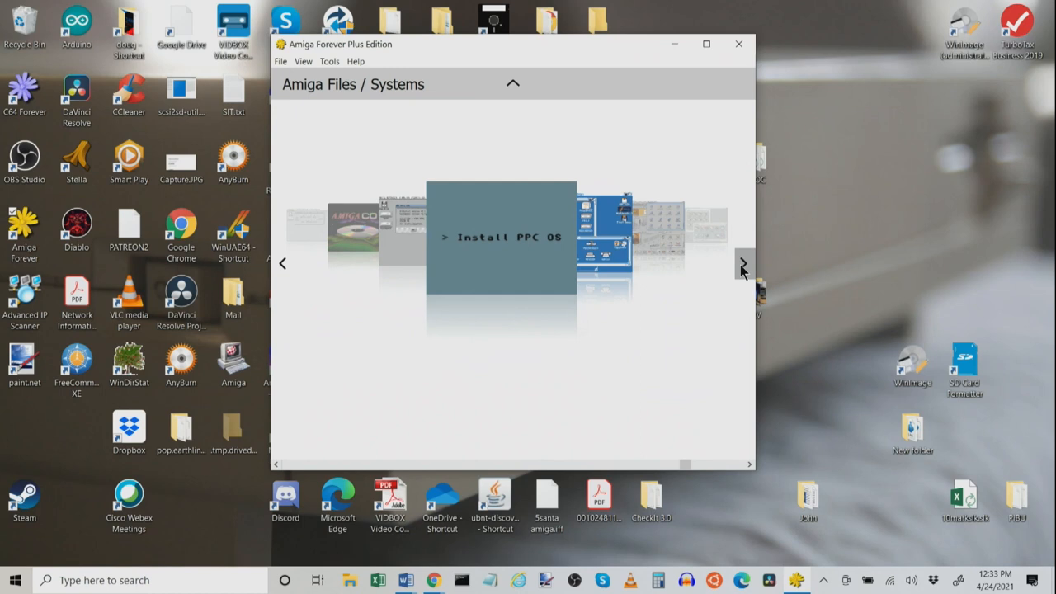
pyautogui.click(743, 262)
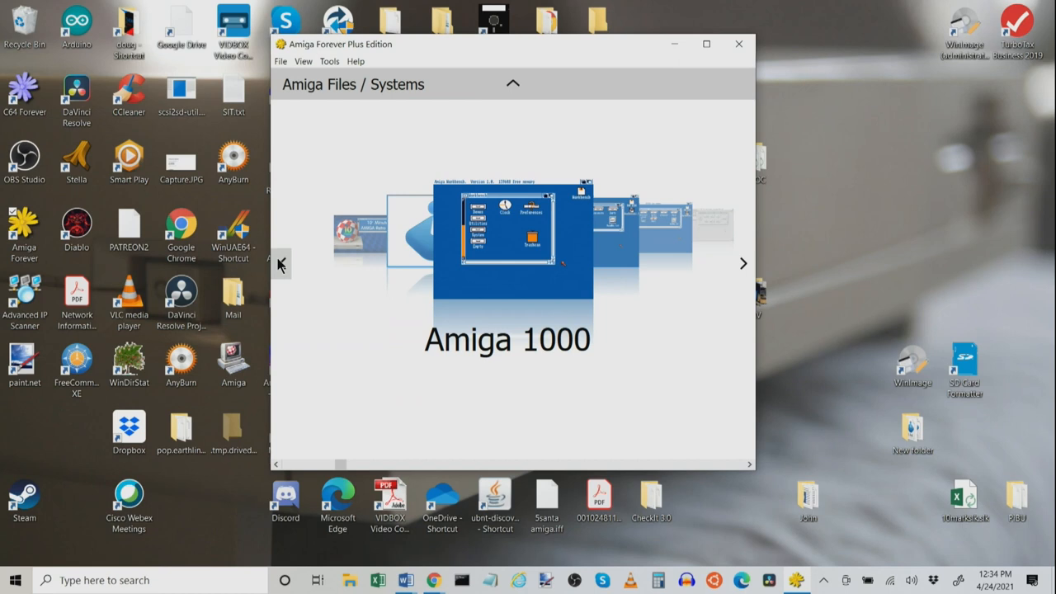
pyautogui.moveTo(649, 285)
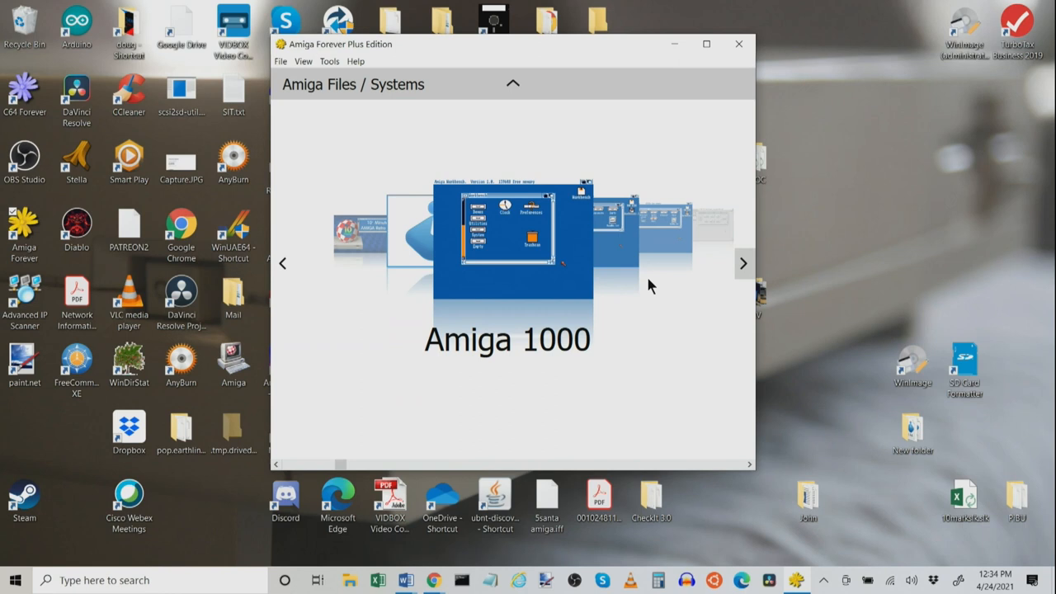
pyautogui.click(742, 262)
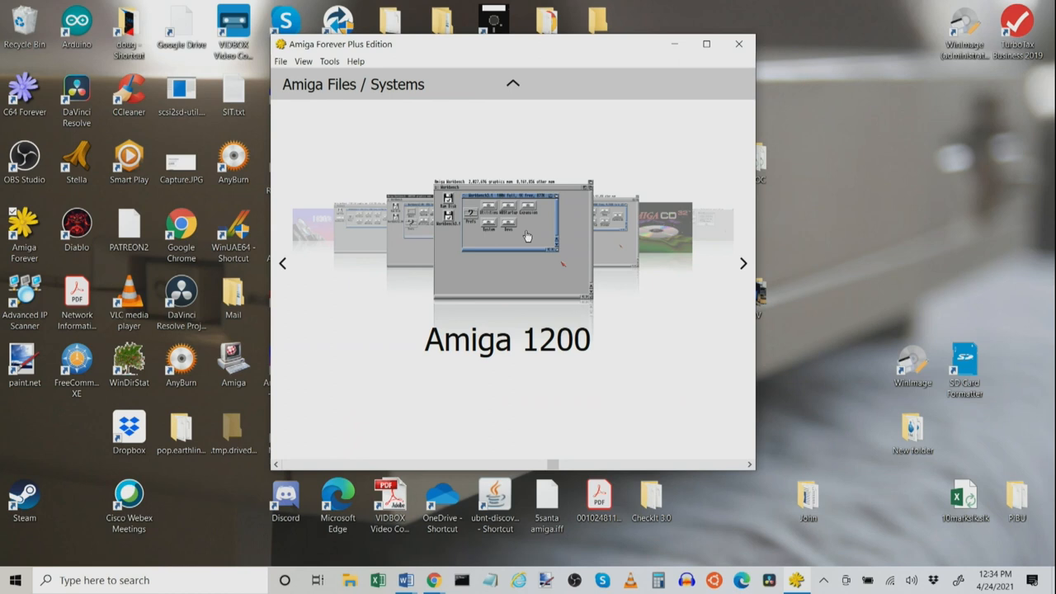
# - Choose Edit from the Amiga 1200 entry's context menu to open its properties
pyautogui.rightClick(526, 237)
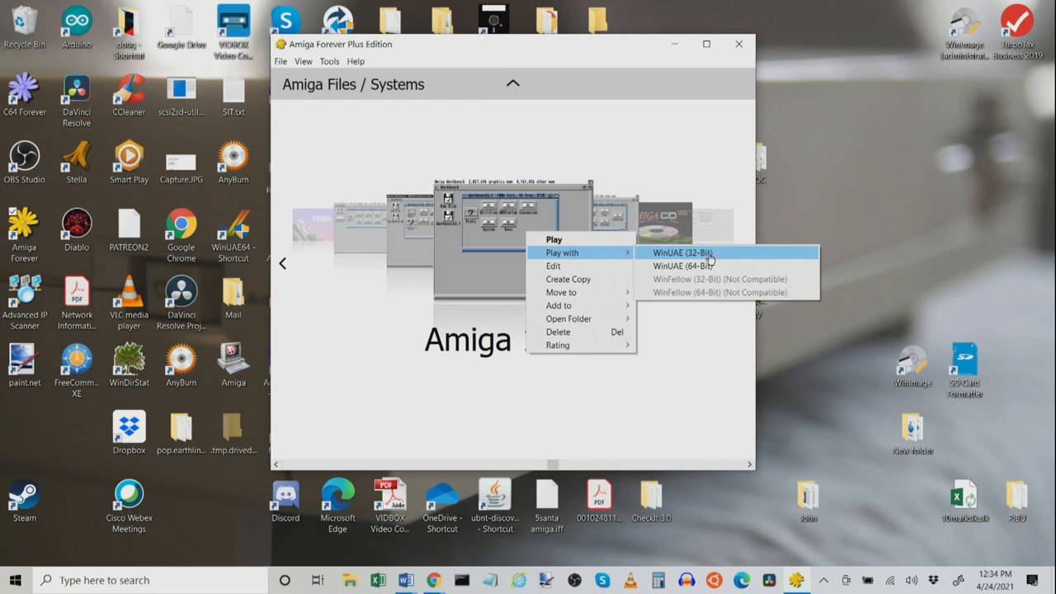
pyautogui.moveTo(682, 265)
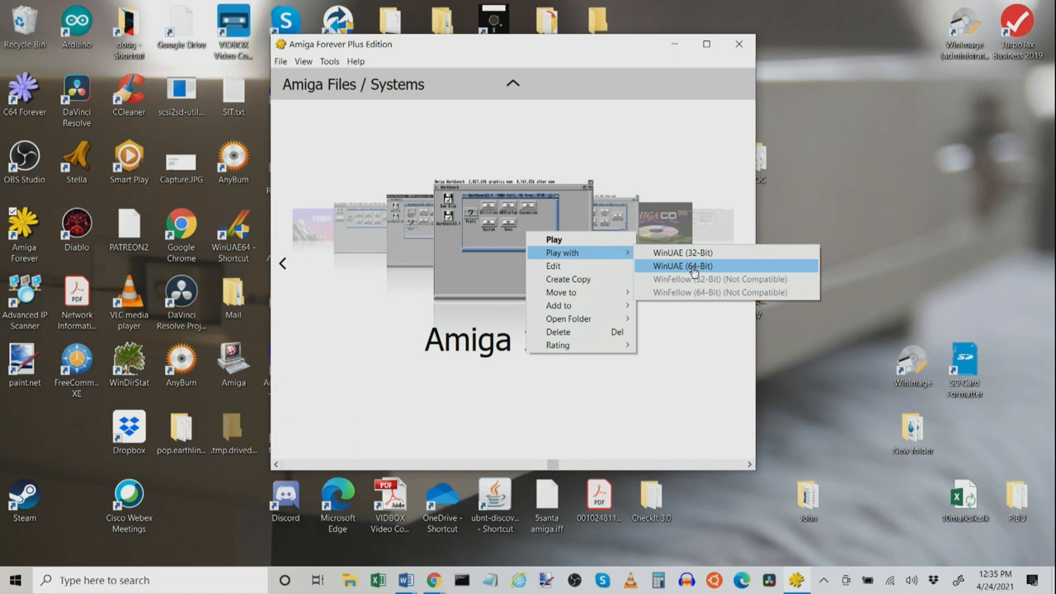
pyautogui.moveTo(553, 266)
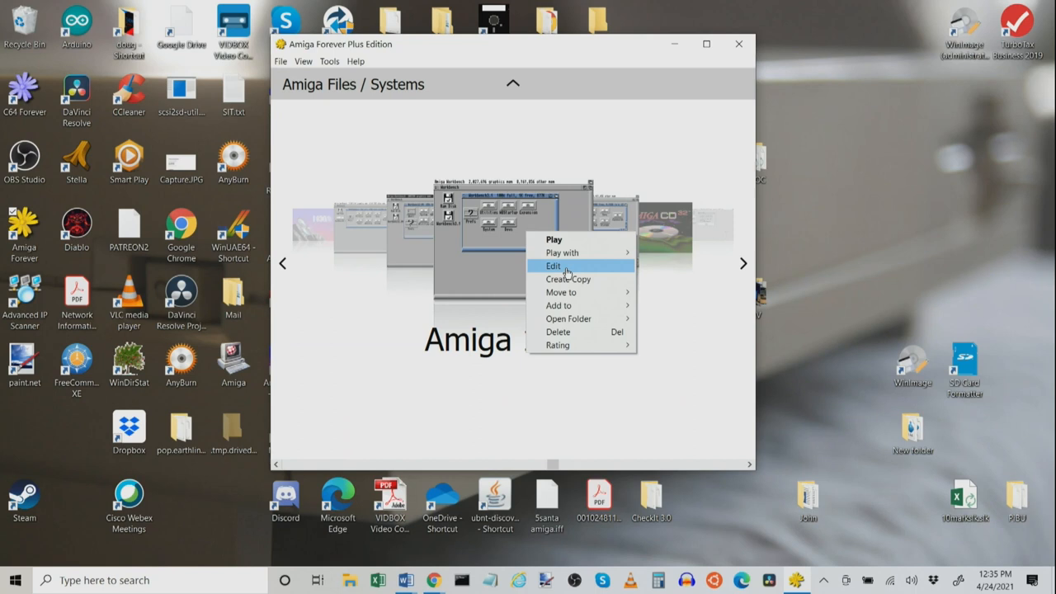
pyautogui.click(553, 265)
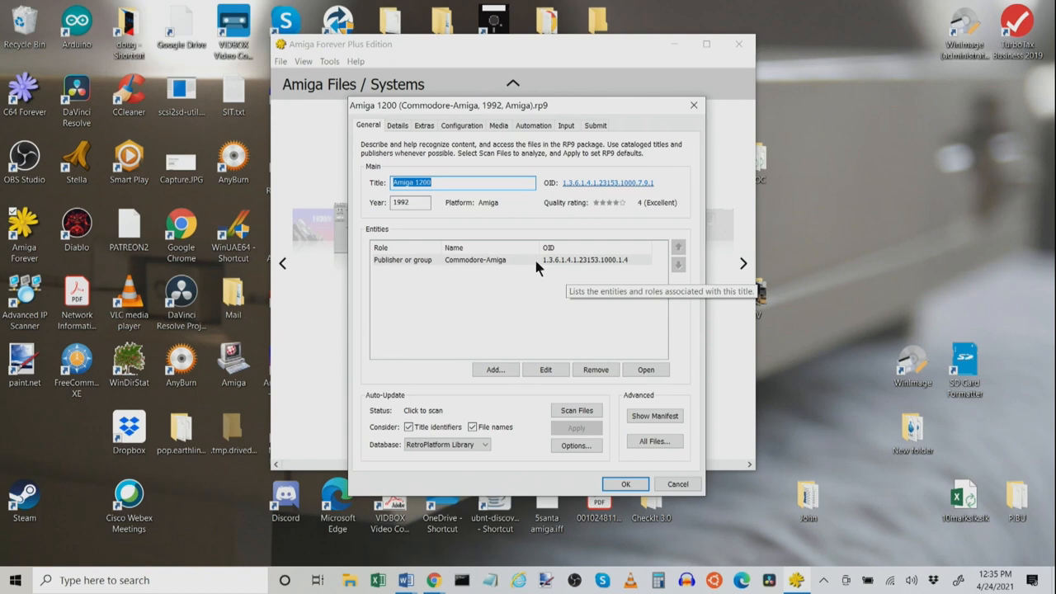
# - Check the Extras tab, start adding an image, then cancel the Add Image dialog
pyautogui.click(423, 125)
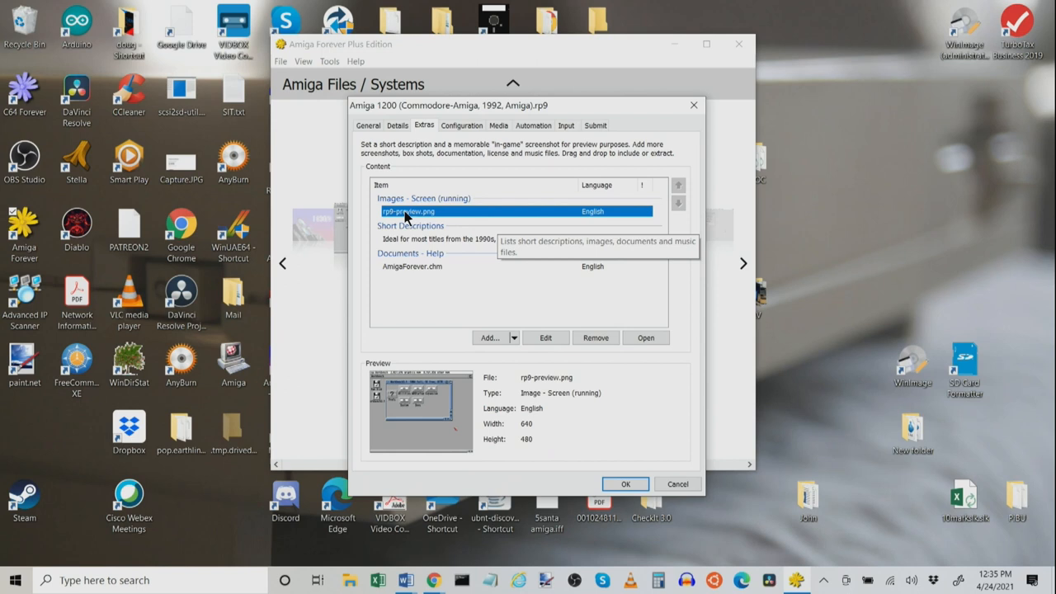
pyautogui.moveTo(495, 337)
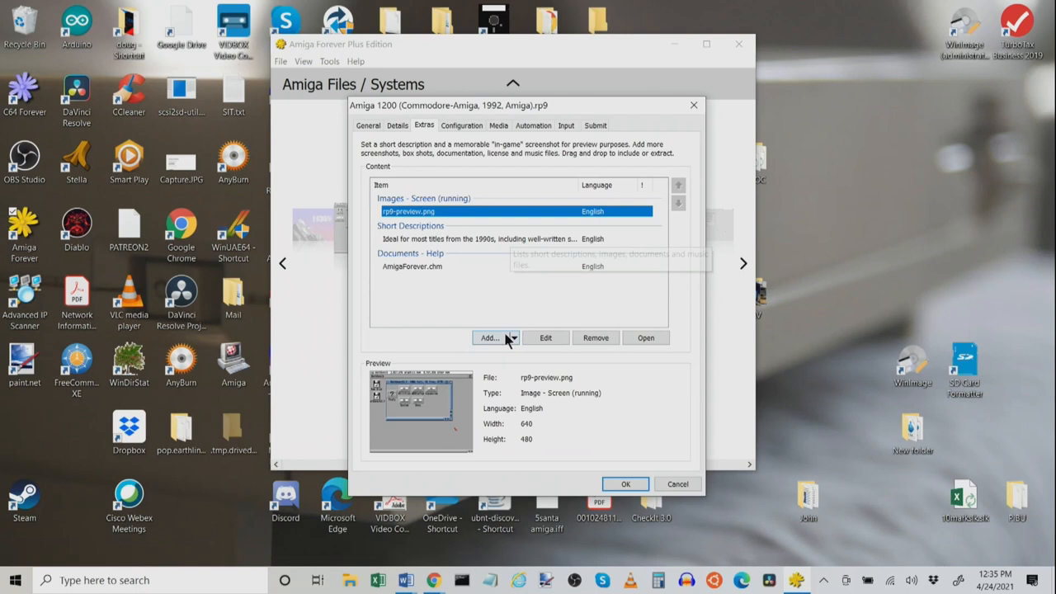
pyautogui.click(489, 337)
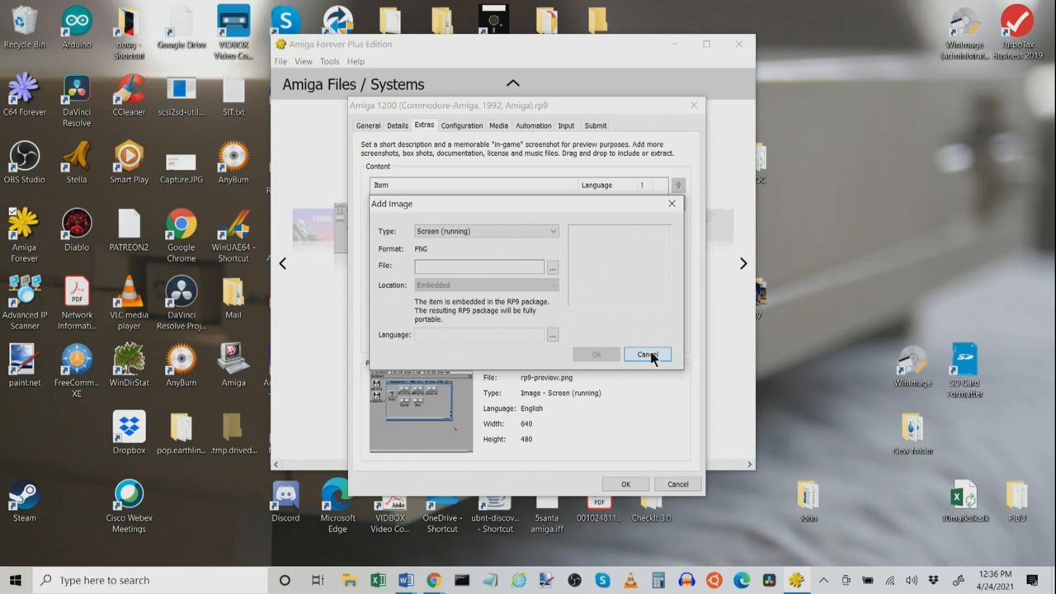
pyautogui.click(647, 354)
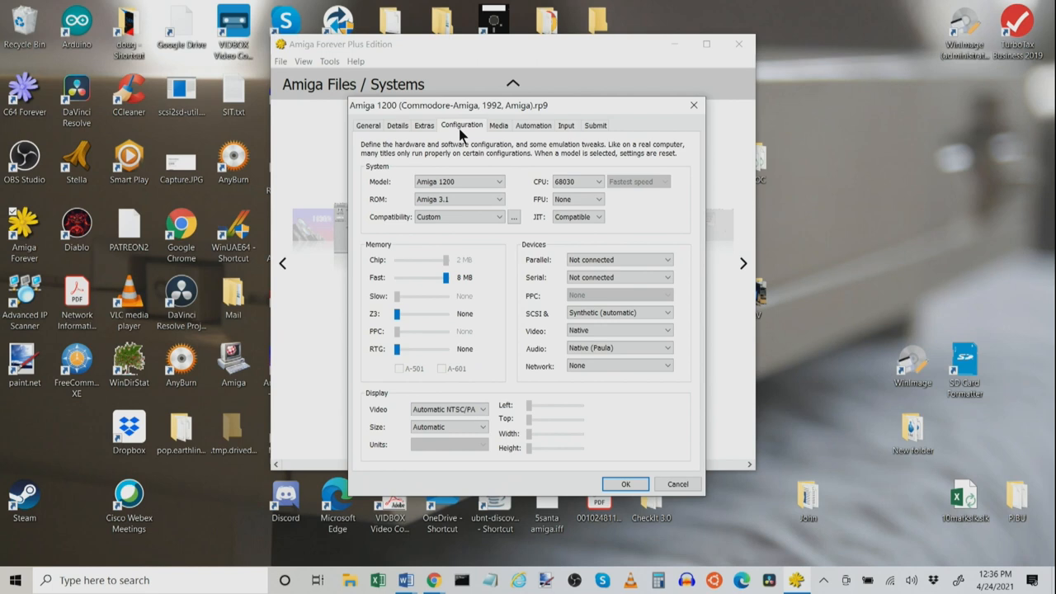
# - Set the model to Amiga 1000 and adjust the chip memory slider (256 KB to 512 KB)
pyautogui.click(498, 180)
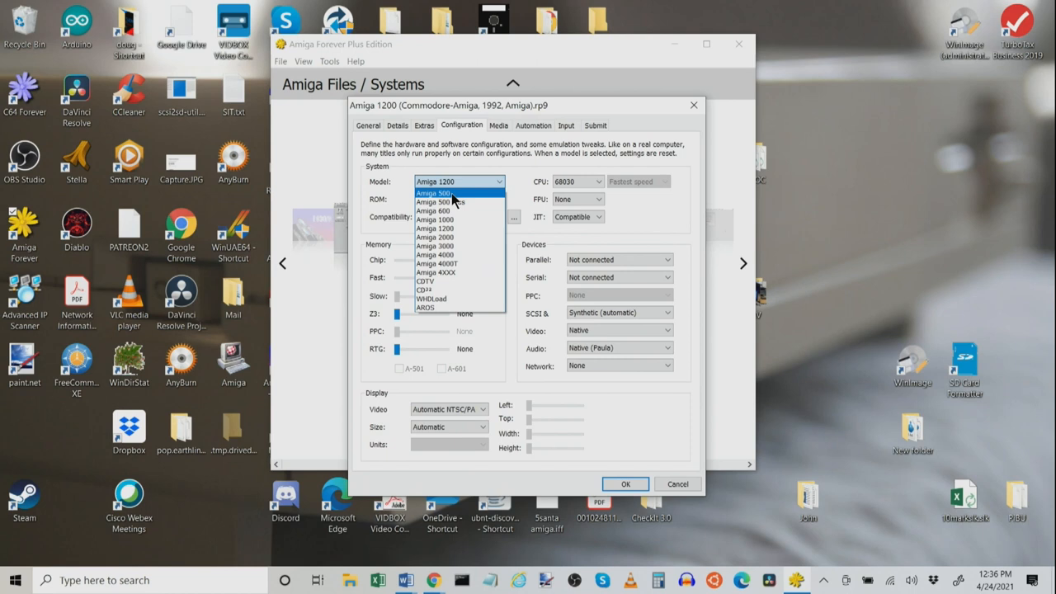
pyautogui.moveTo(445, 264)
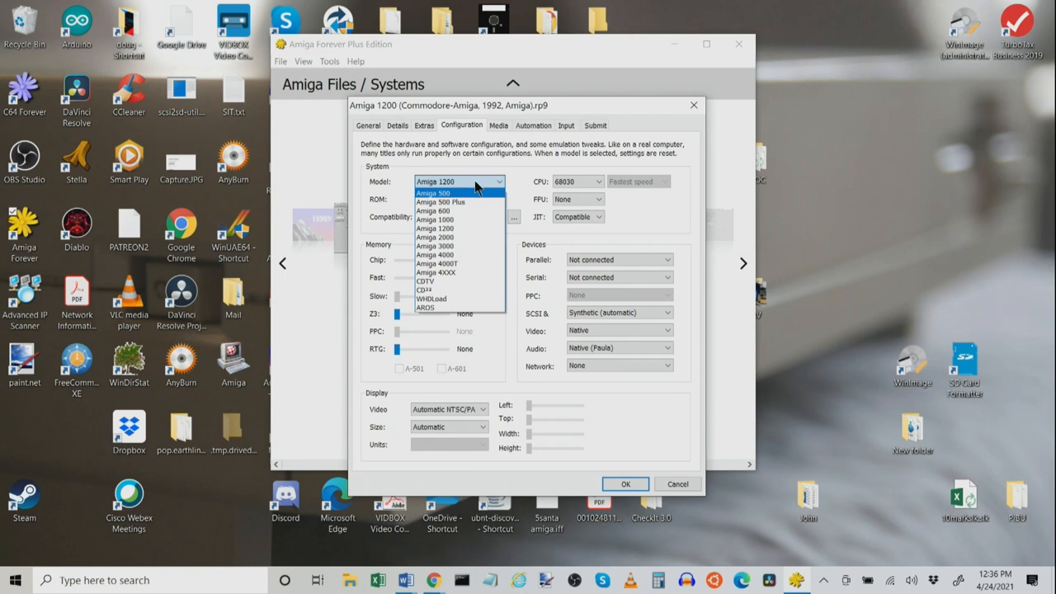
pyautogui.click(435, 219)
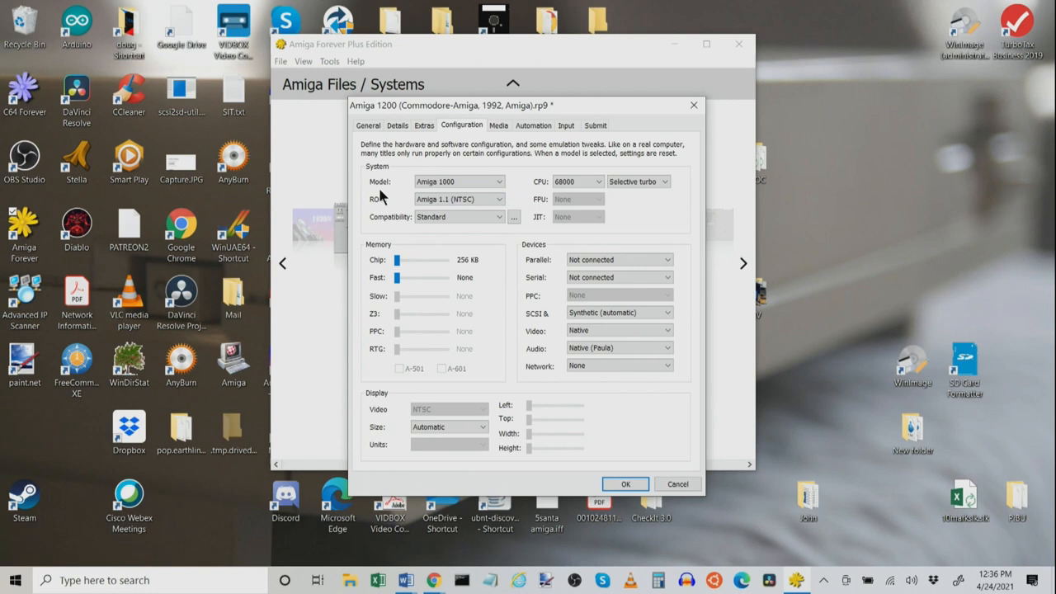
pyautogui.moveTo(396, 260); pyautogui.dragTo(462, 260)
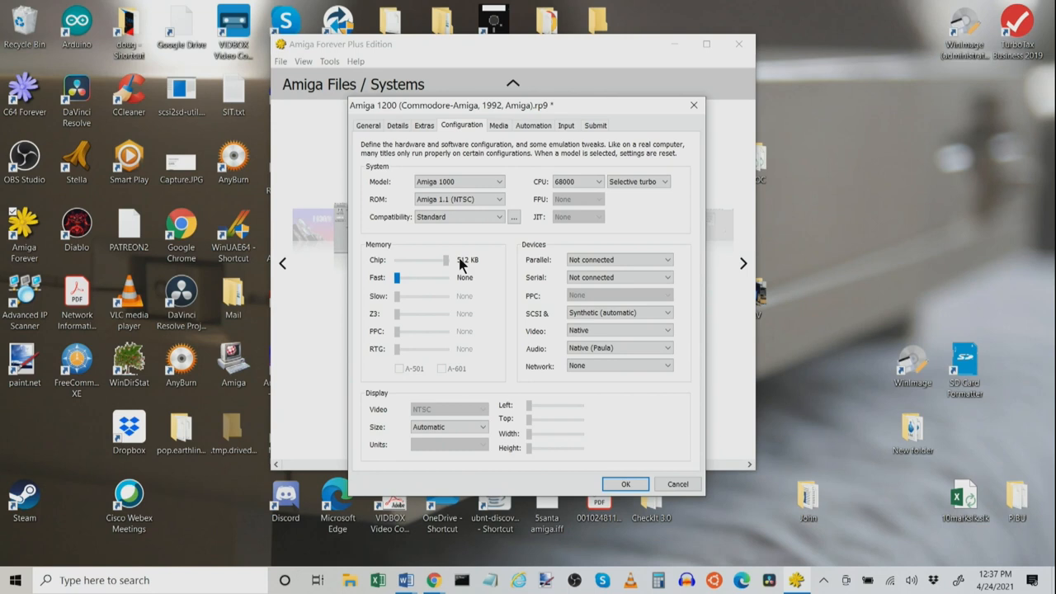
pyautogui.moveTo(445, 260); pyautogui.dragTo(397, 260)
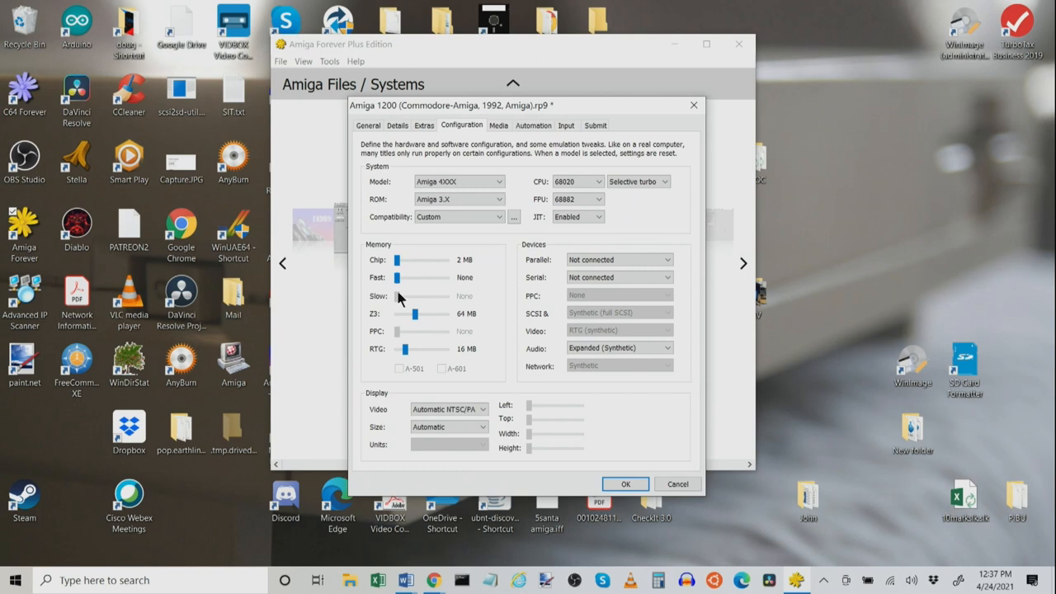
pyautogui.click(578, 182)
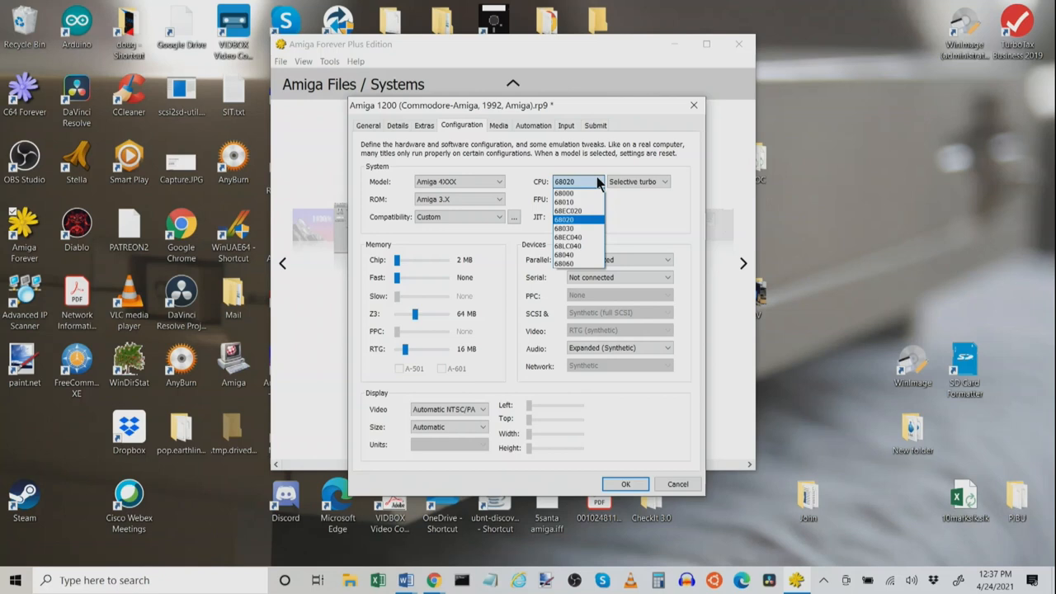
pyautogui.click(565, 219)
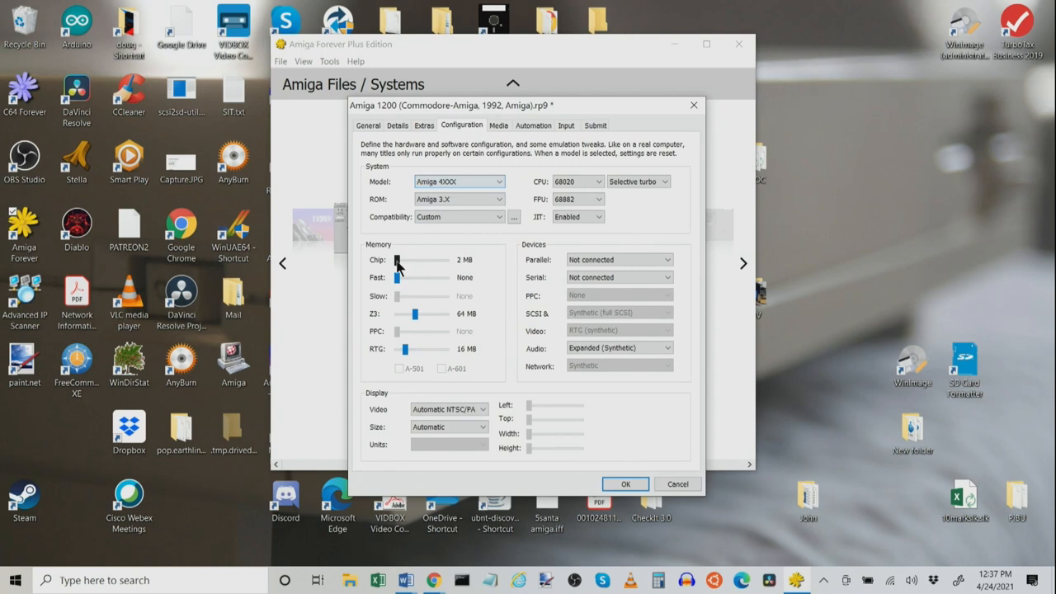
pyautogui.moveTo(397, 260); pyautogui.dragTo(444, 260)
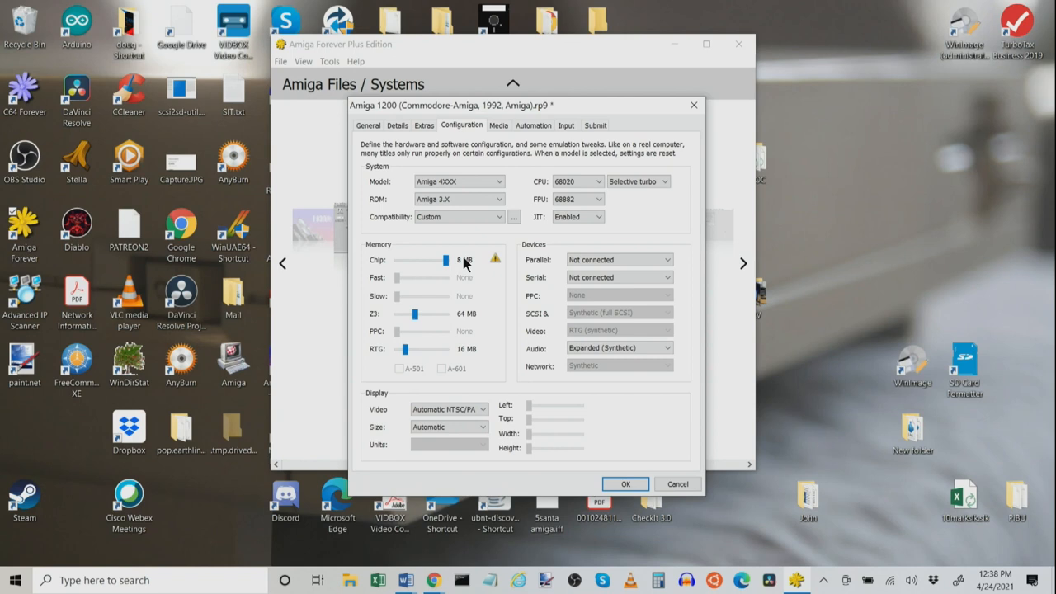
pyautogui.moveTo(413, 338)
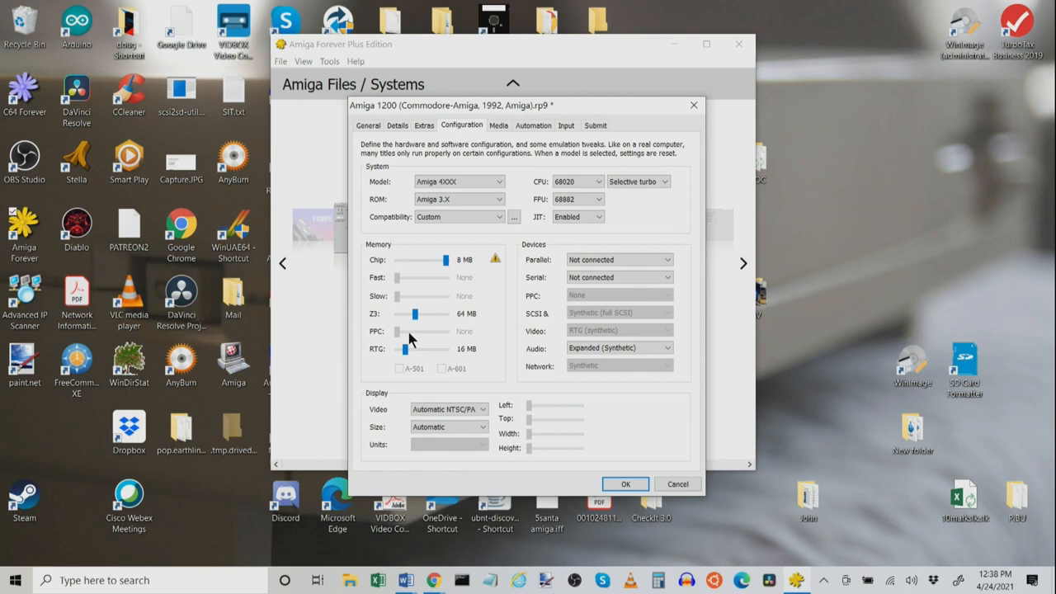
pyautogui.moveTo(588, 312)
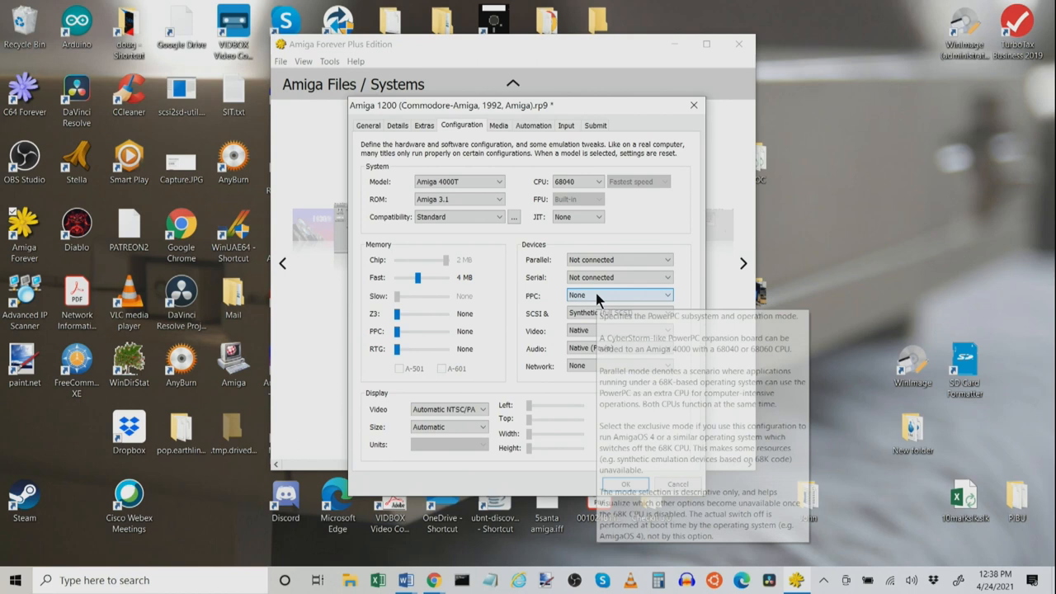
pyautogui.moveTo(437, 264)
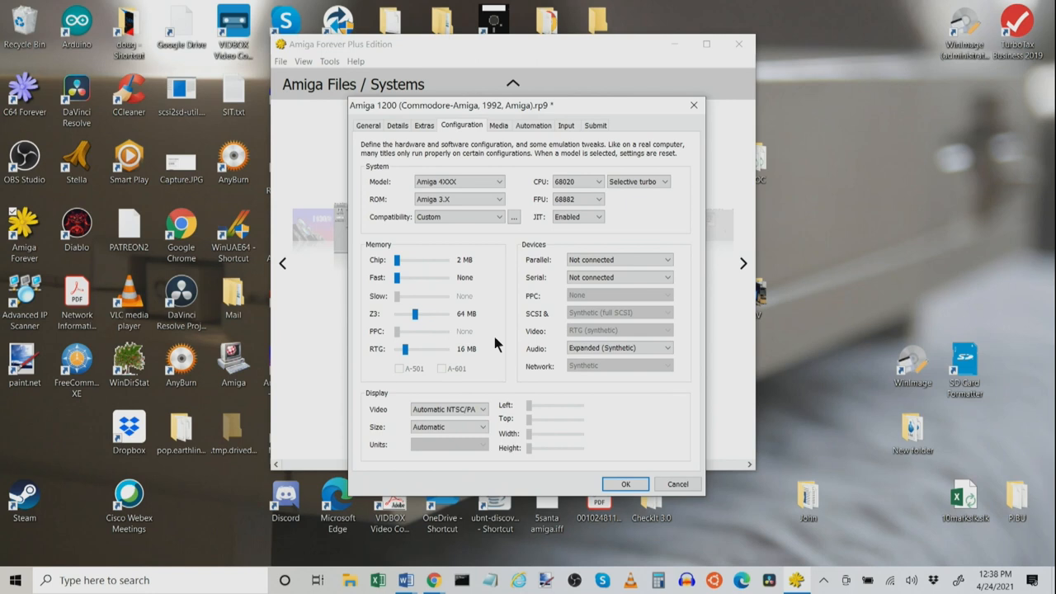
pyautogui.click(499, 199)
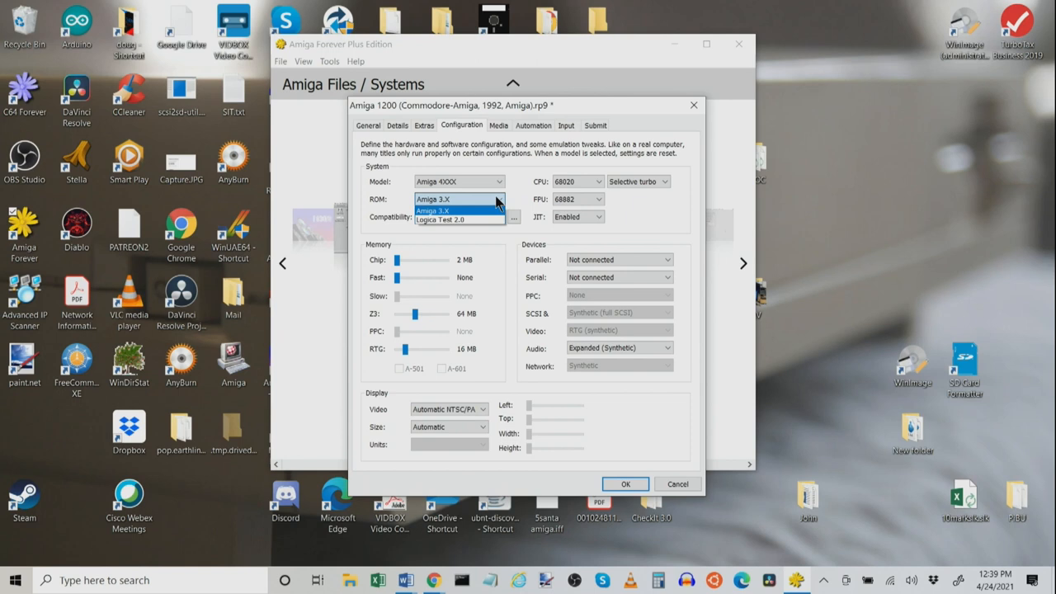
pyautogui.moveTo(506, 213)
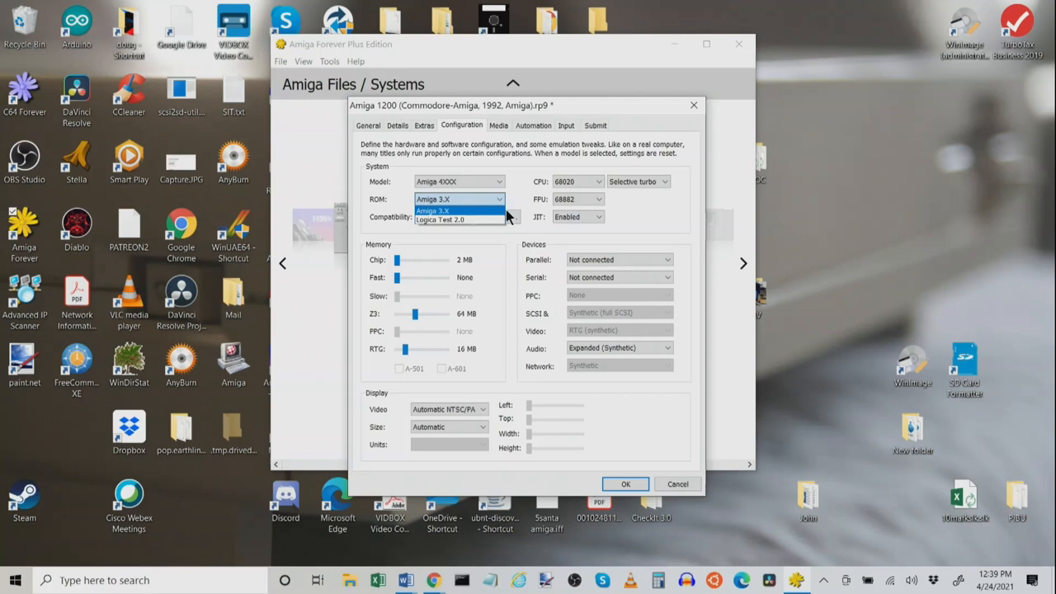
pyautogui.click(432, 211)
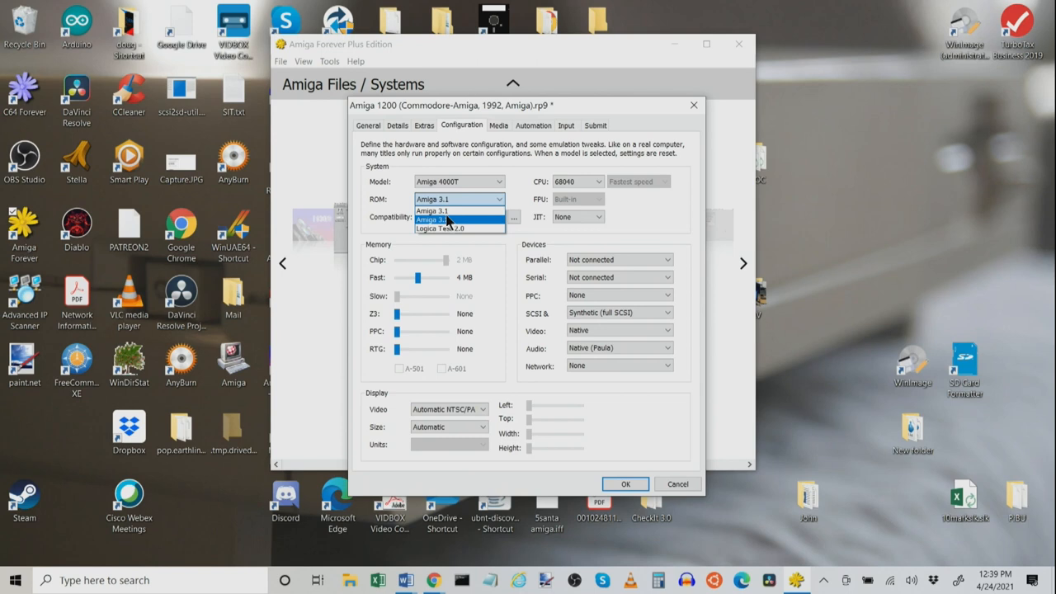
pyautogui.click(457, 216)
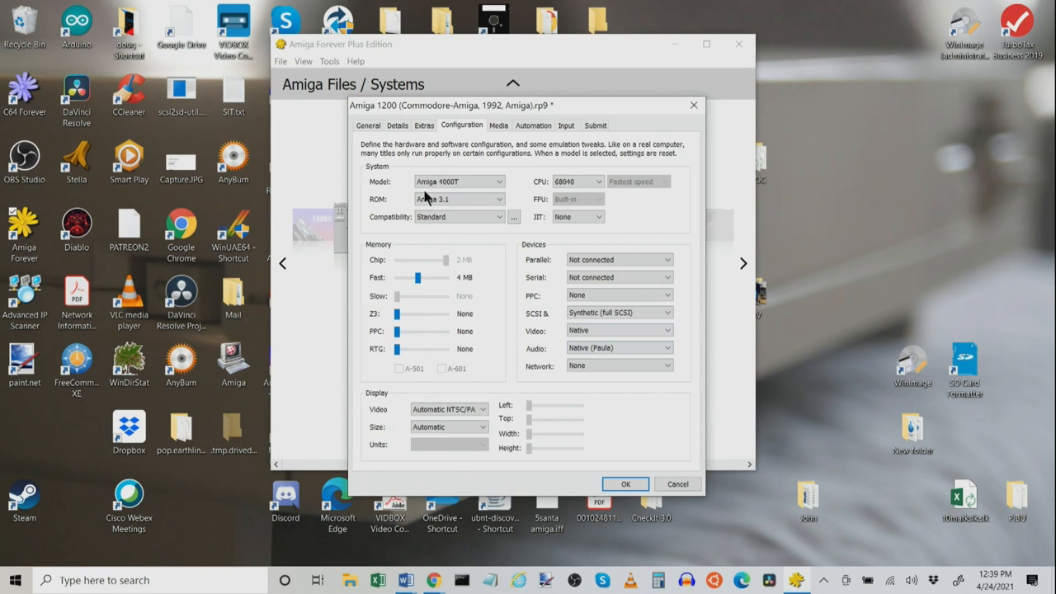
pyautogui.moveTo(623, 223)
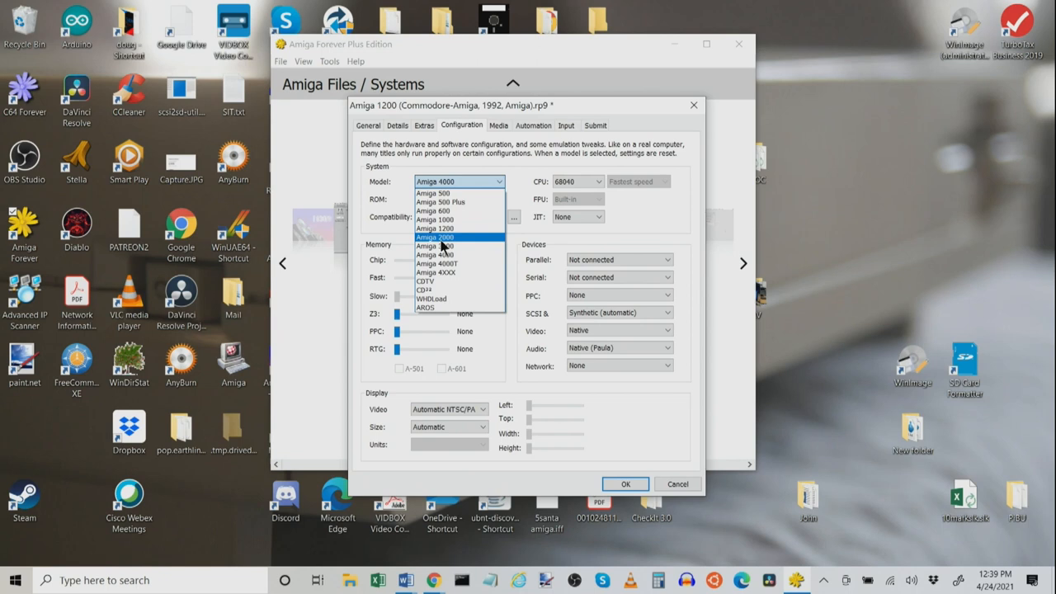
pyautogui.click(436, 272)
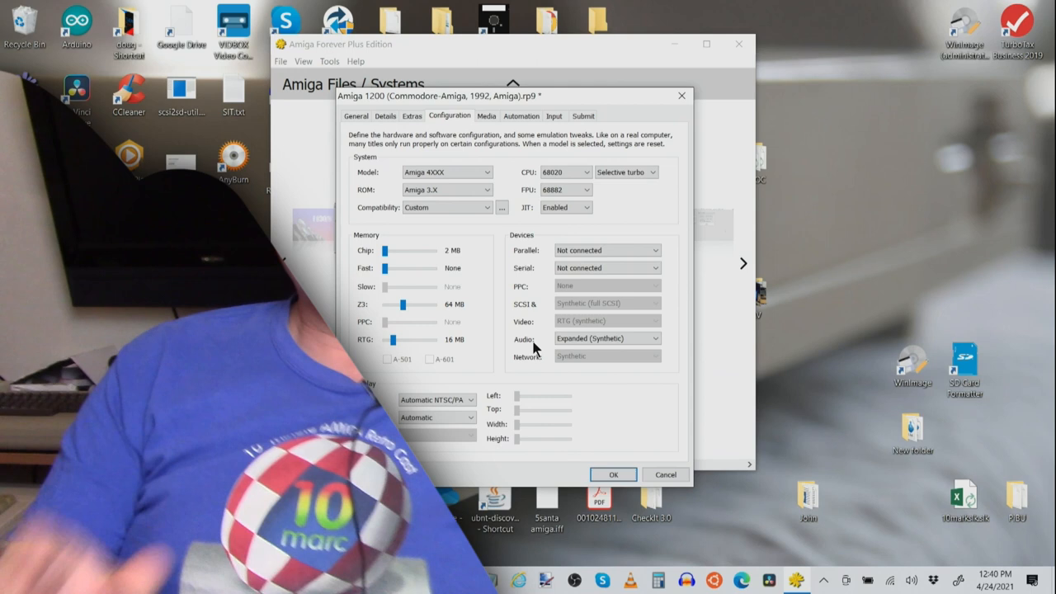
# - Confirm the Amiga 1200 configuration with OK
pyautogui.click(665, 474)
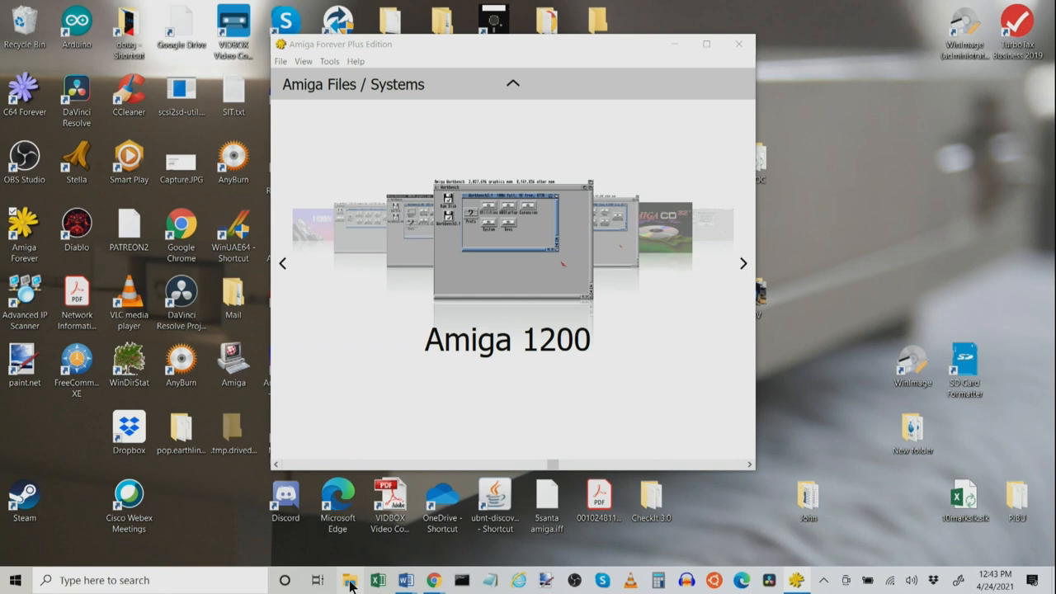
# - Bring up File Explorer and open the Shared folder in Amiga Files
pyautogui.click(349, 580)
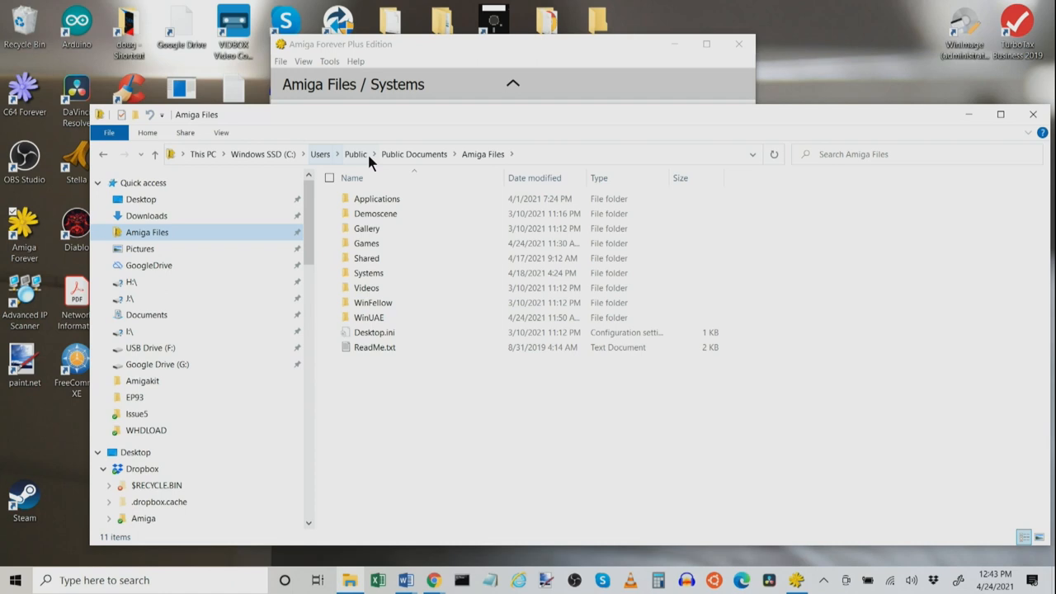
pyautogui.moveTo(414, 154)
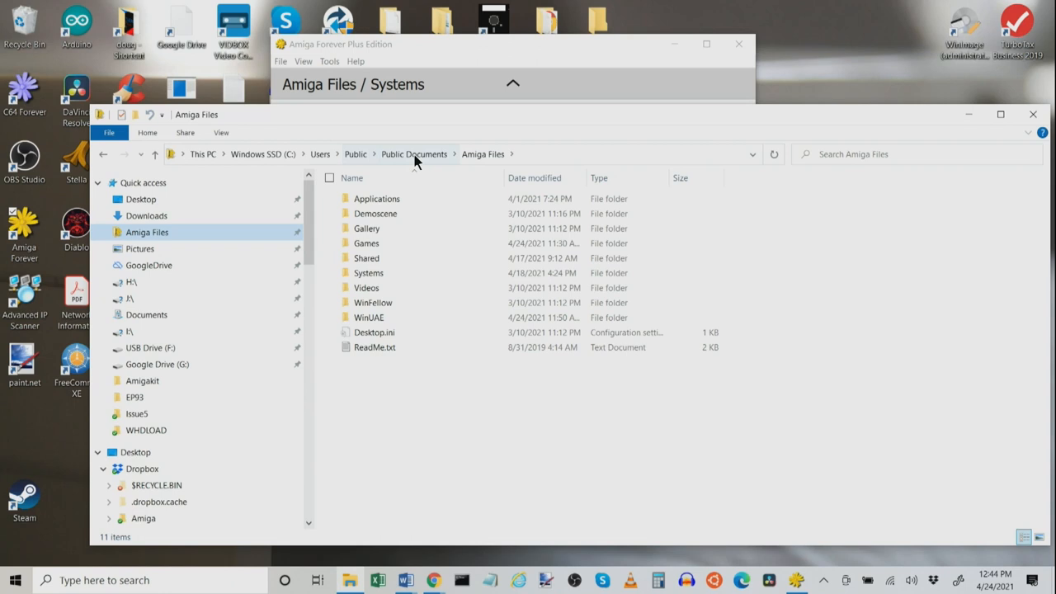
pyautogui.doubleClick(366, 257)
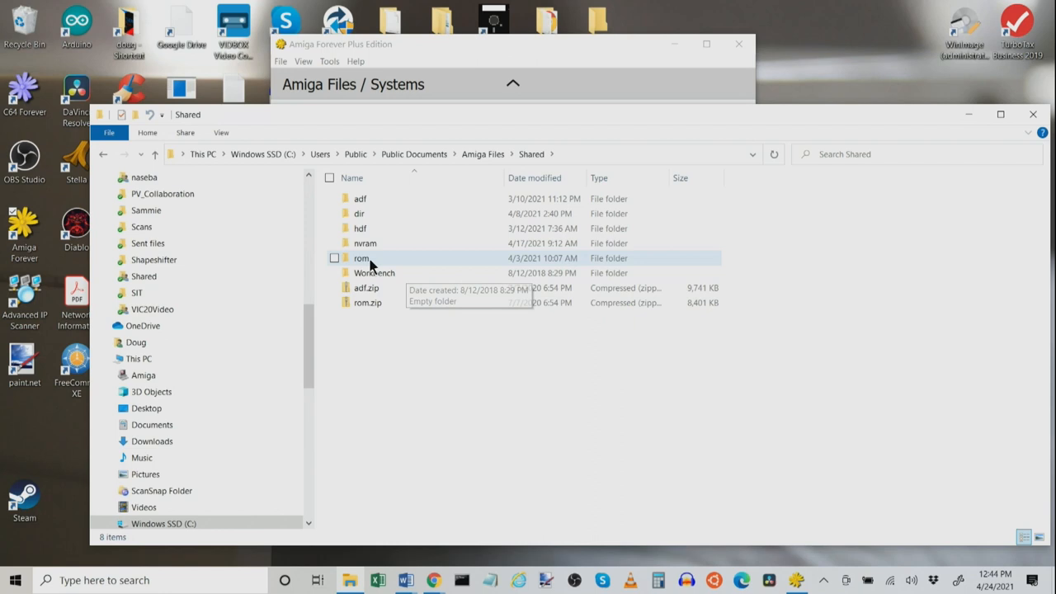
# - Open the rom folder, inspect amiga-os-300-a1200.rom and open kick.a1200.46.rom
pyautogui.doubleClick(361, 258)
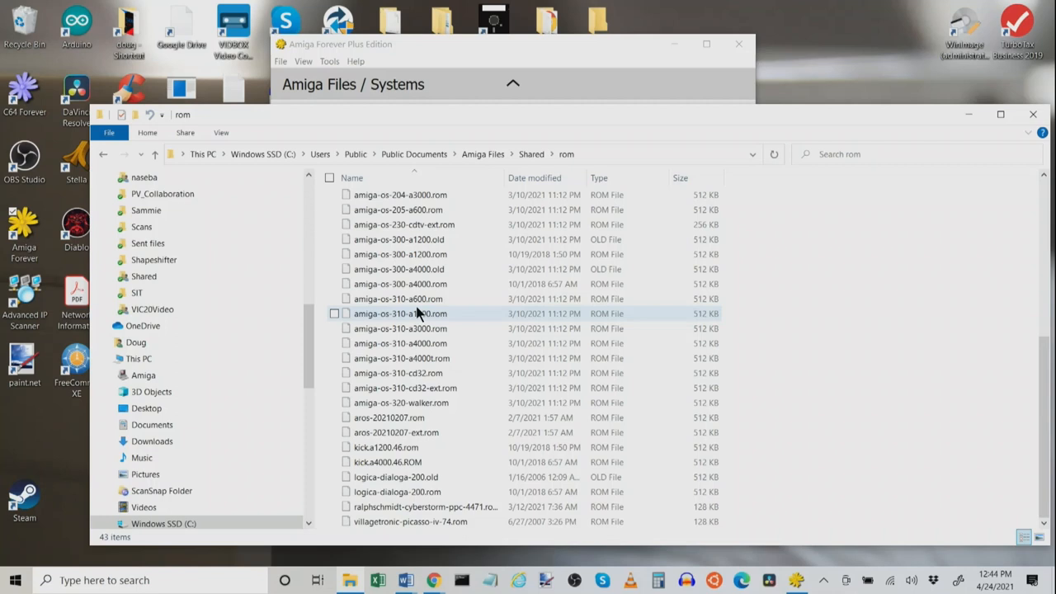
pyautogui.moveTo(391, 447)
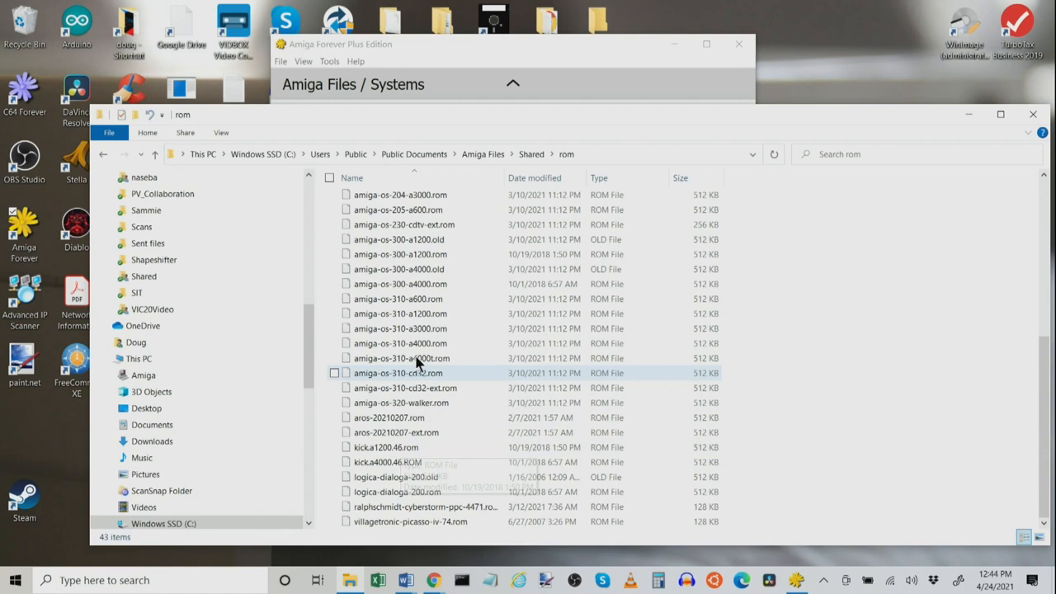
pyautogui.moveTo(400, 254)
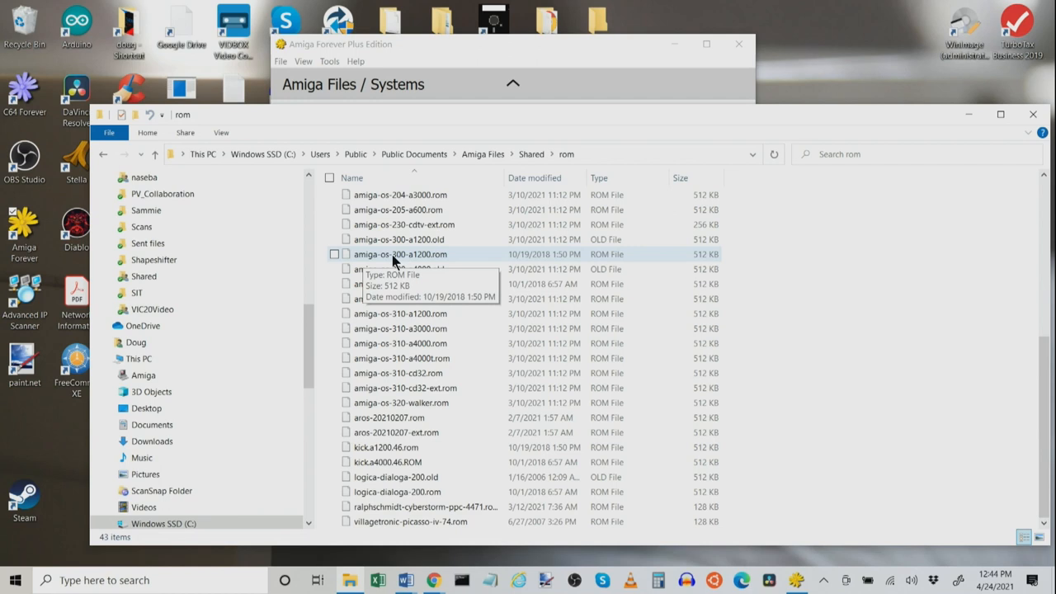
pyautogui.rightClick(400, 254)
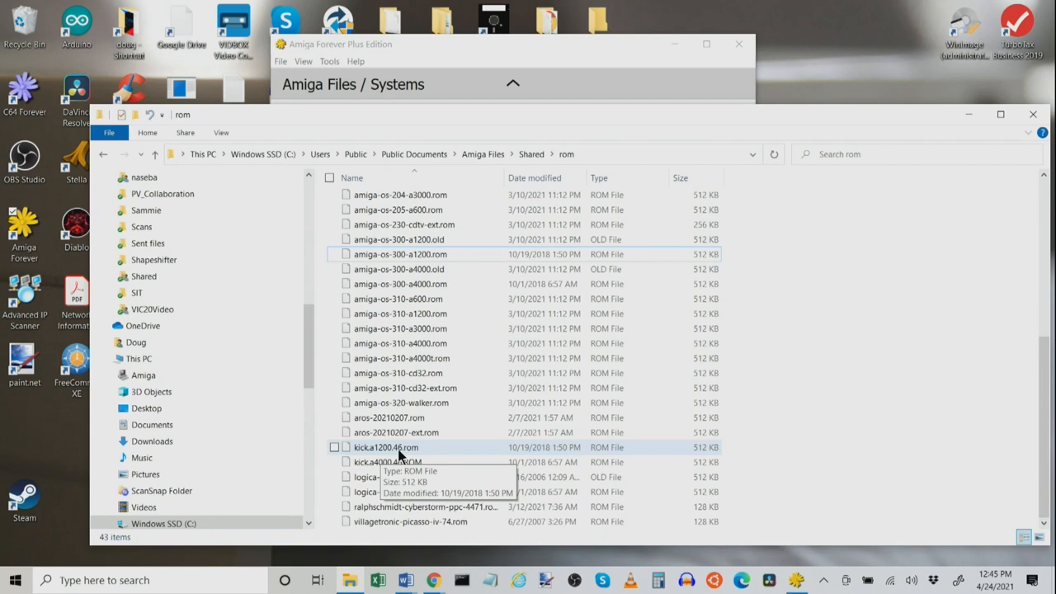
pyautogui.doubleClick(385, 446)
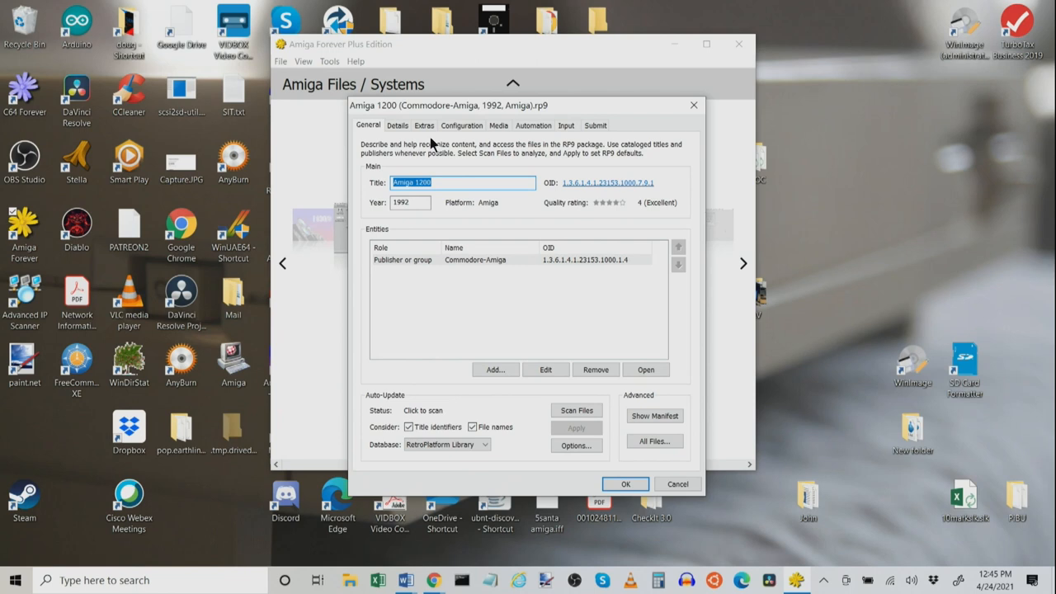
pyautogui.click(461, 125)
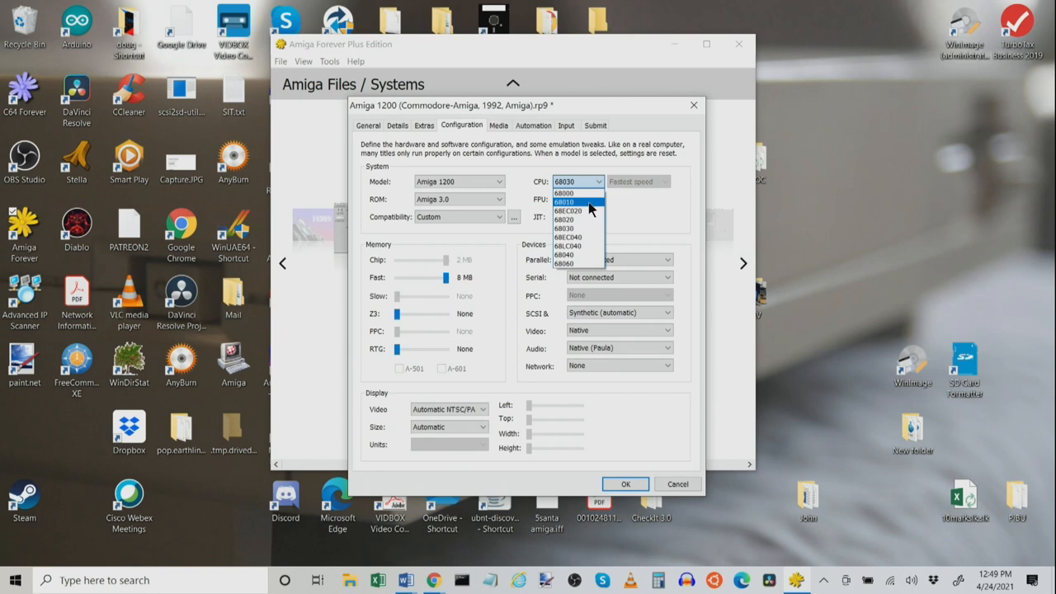
pyautogui.moveTo(577, 245)
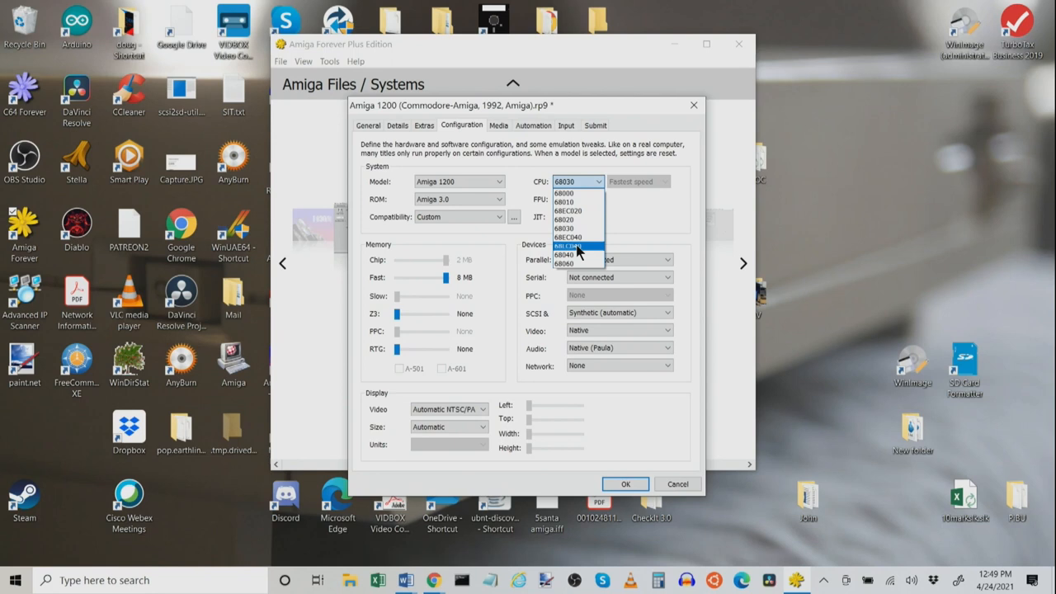
# - Change the emulated CPU model and set the JIT compiler to None
pyautogui.click(578, 199)
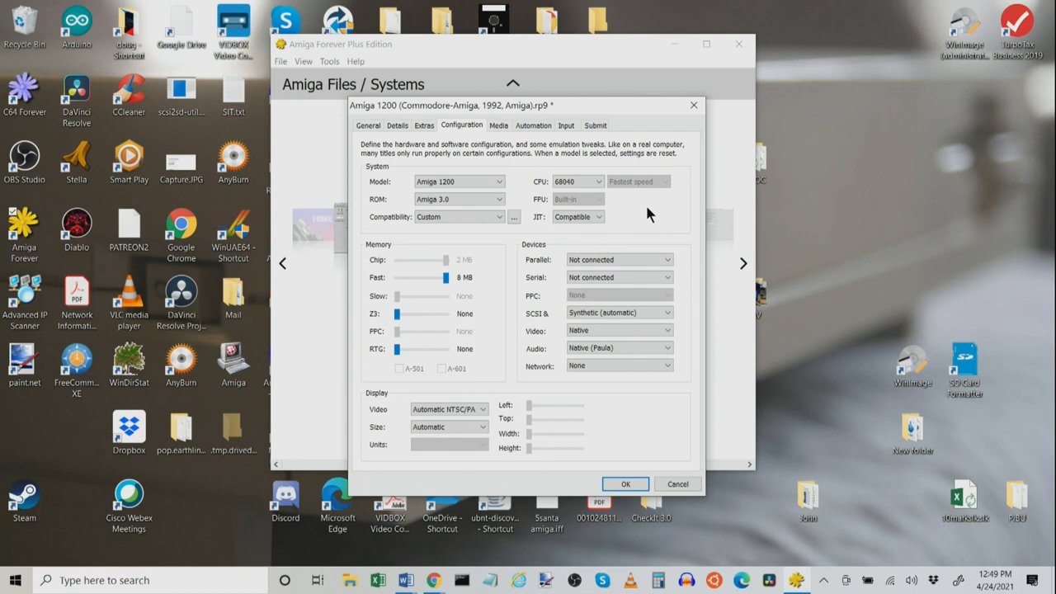
pyautogui.click(599, 216)
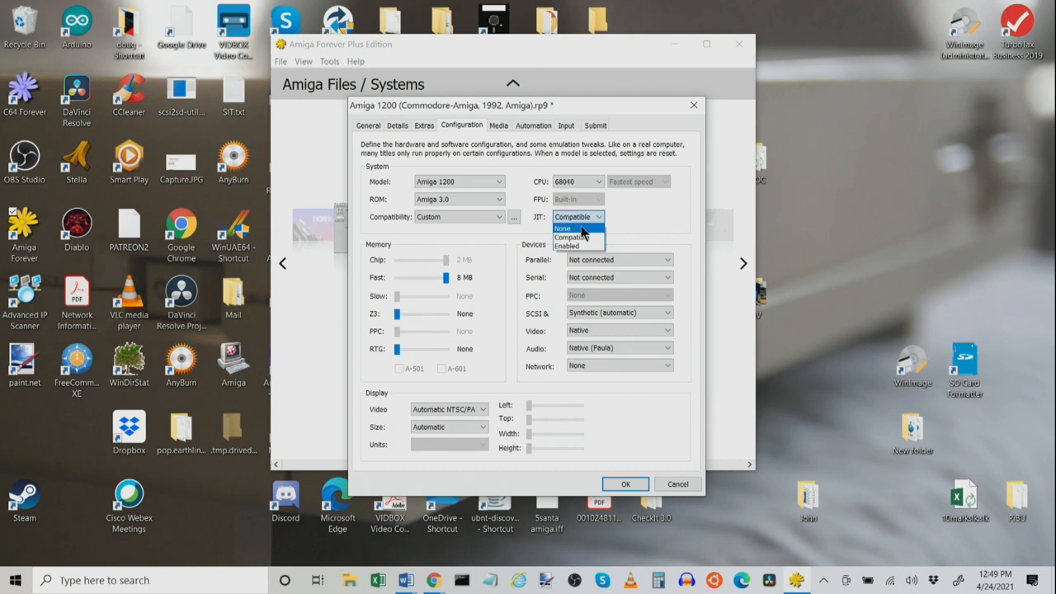
pyautogui.click(577, 246)
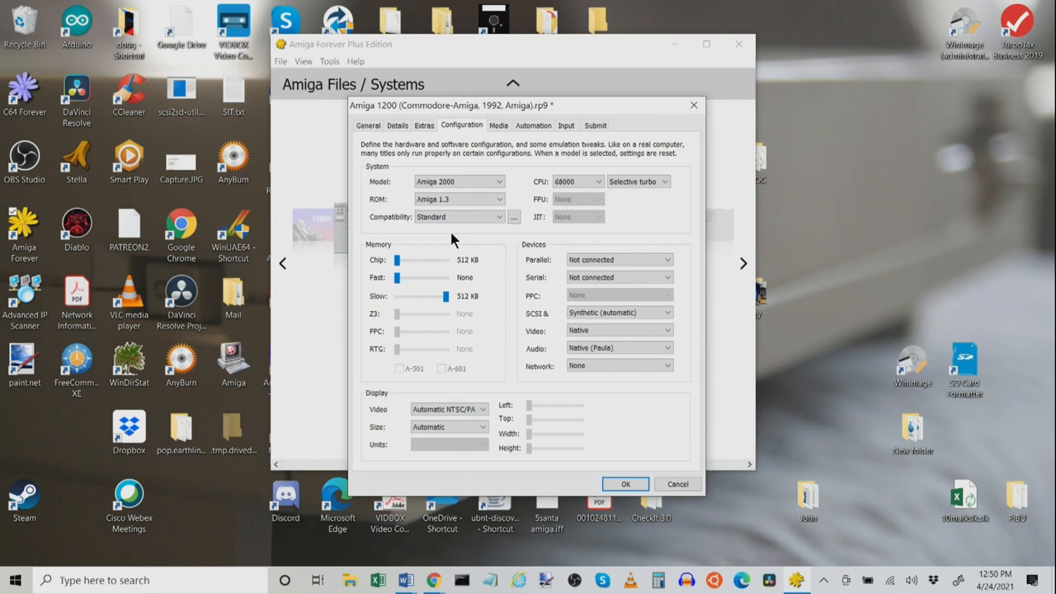
# - Change the emulated processor option in the Configuration tab
pyautogui.click(578, 180)
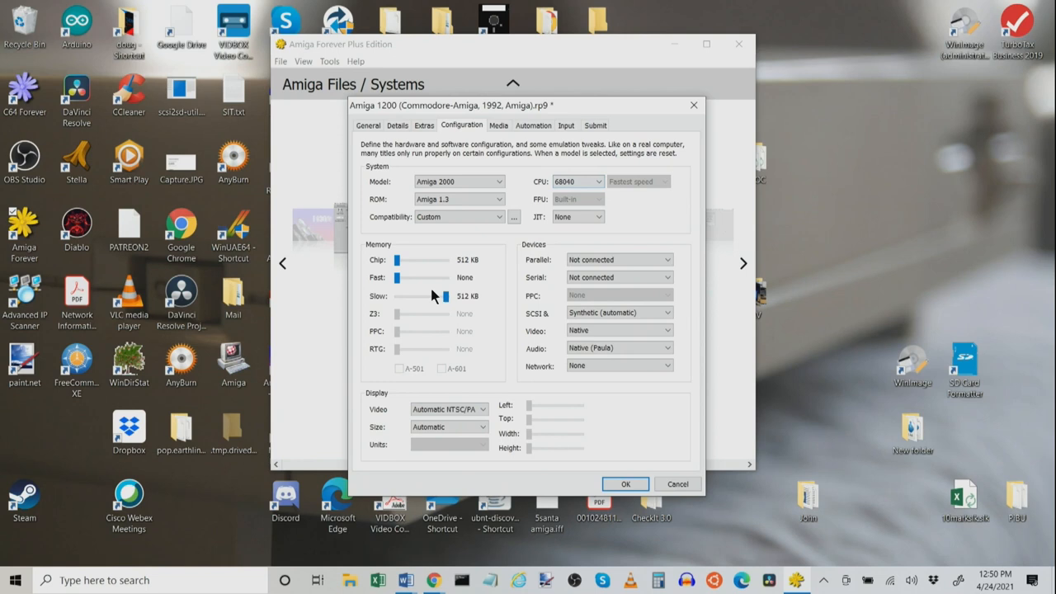
pyautogui.moveTo(445, 314)
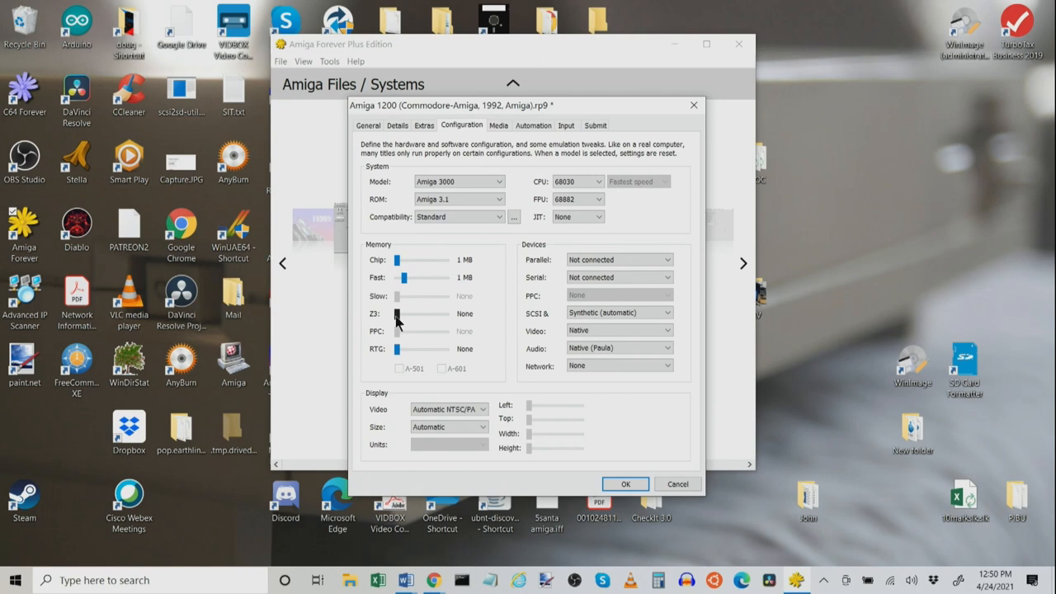
# - Raise Zorro III memory to 64 MB and check the Parallel, Serial and Audio devices
pyautogui.moveTo(397, 313); pyautogui.dragTo(438, 313)
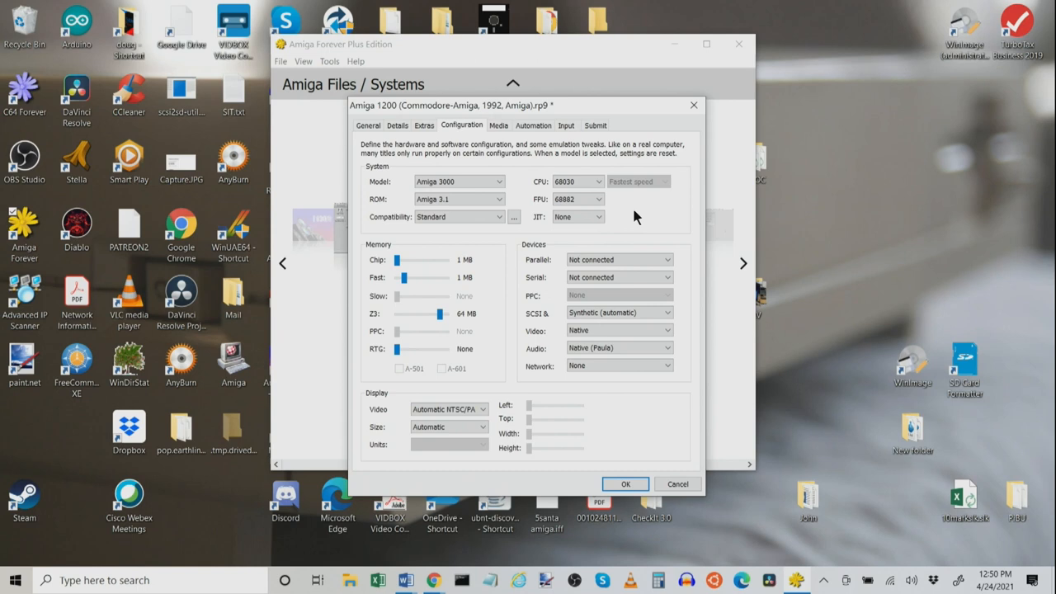
pyautogui.moveTo(474, 268)
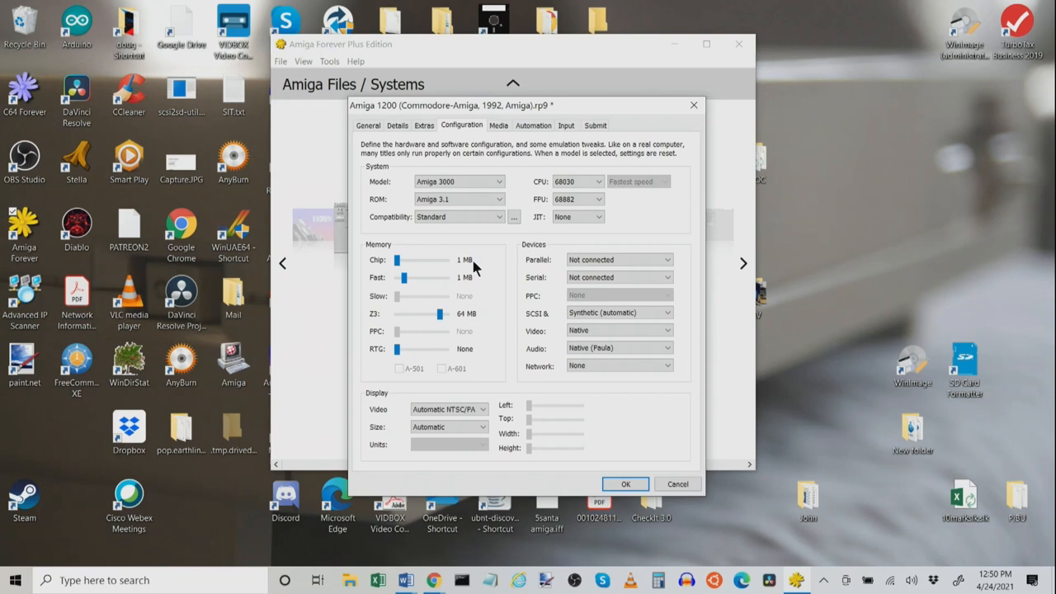
pyautogui.click(666, 259)
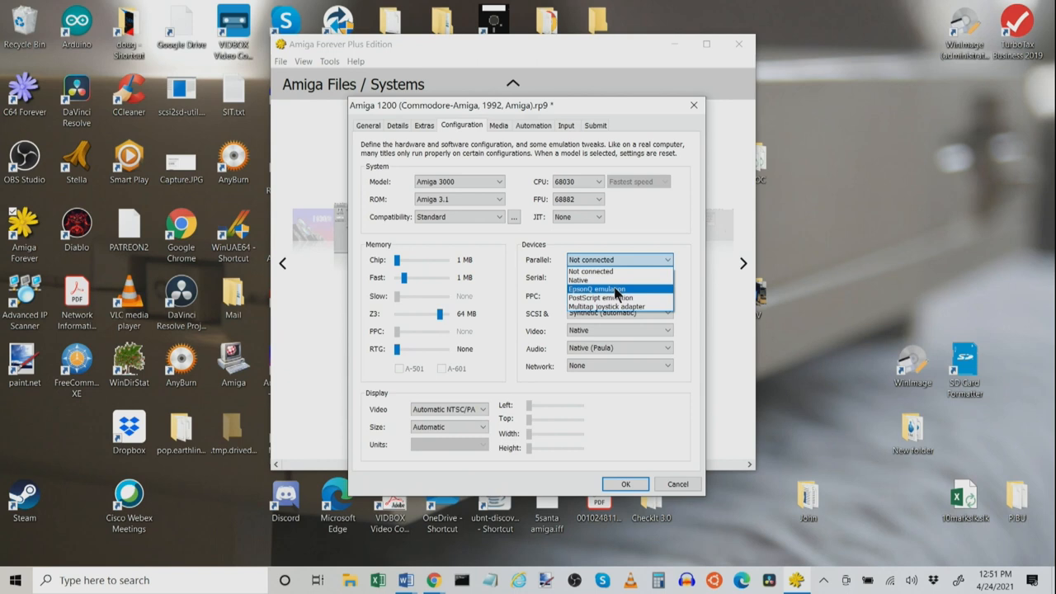
pyautogui.click(619, 276)
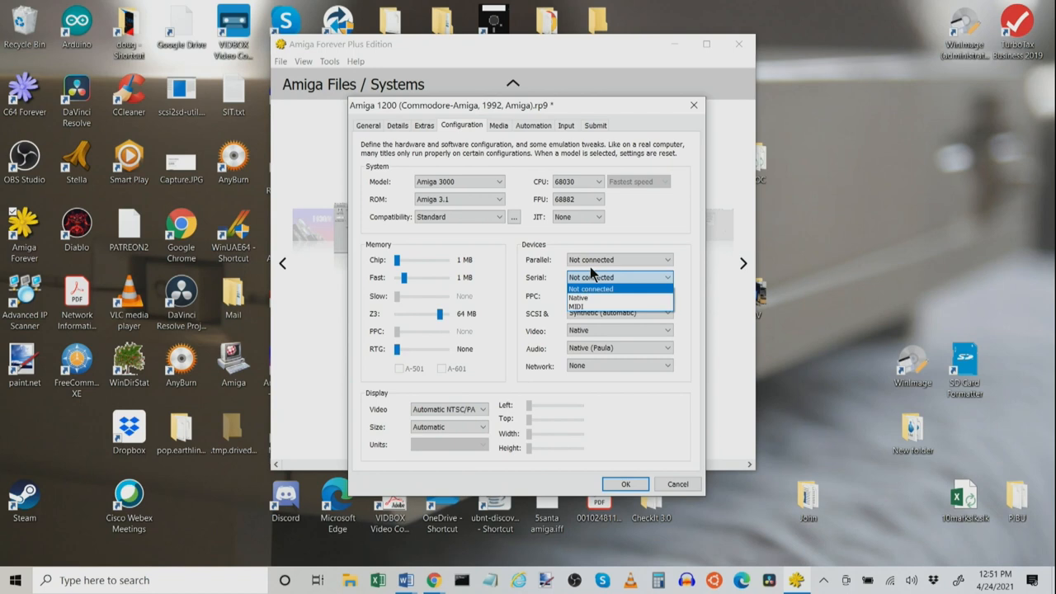
pyautogui.click(666, 259)
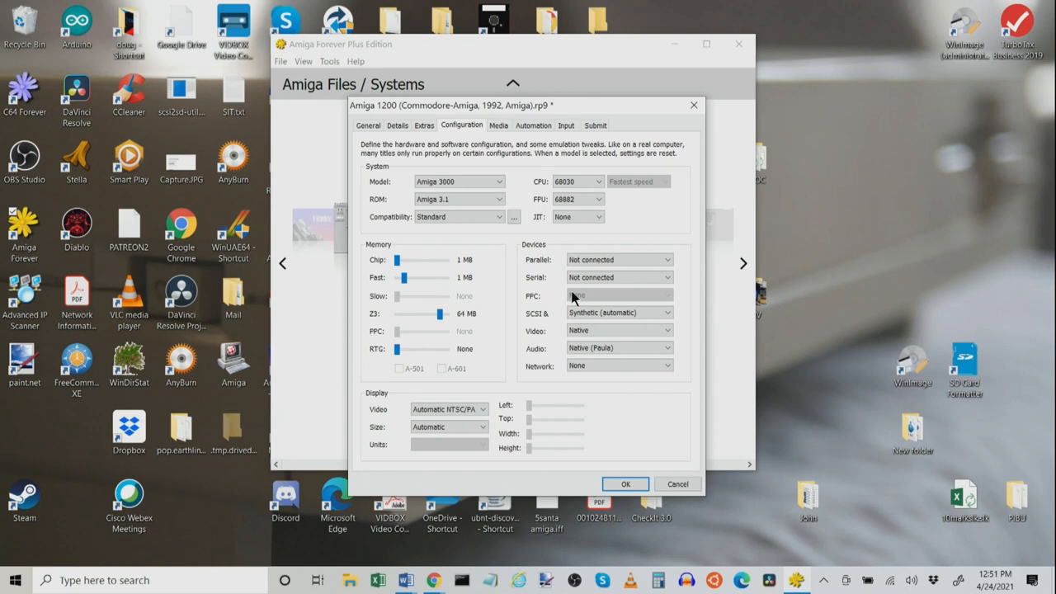
pyautogui.click(668, 330)
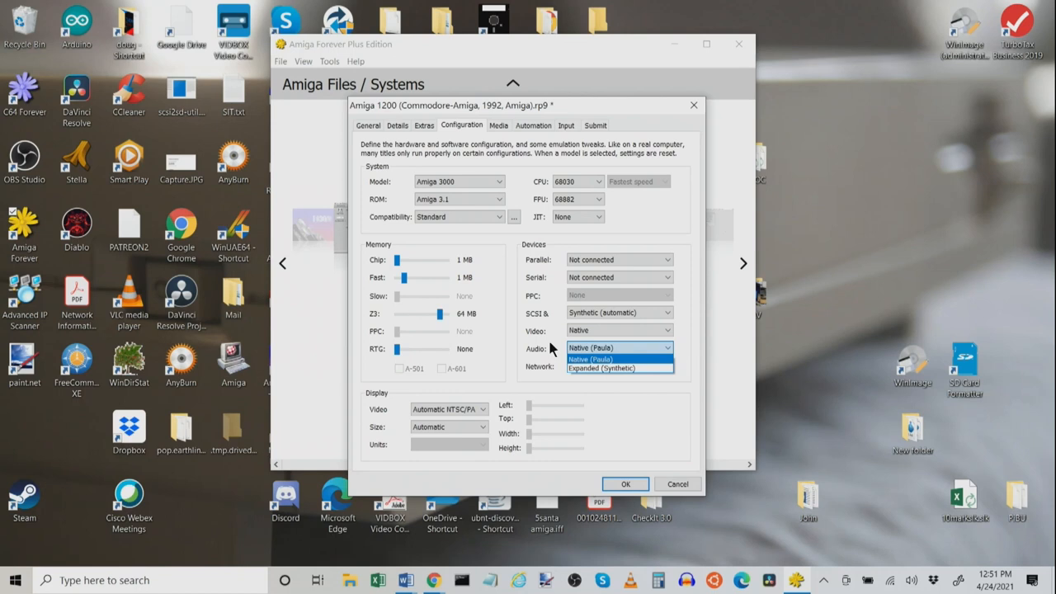
pyautogui.click(448, 408)
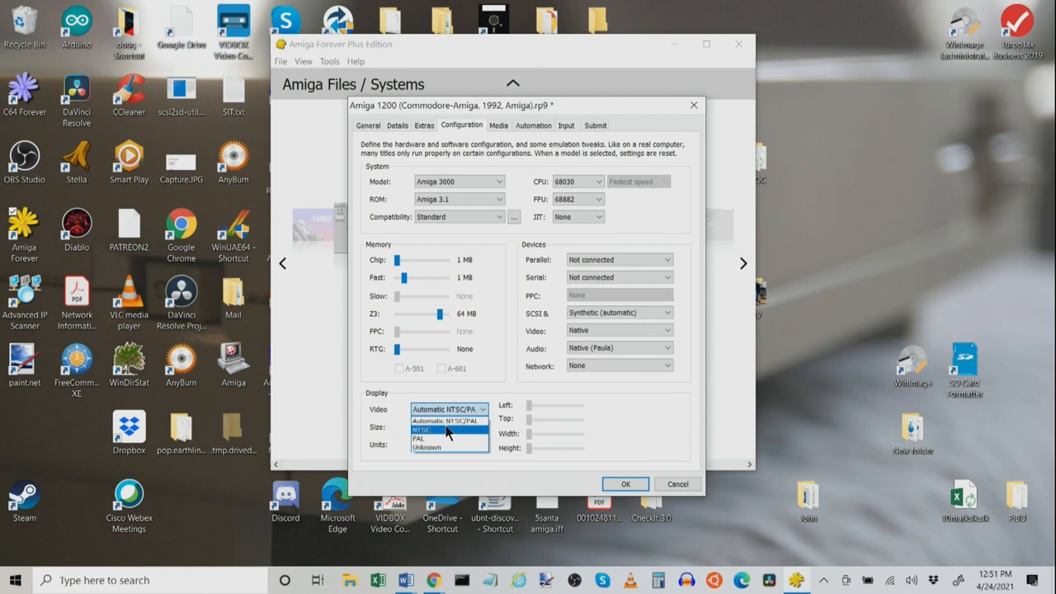
pyautogui.click(421, 430)
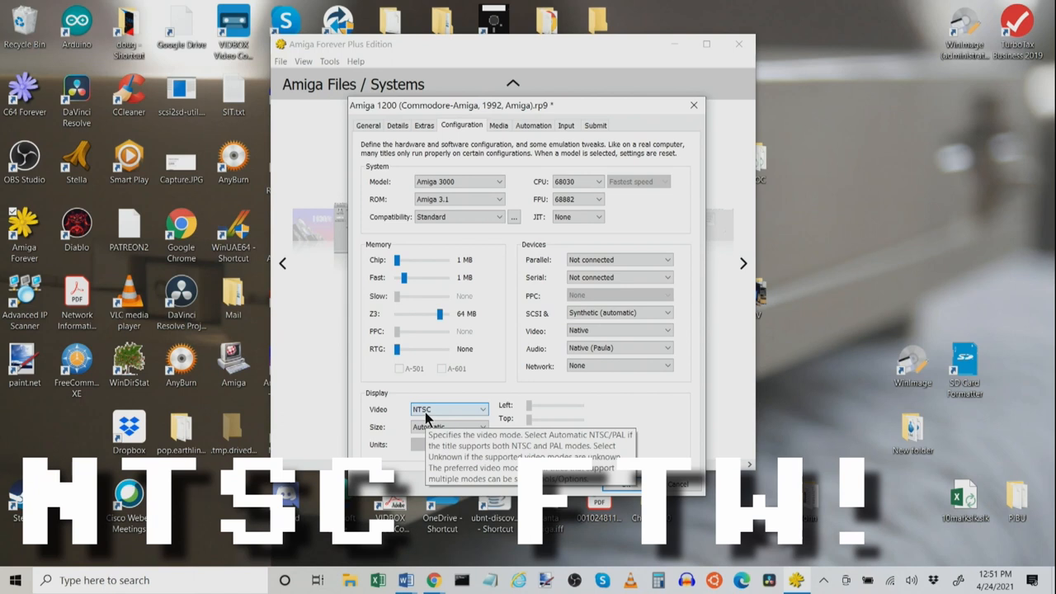
pyautogui.click(447, 409)
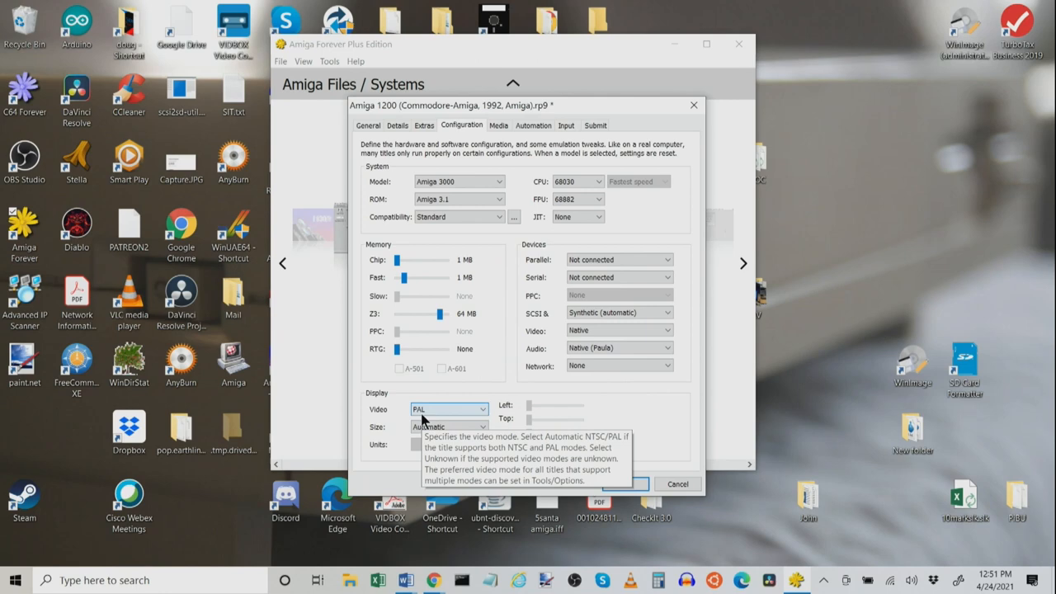
pyautogui.moveTo(453, 414)
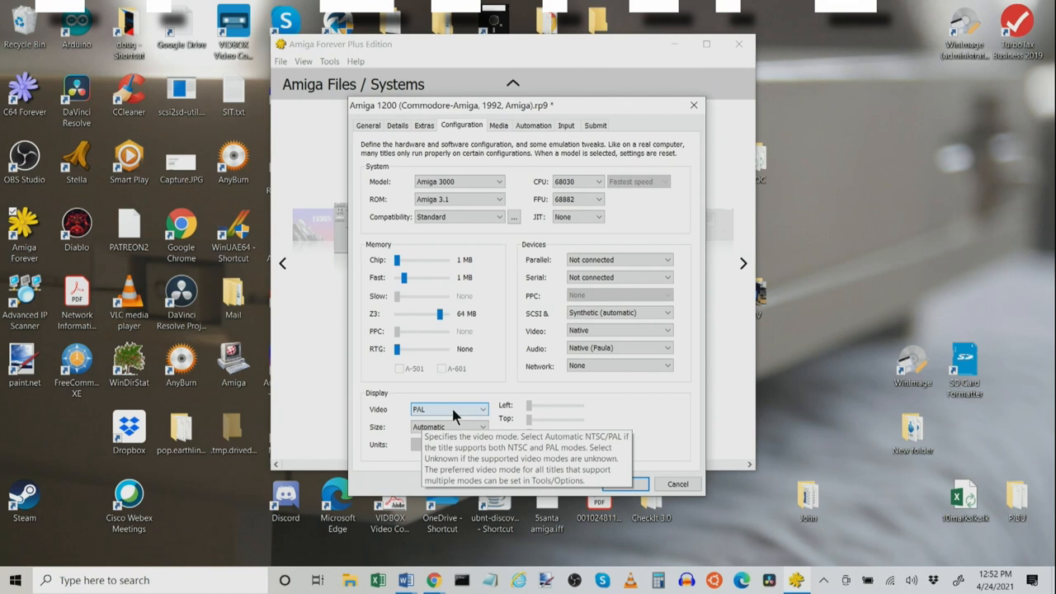
pyautogui.click(482, 409)
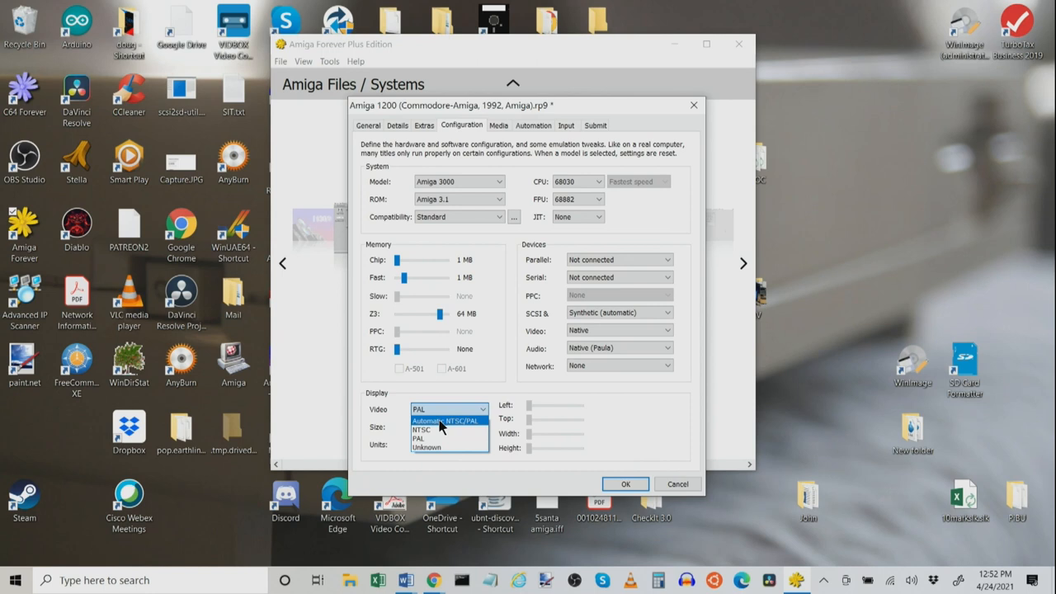
pyautogui.click(446, 421)
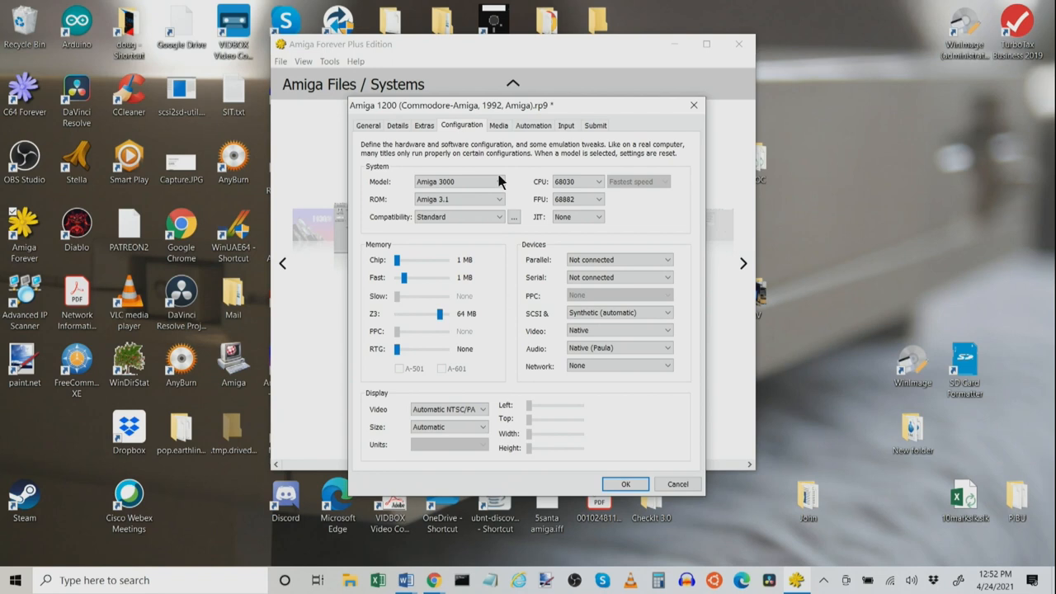
# - Show the Media page, open Add Disk and cancel without adding anything
pyautogui.click(498, 126)
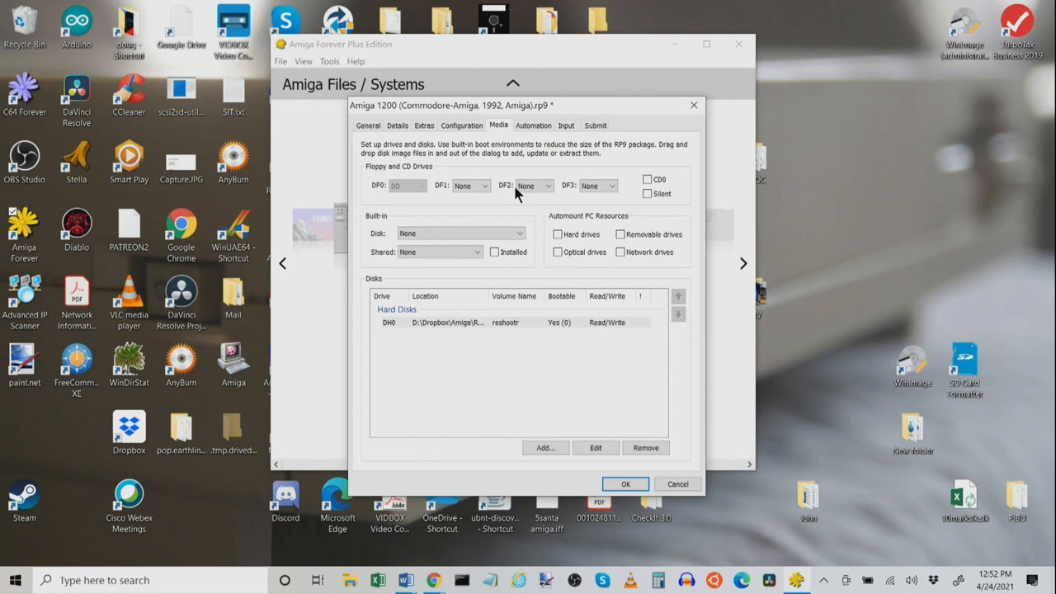
pyautogui.moveTo(395, 182)
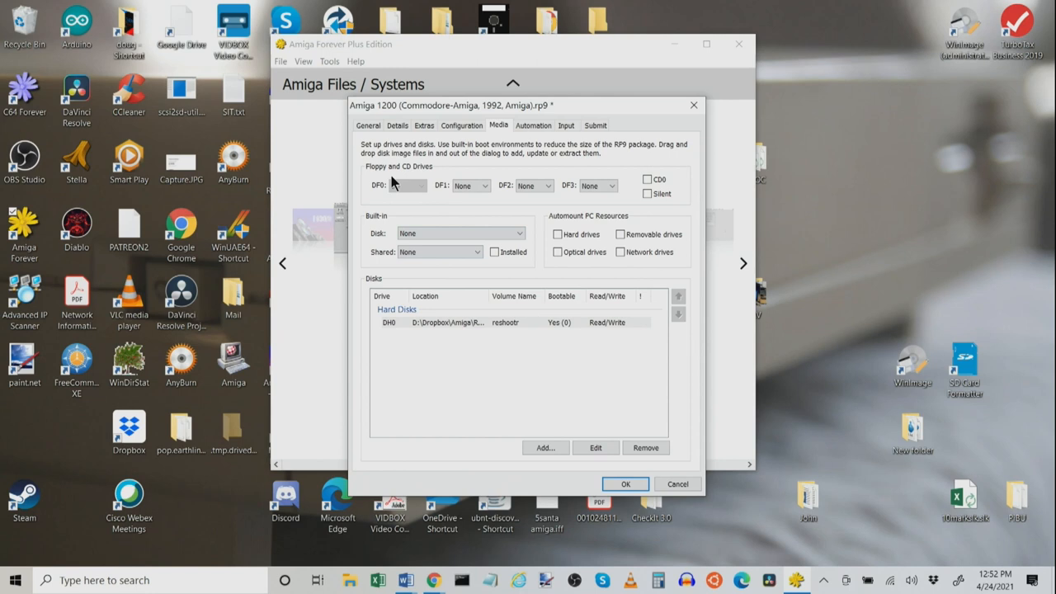
pyautogui.click(543, 447)
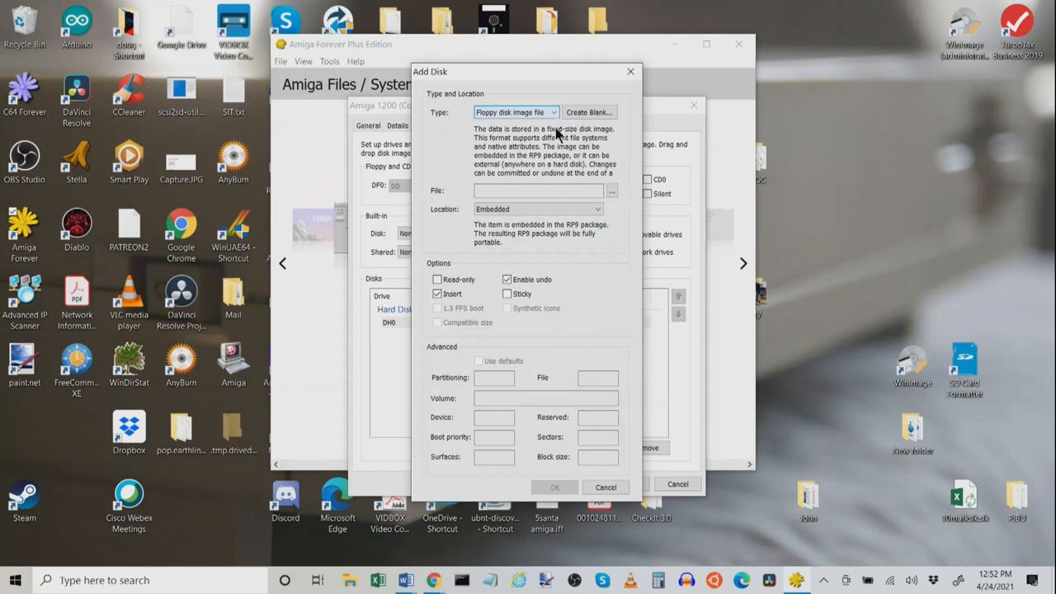
pyautogui.click(611, 190)
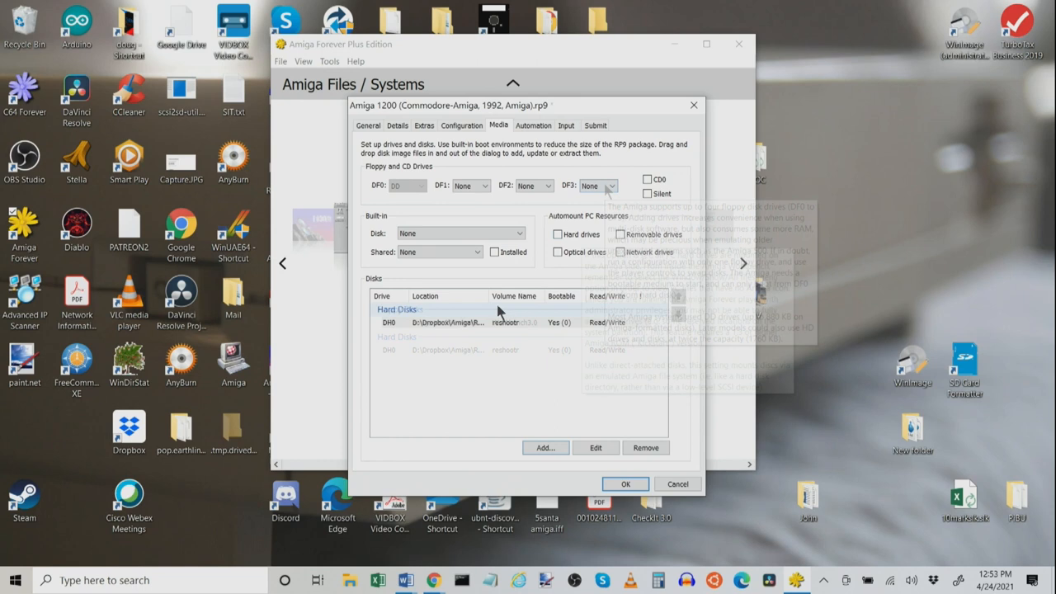
pyautogui.click(543, 447)
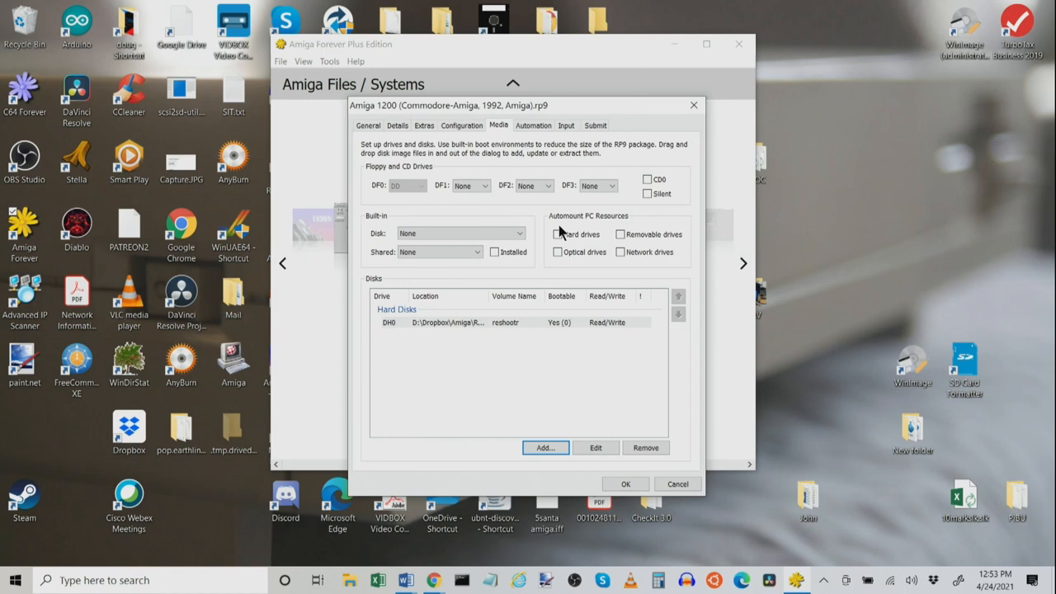
# - Stop automounting removable and network PC drives, then bring up Add Disk again
pyautogui.click(558, 234)
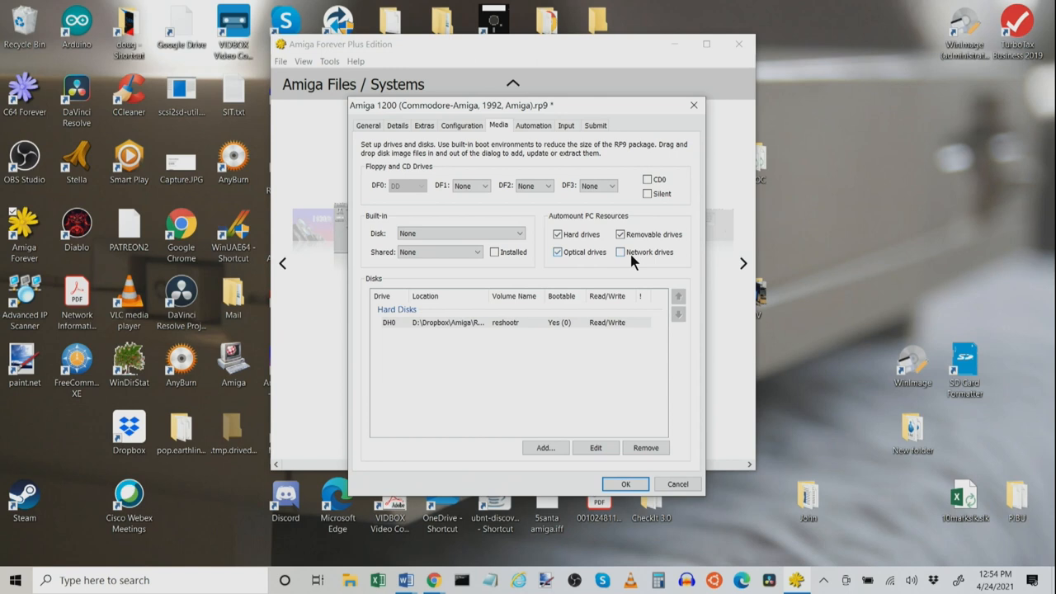
pyautogui.click(620, 252)
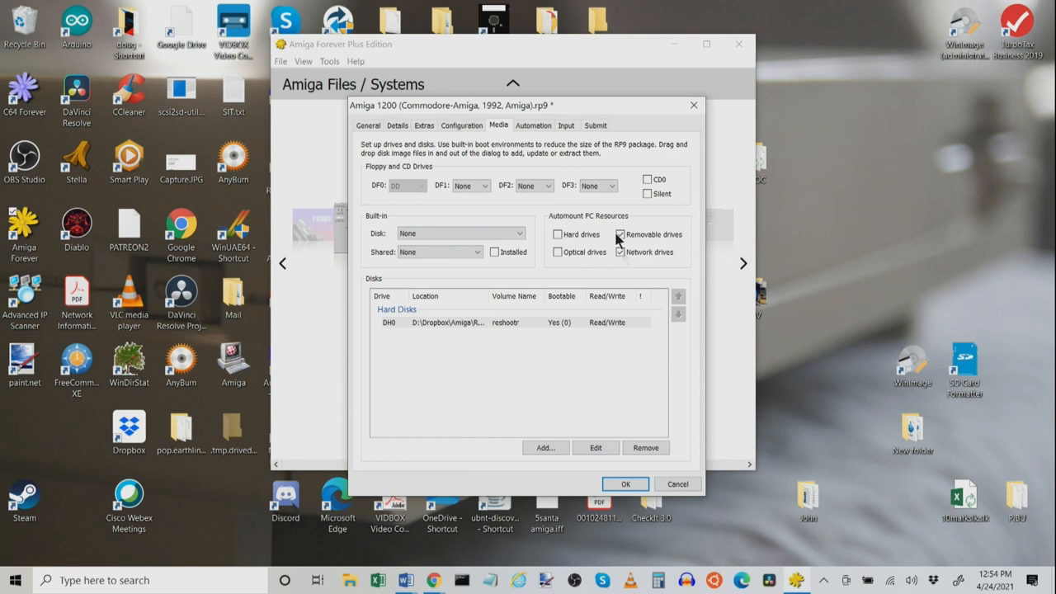
pyautogui.click(544, 447)
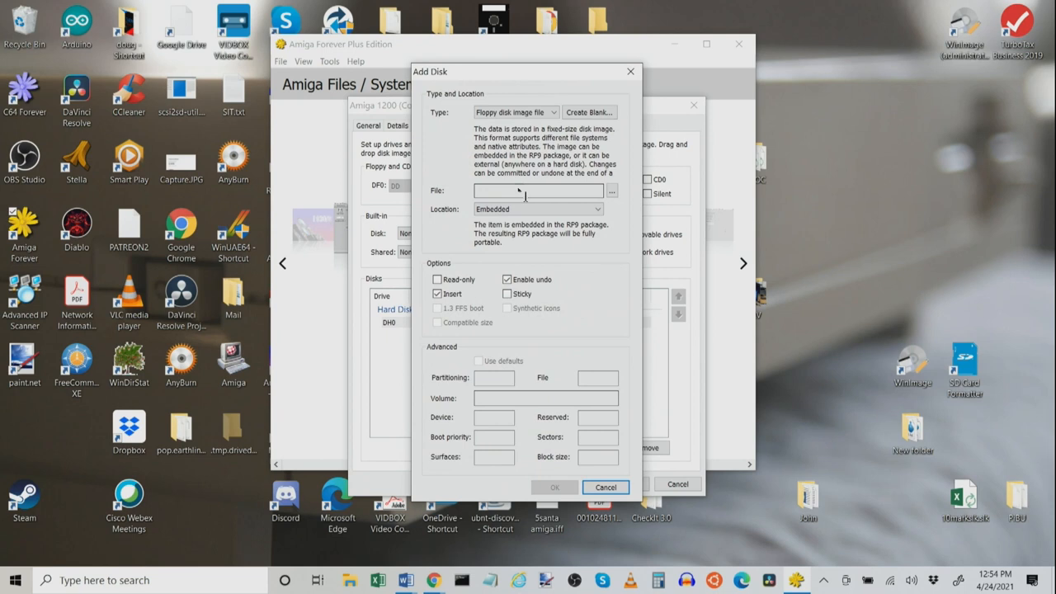
# - Add a Directory disk pointing to the Dropbox Amiga WHDLOAD folder
pyautogui.click(611, 191)
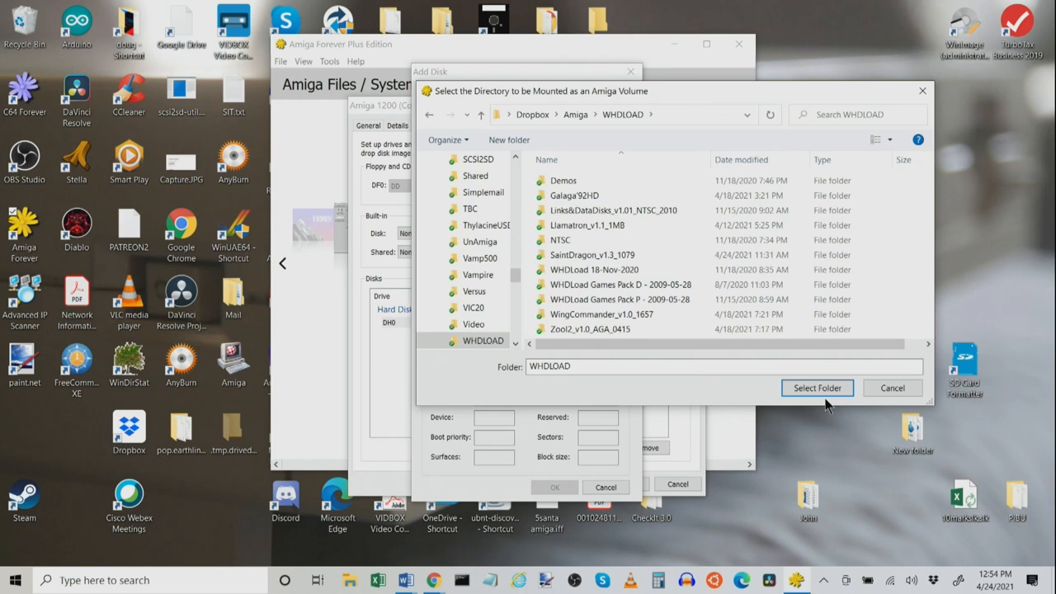
pyautogui.click(816, 388)
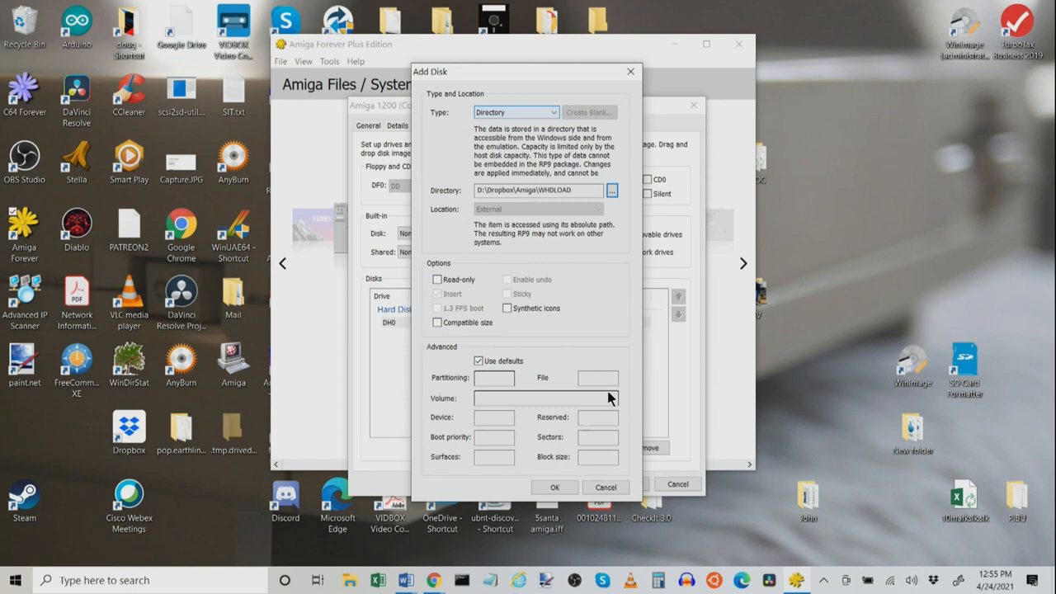
pyautogui.click(555, 486)
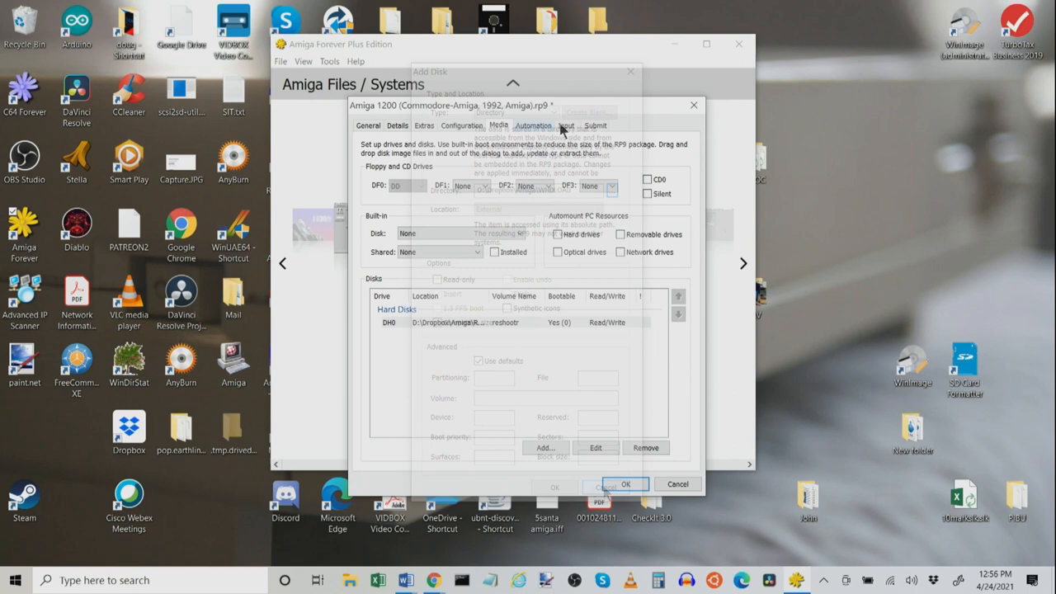
# - On the Input page, keep Mouse on port 1 and select Gamepad for port 2
pyautogui.click(566, 125)
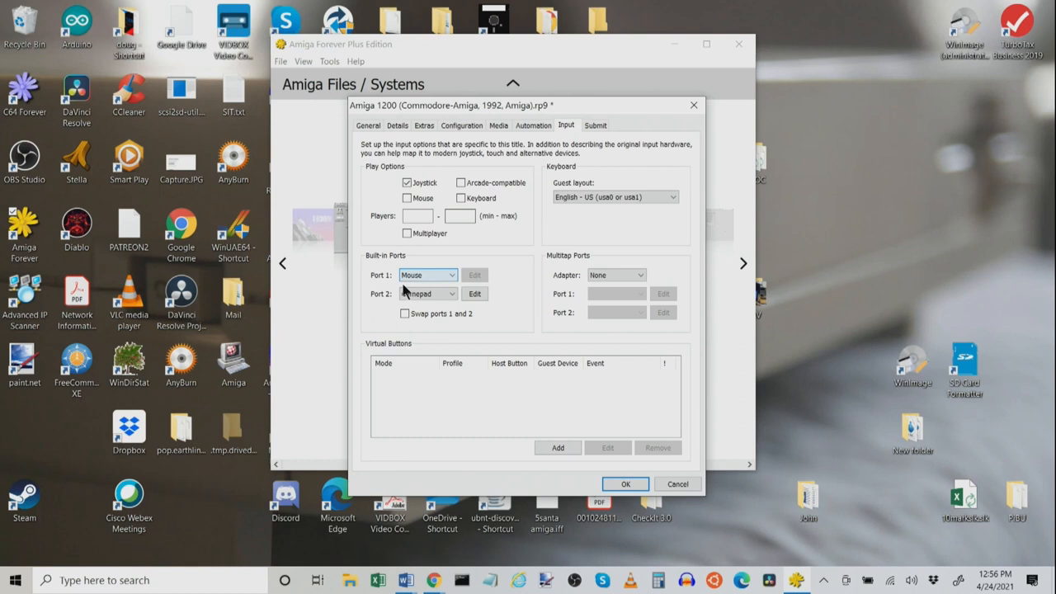
pyautogui.click(451, 294)
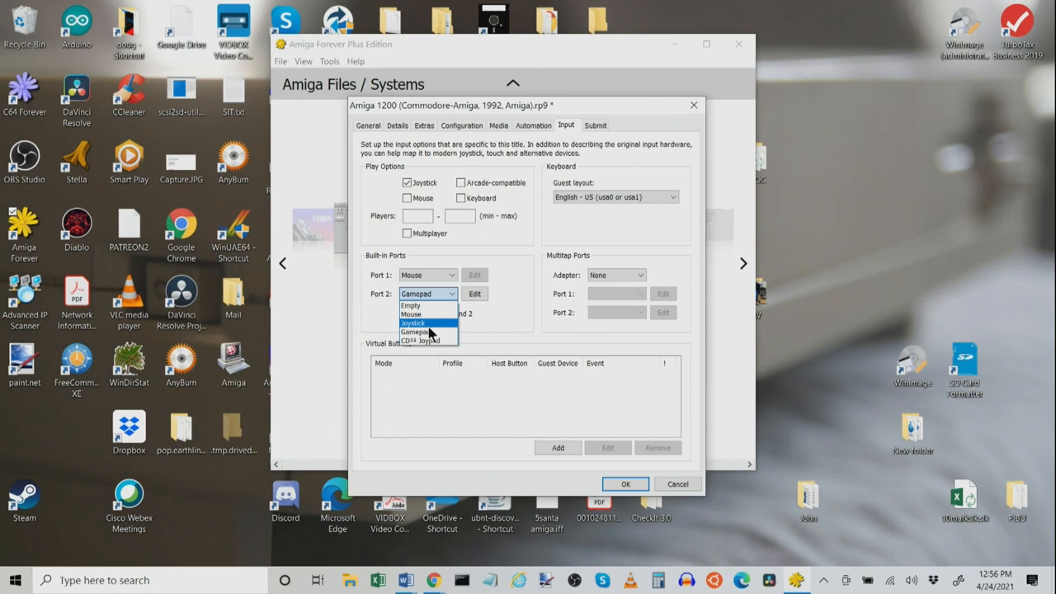
pyautogui.click(423, 331)
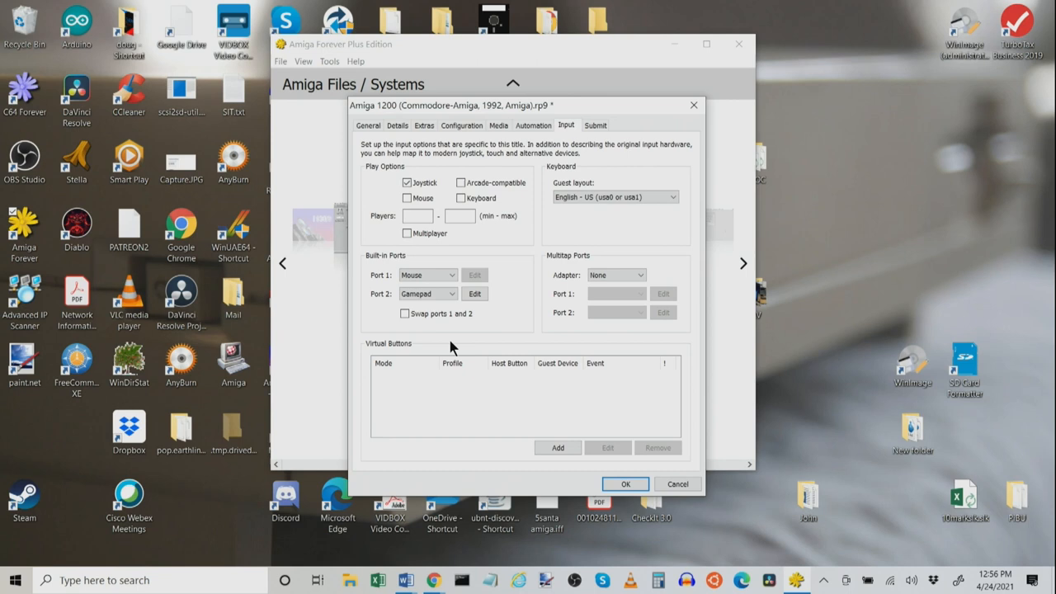
pyautogui.moveTo(485, 324)
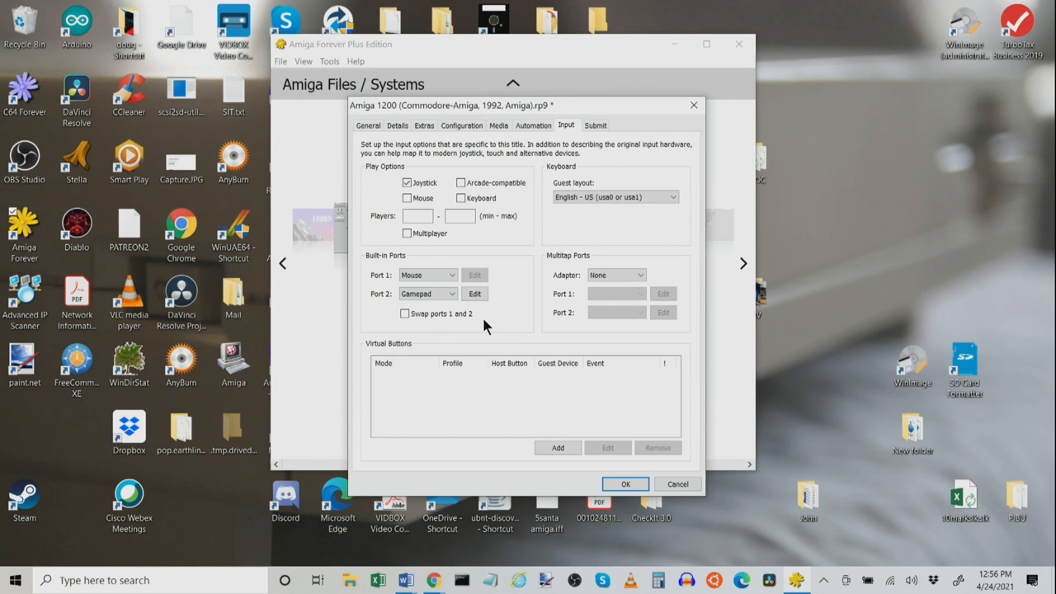
pyautogui.click(476, 294)
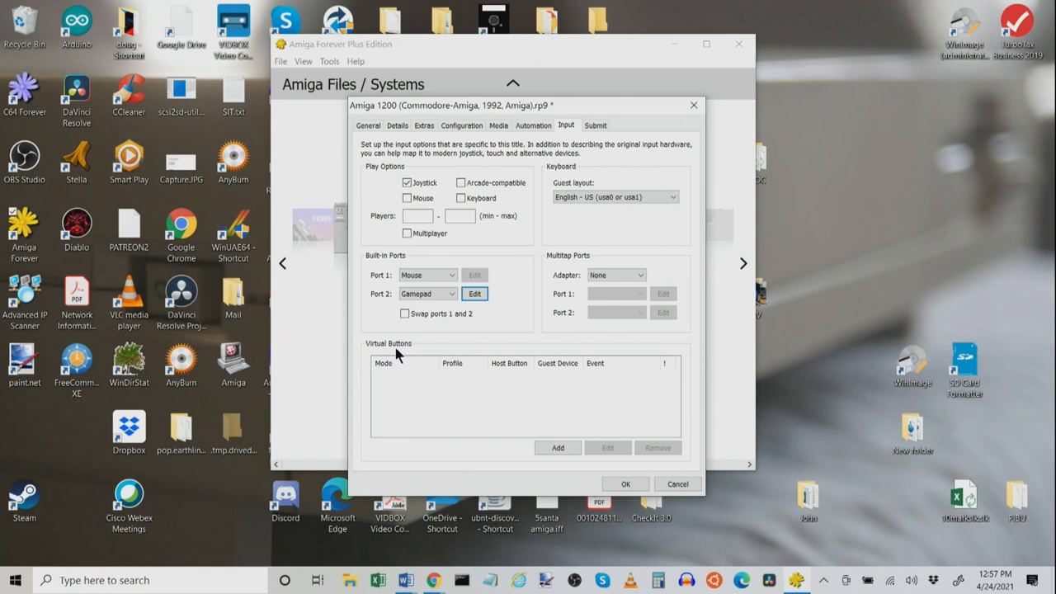
# - Add a virtual button merged with port 2, mapping Up to joystick Button 2
pyautogui.click(557, 447)
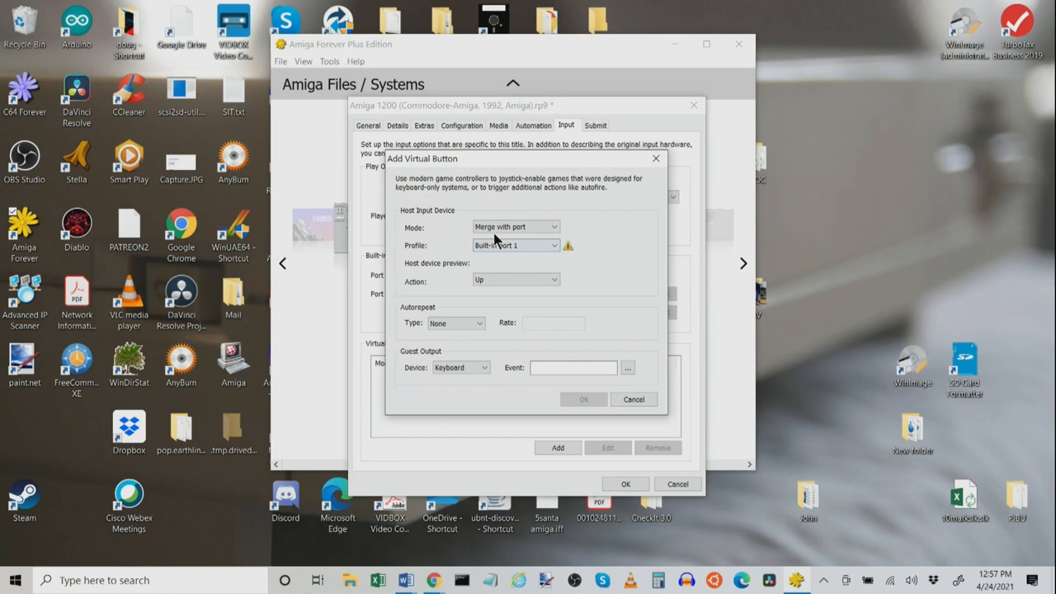
pyautogui.click(460, 367)
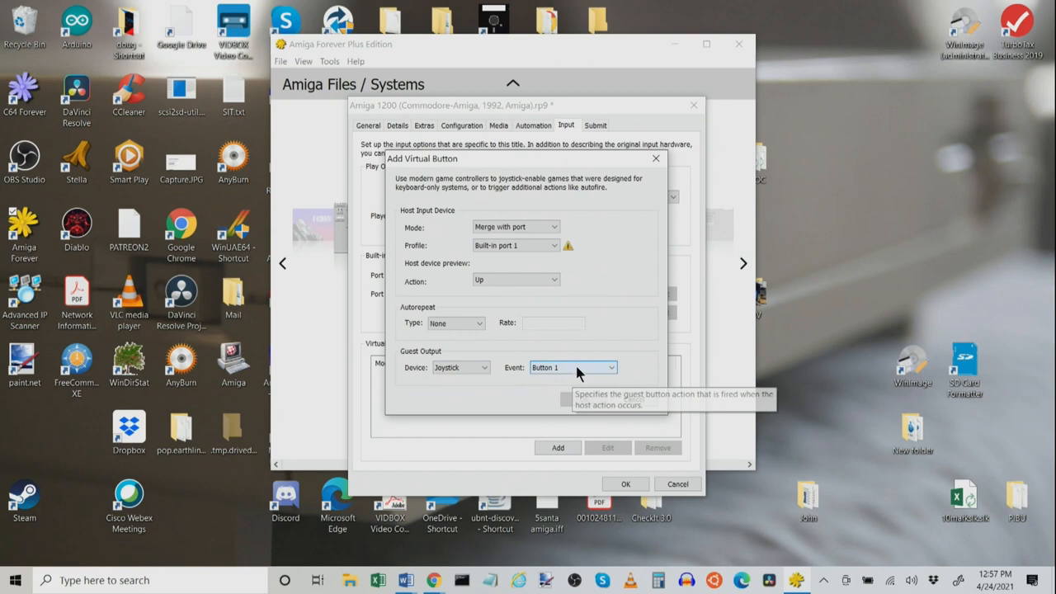
pyautogui.click(573, 367)
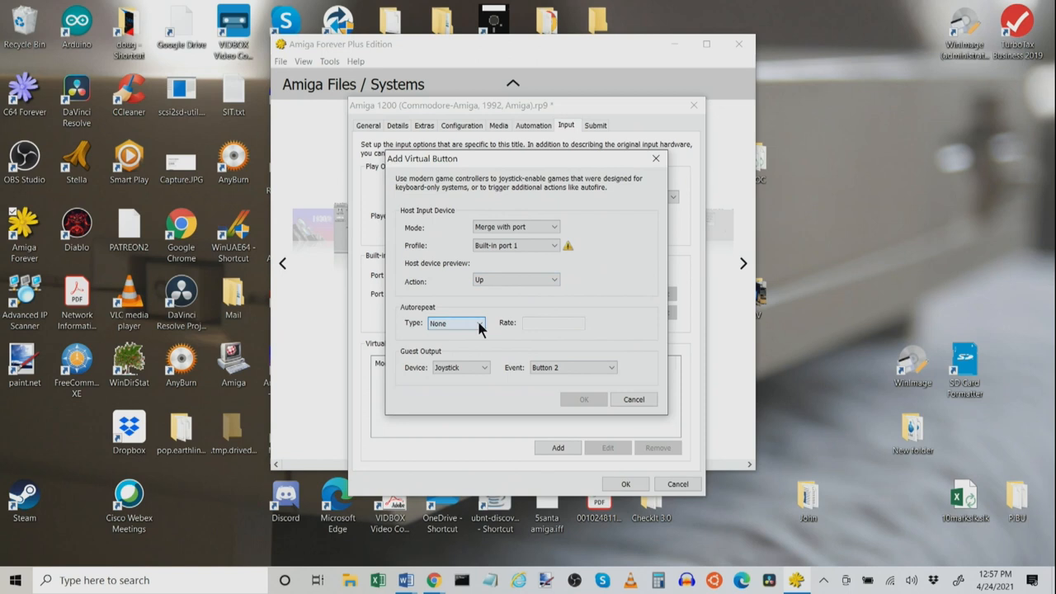
pyautogui.click(583, 399)
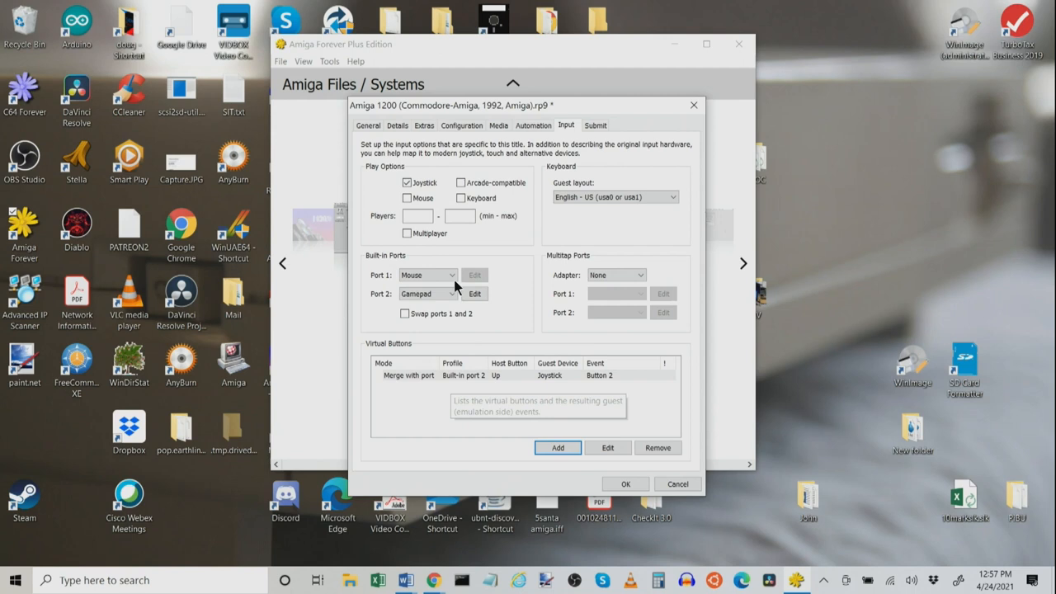
pyautogui.moveTo(426, 293)
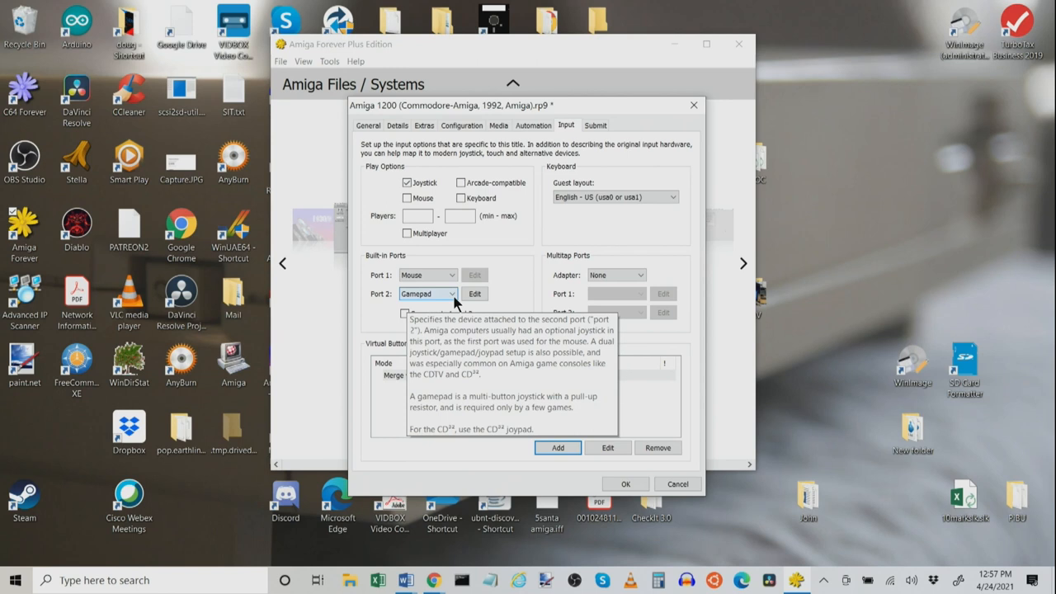
pyautogui.moveTo(561, 385)
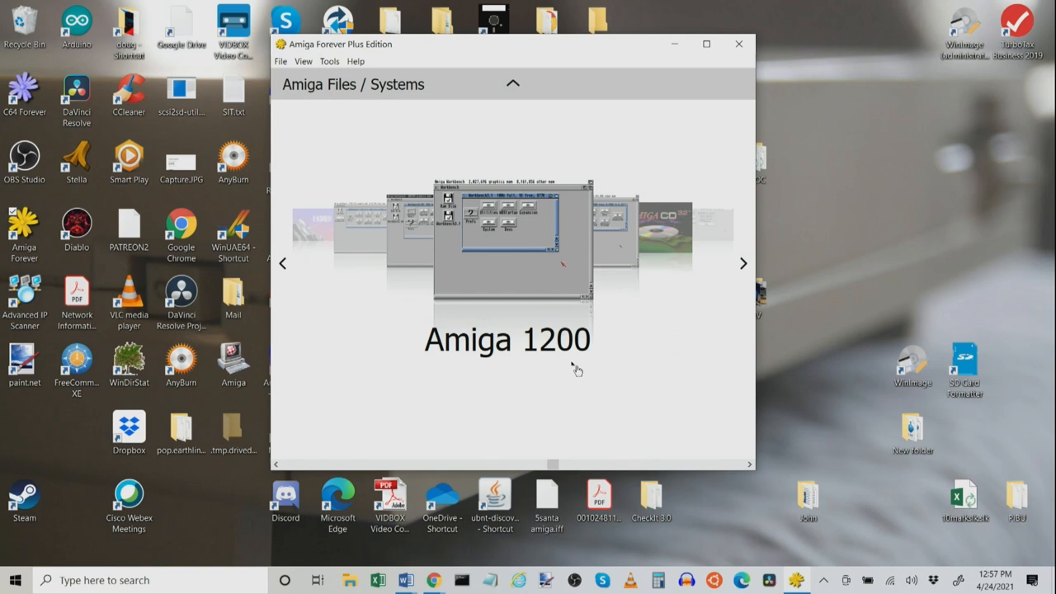
pyautogui.moveTo(565, 247)
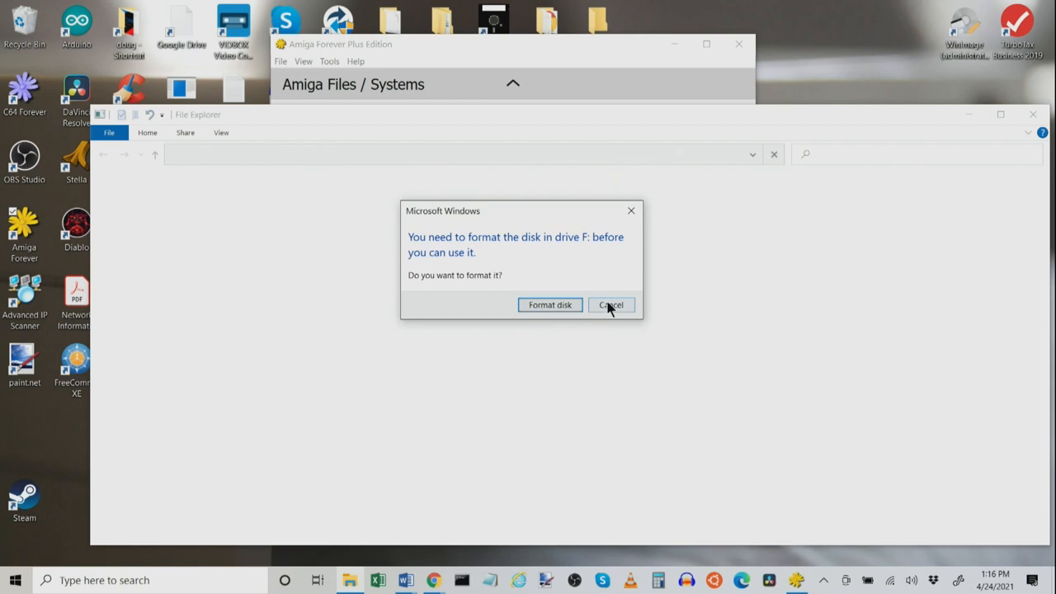
# - Decline formatting drive F: and dismiss its not-accessible warning
pyautogui.click(611, 305)
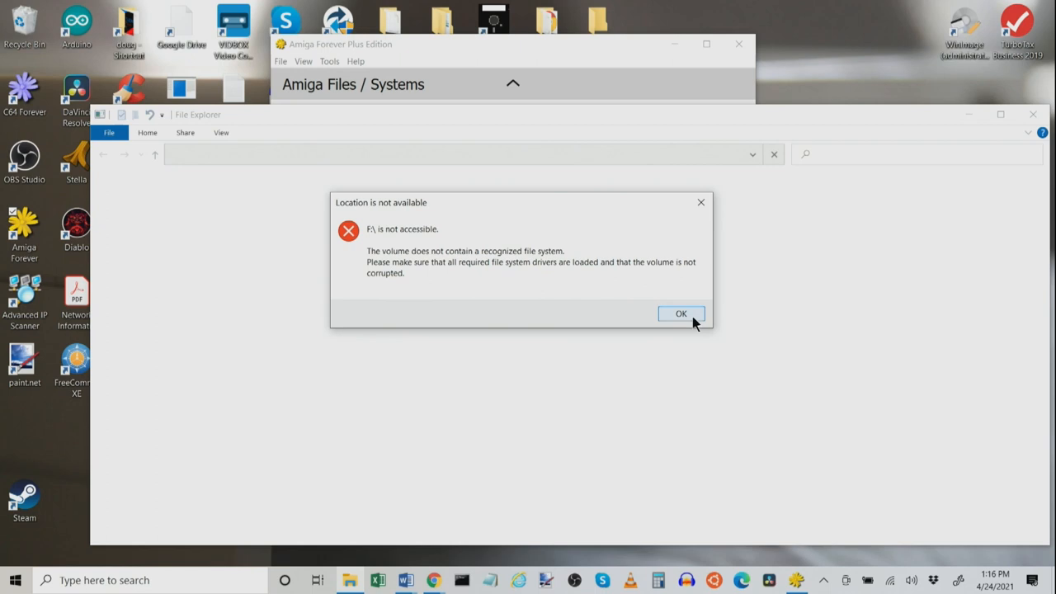
pyautogui.click(681, 314)
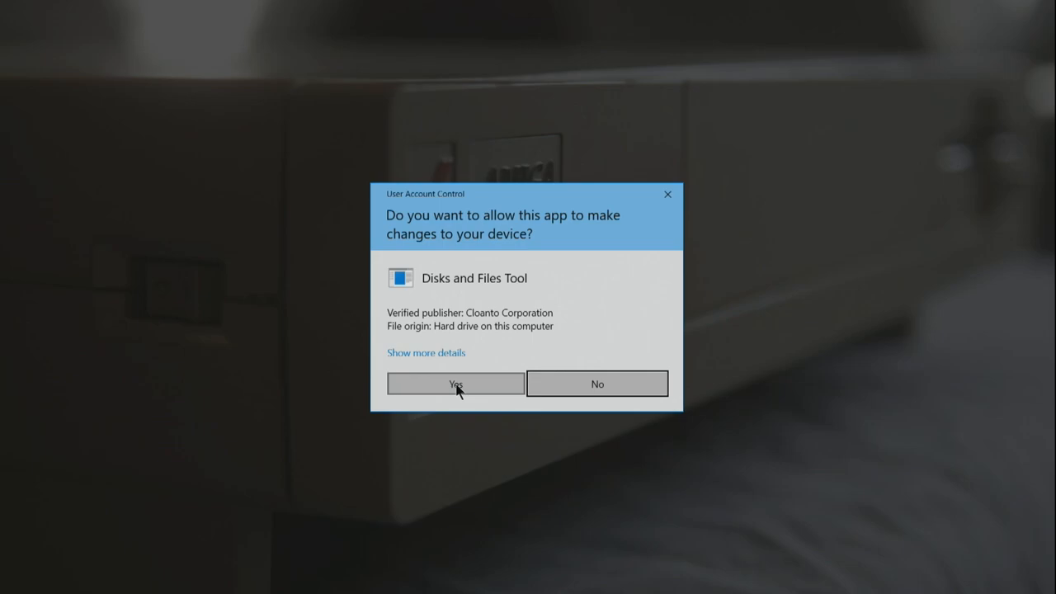
# - Allow the Disks and Files Tool to run and pick the 3.82 GB Disk 3 as source
pyautogui.click(455, 383)
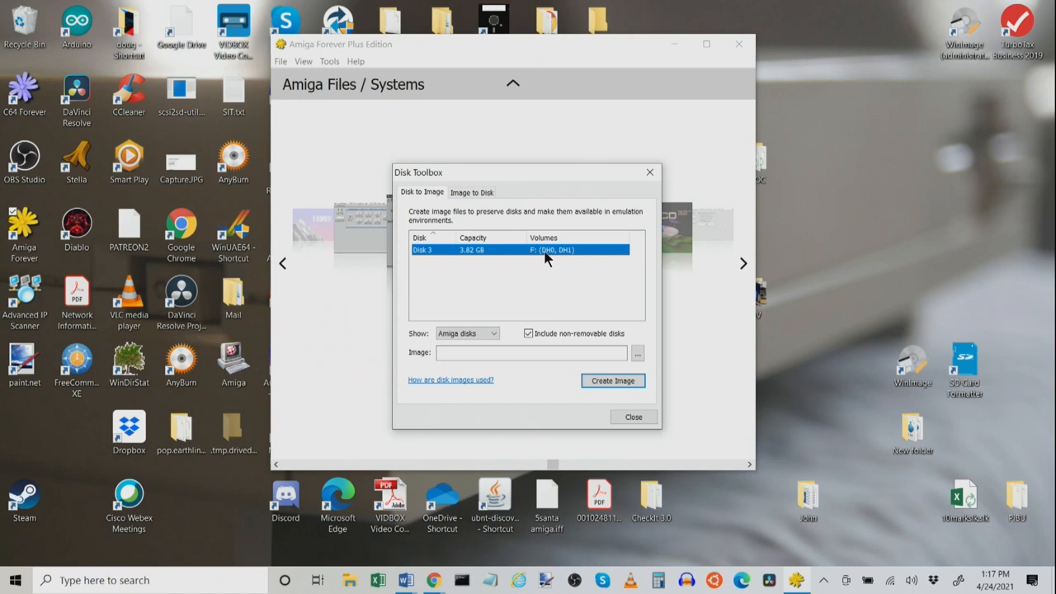
pyautogui.click(493, 333)
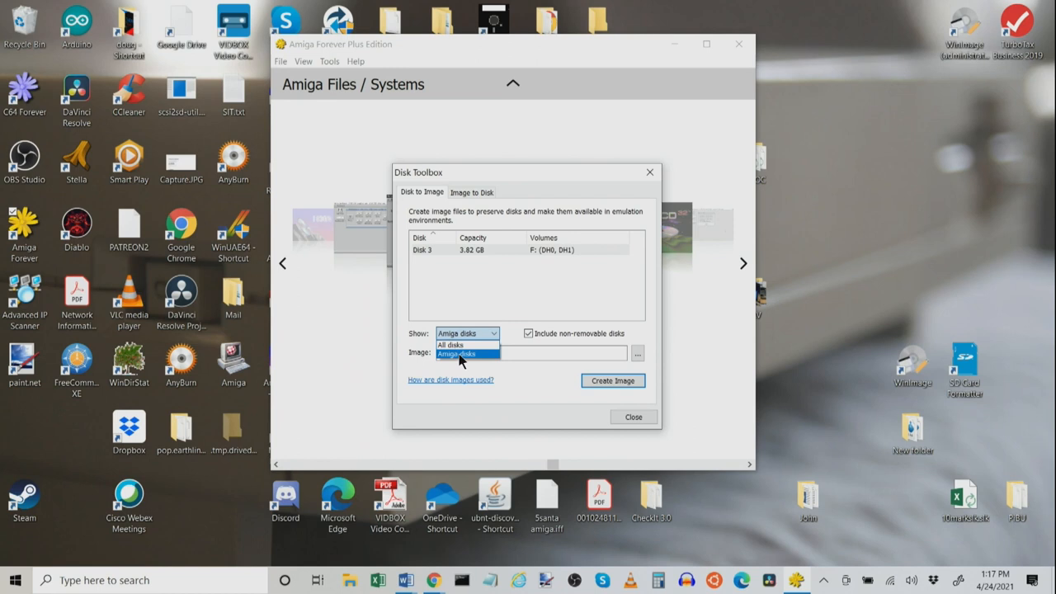
pyautogui.click(457, 354)
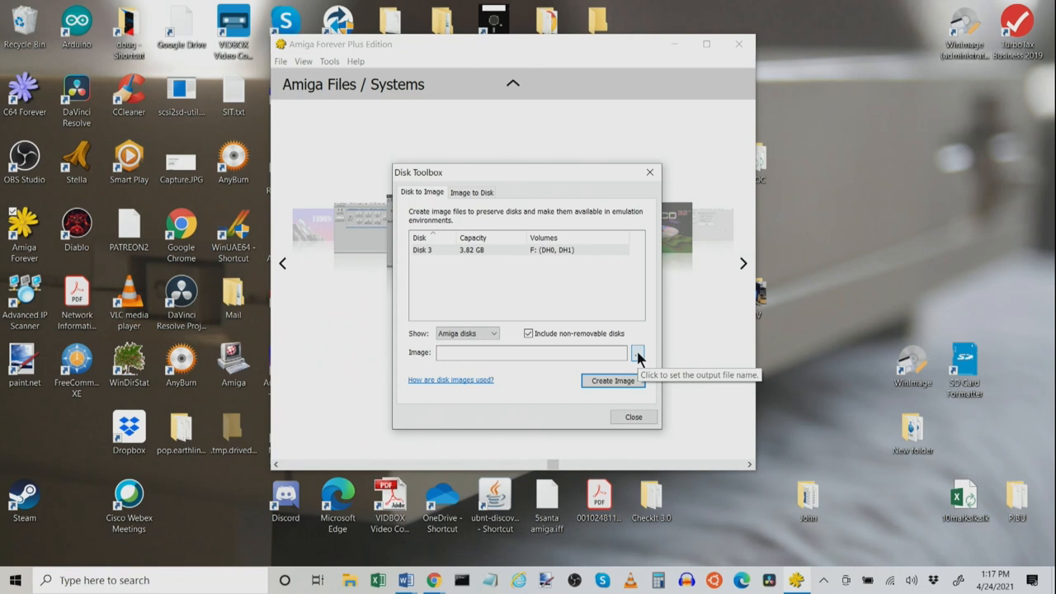
# - Name the destination image A1200_2 inside the A1200_2 folder under WinUAE
pyautogui.click(638, 352)
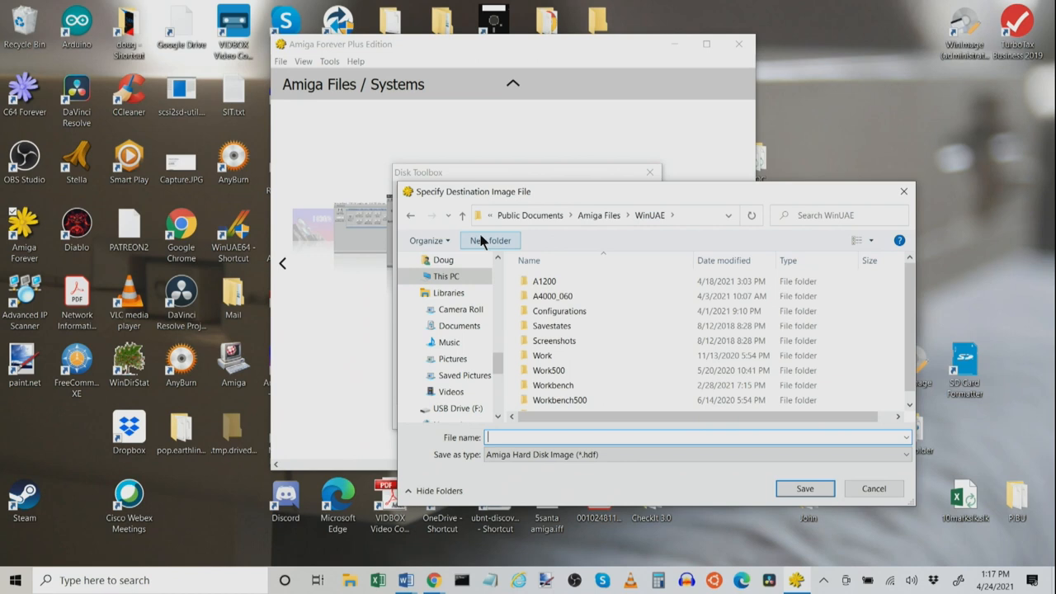
pyautogui.doubleClick(544, 280)
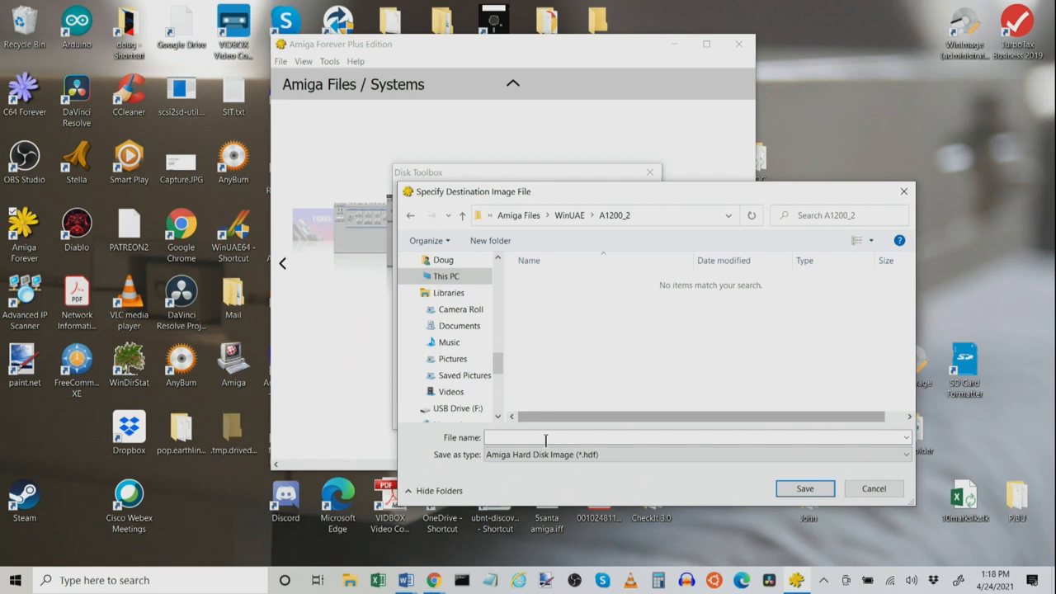
pyautogui.write('A1200_2')
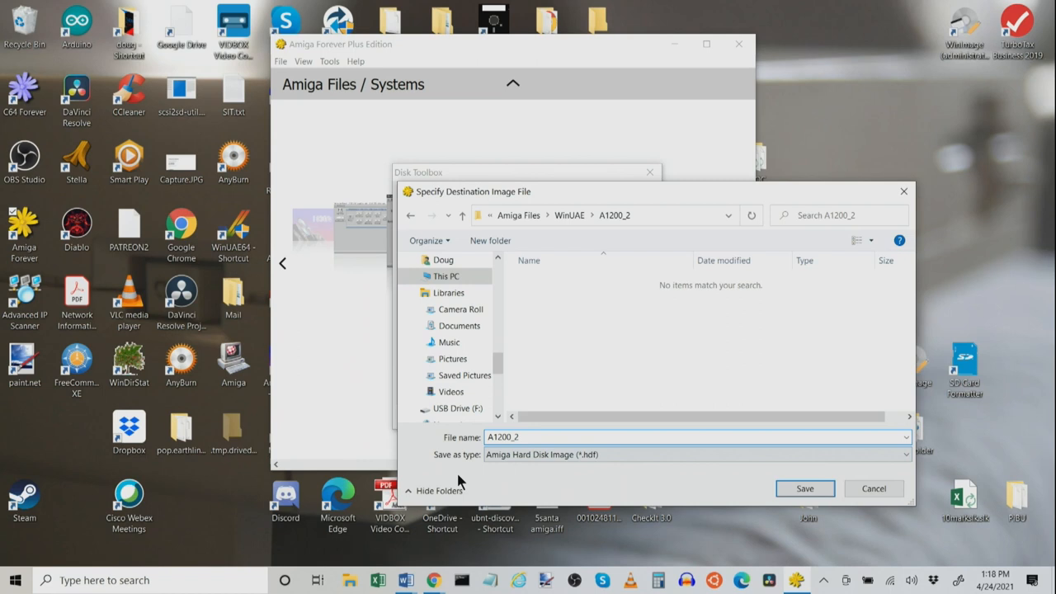
# - Save the WinUAE A1200_2 folder as the image destination and close Disk Toolbox
pyautogui.click(804, 489)
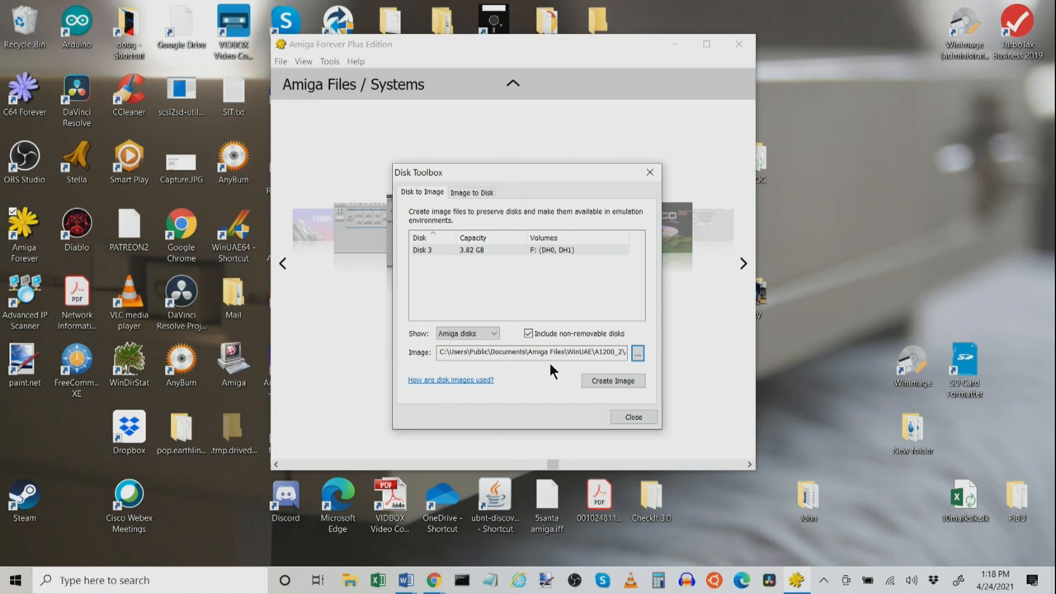
pyautogui.moveTo(587, 375)
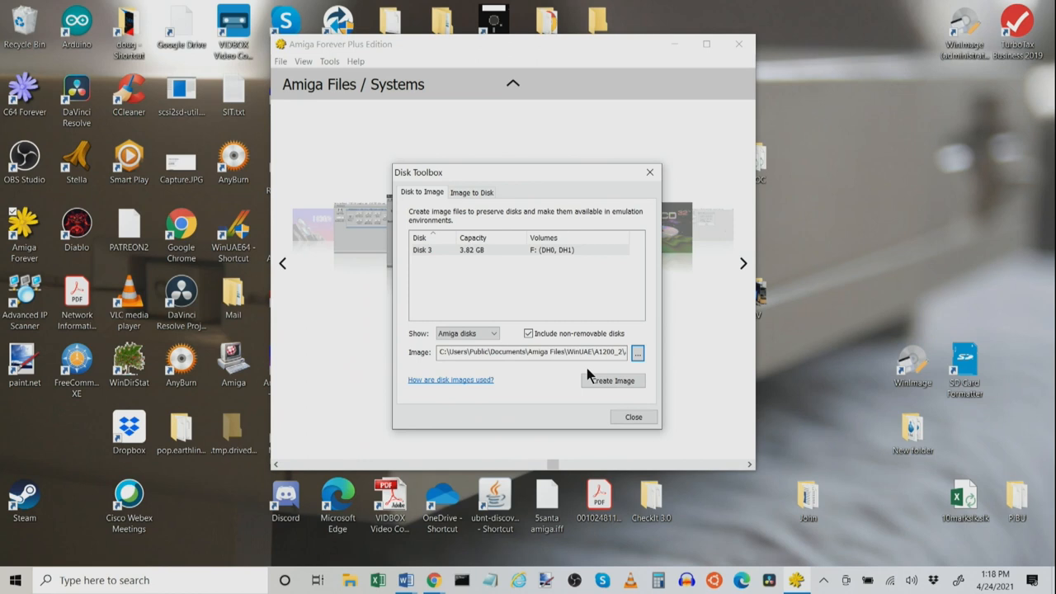
pyautogui.moveTo(589, 407)
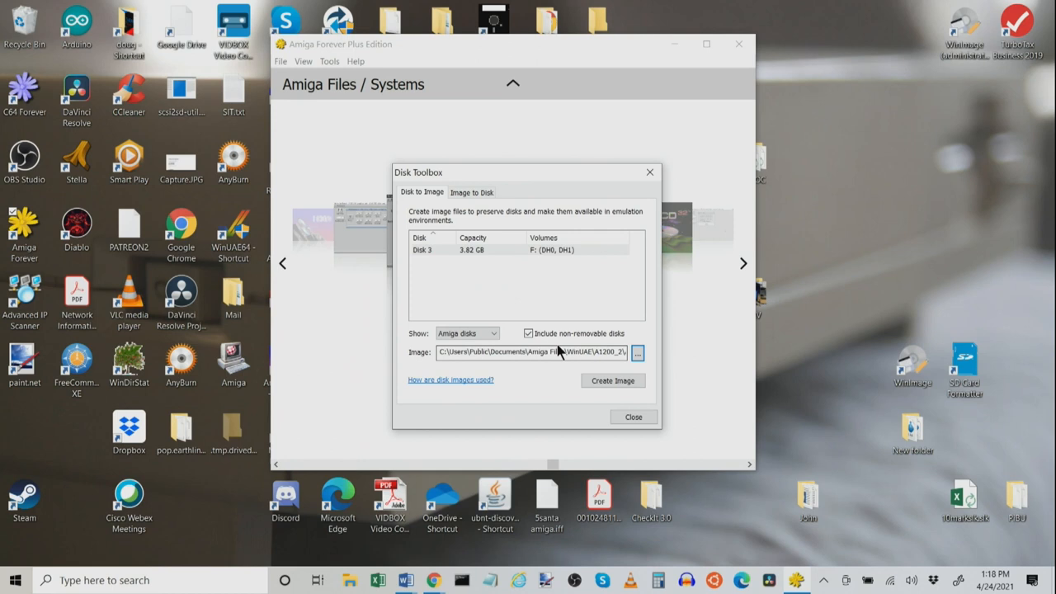
pyautogui.moveTo(507, 269)
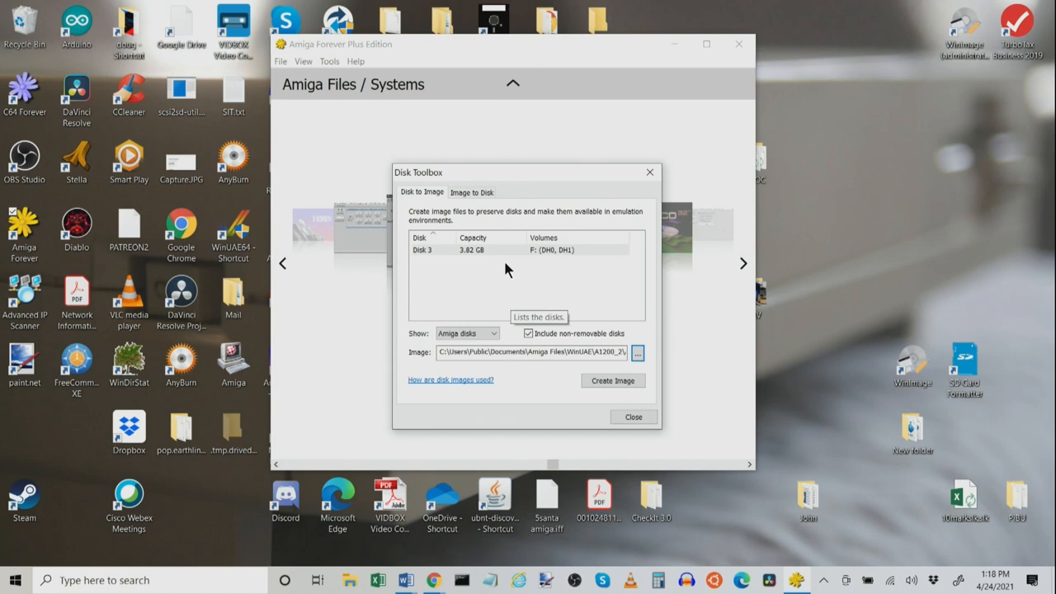
pyautogui.moveTo(613, 380)
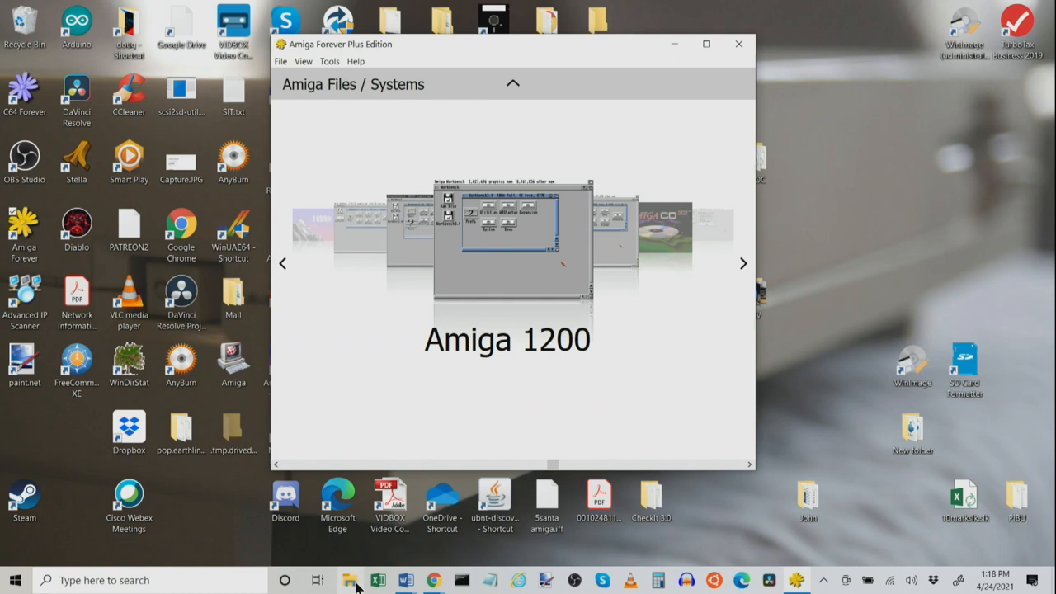
# - Browse to WinUAE\A1200 in File Explorer, showing the 15.6 GB A1200.HDF image
pyautogui.click(349, 579)
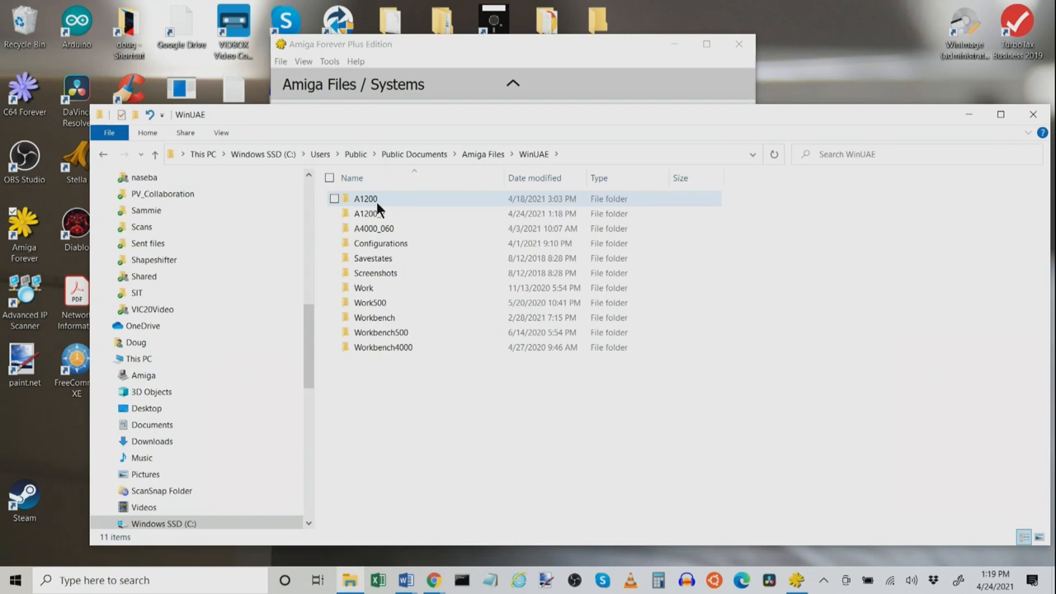
pyautogui.doubleClick(365, 198)
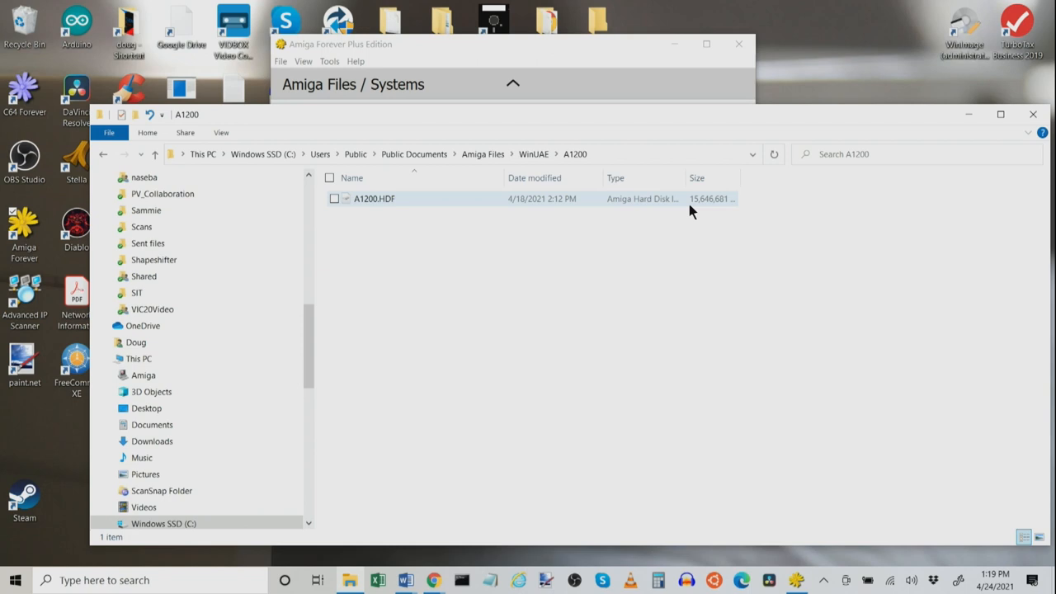
pyautogui.moveTo(382, 204)
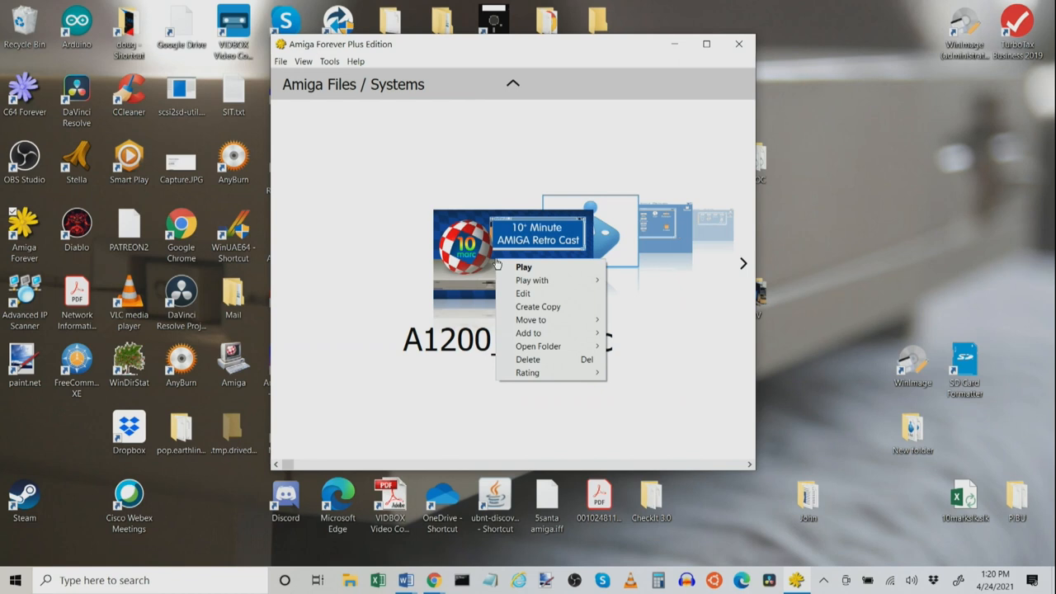
# - Edit A1200_10marc and view its Configuration: Amiga 1200, Amiga 3.0 ROM, 68040 CPU
pyautogui.click(522, 293)
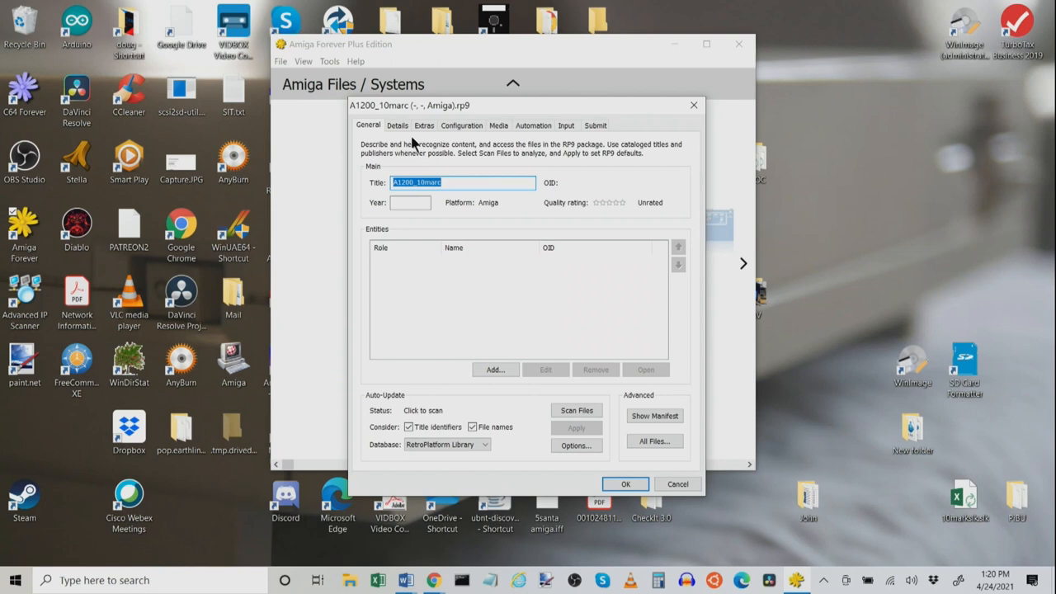
pyautogui.click(461, 126)
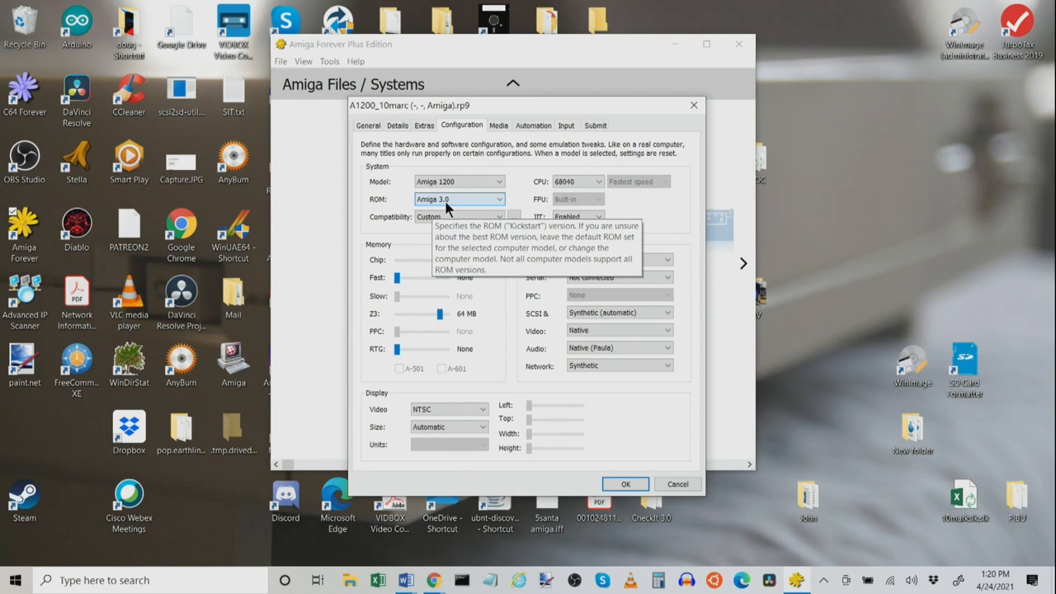
pyautogui.moveTo(587, 216)
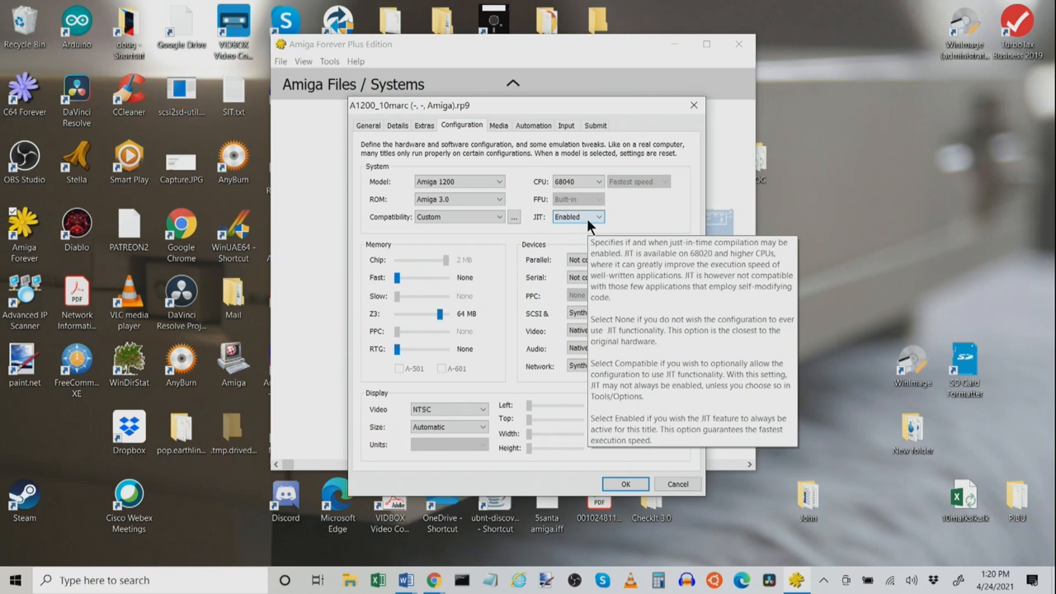
pyautogui.moveTo(439, 313)
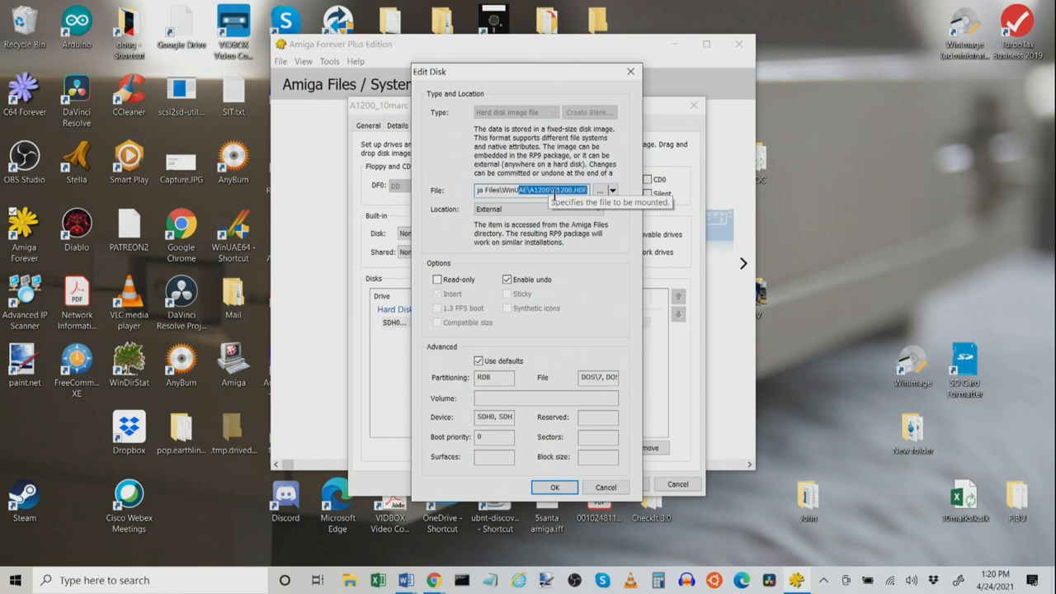
# - Leave A1200.HDF's Location as External, accept Edit Disk, review Input, and save A1200_10marc
pyautogui.click(599, 208)
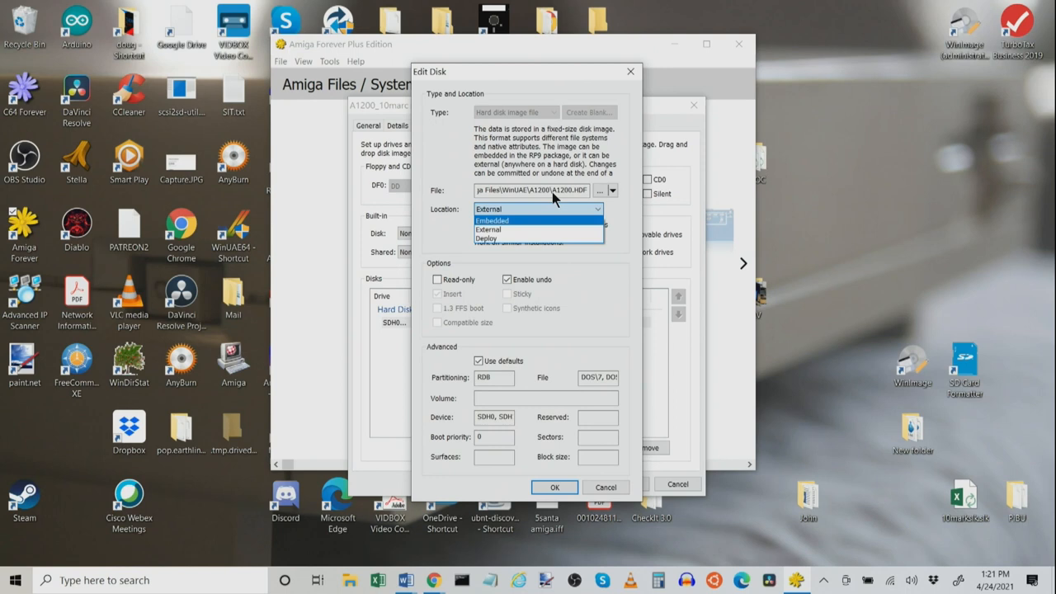
pyautogui.click(488, 229)
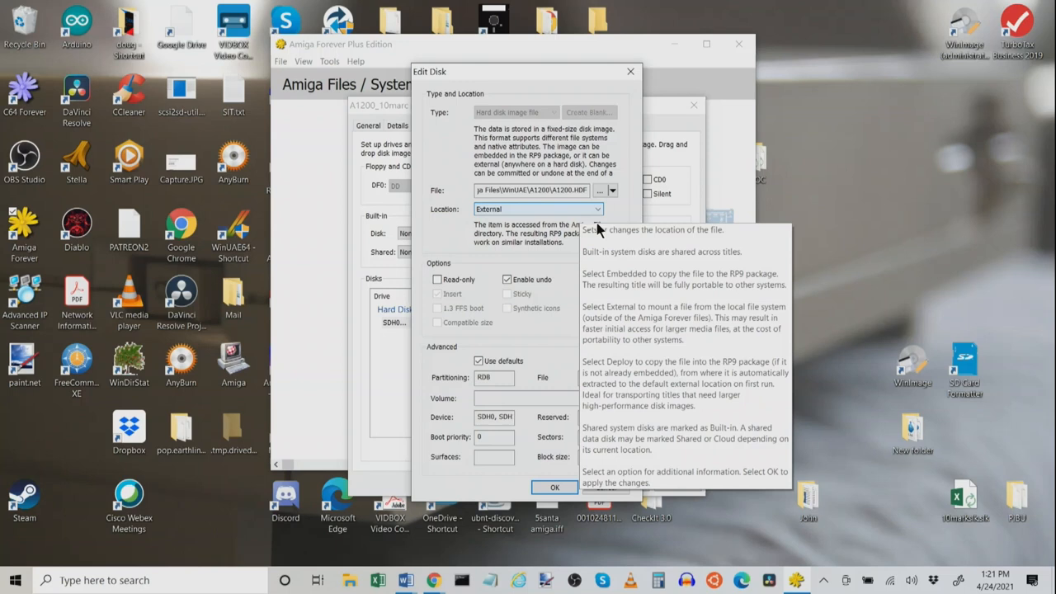
pyautogui.click(554, 487)
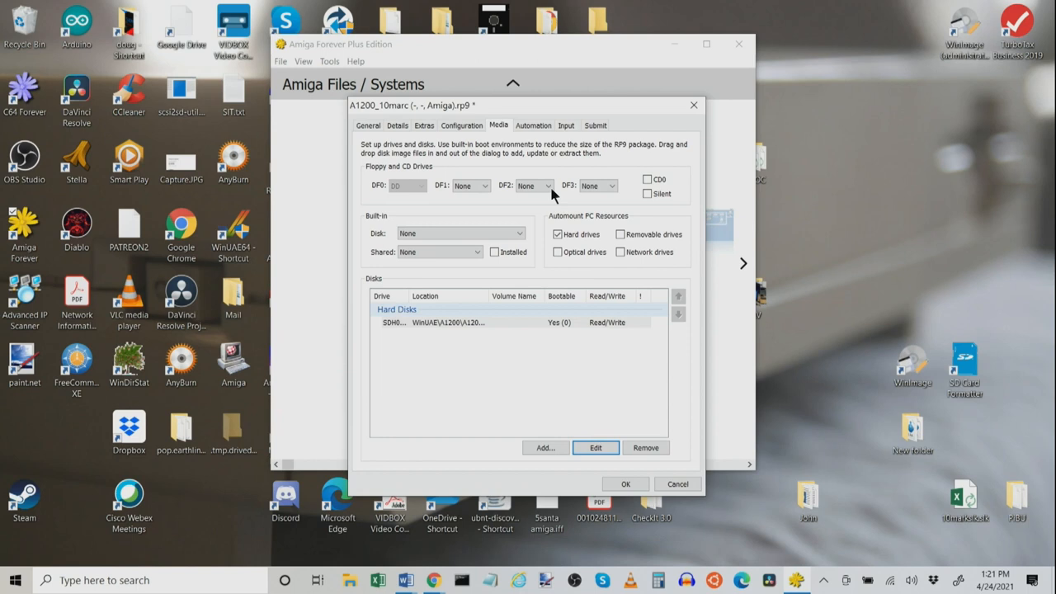
pyautogui.click(566, 125)
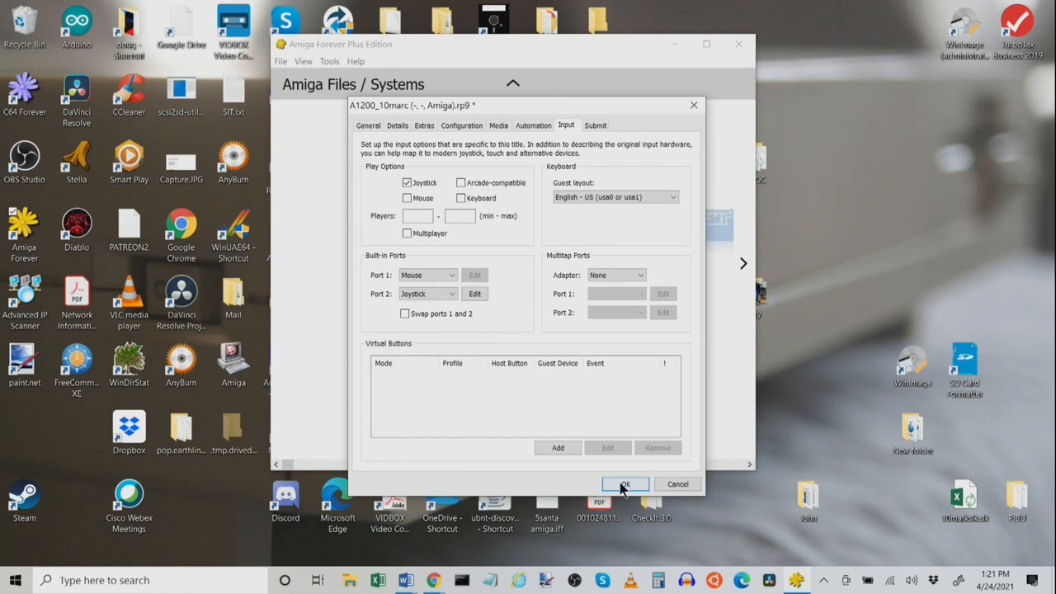
pyautogui.click(624, 483)
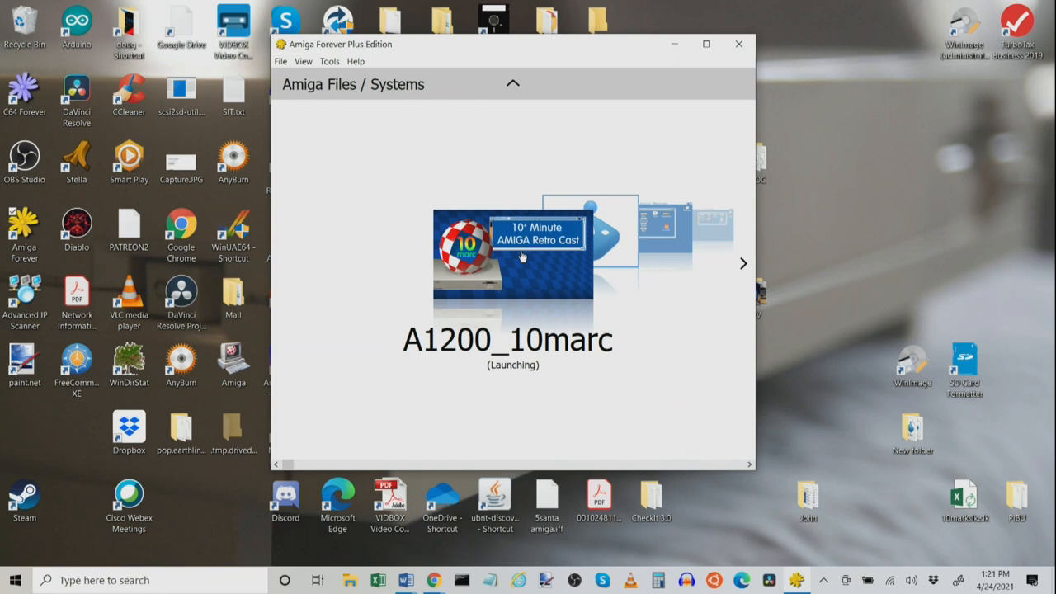
# - Let A1200_10marc boot to Workbench, then open the Work1200 drive
pyautogui.click(511, 247)
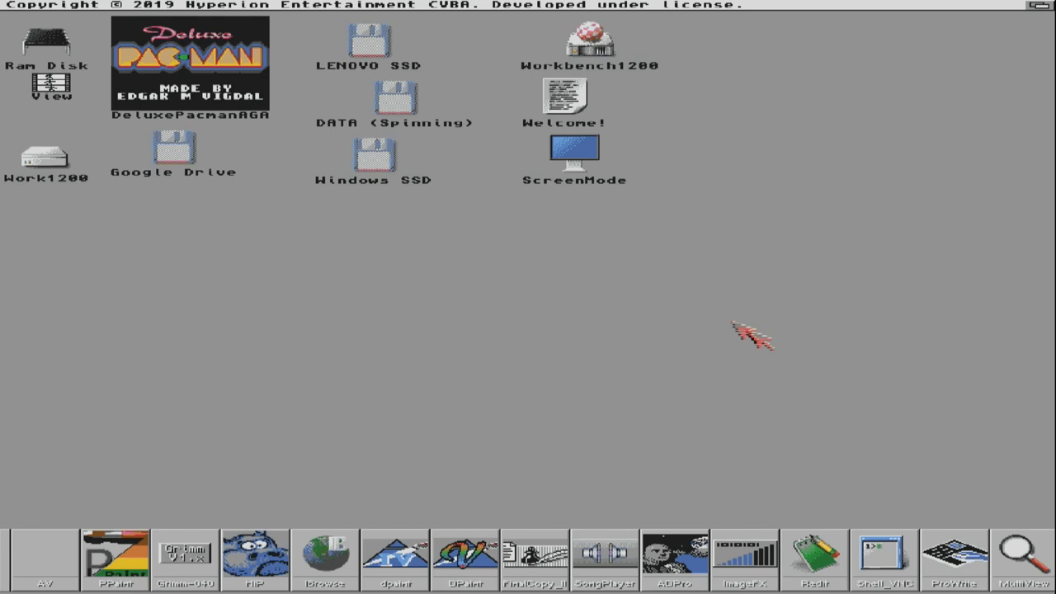
pyautogui.moveTo(53, 161)
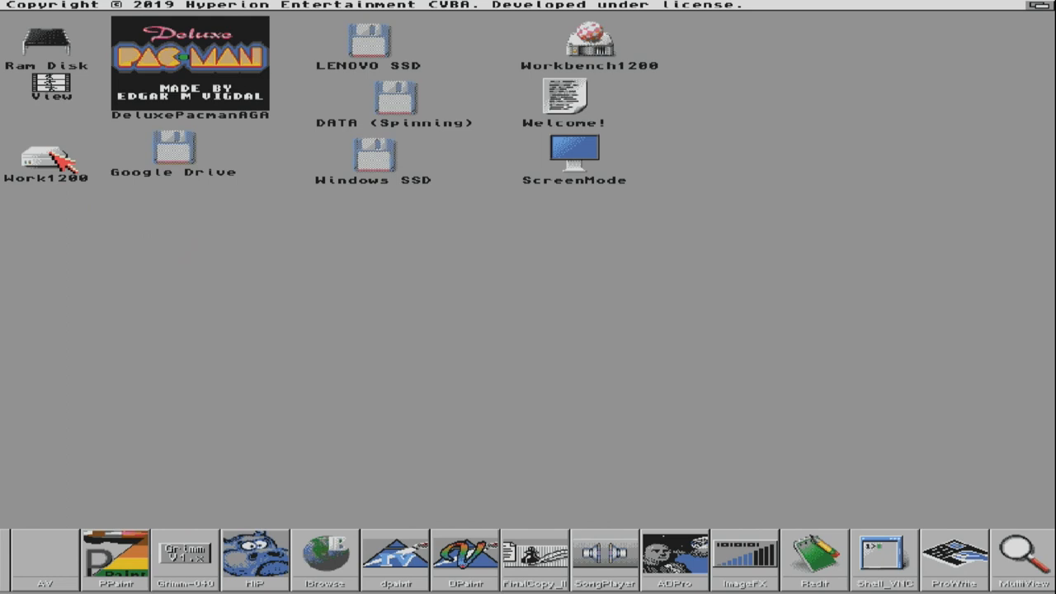
pyautogui.doubleClick(47, 157)
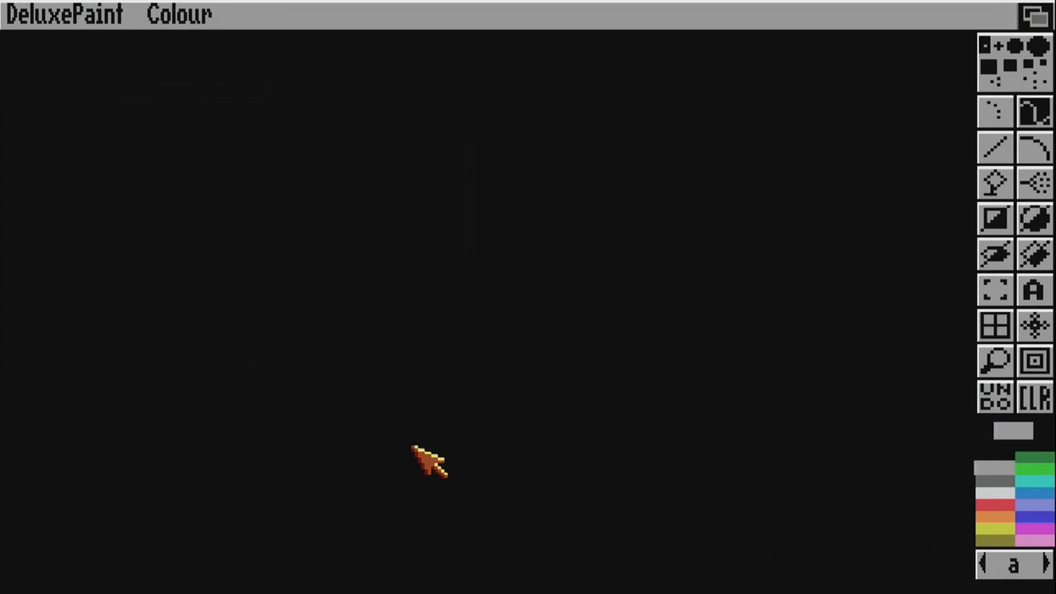
pyautogui.moveTo(252, 18)
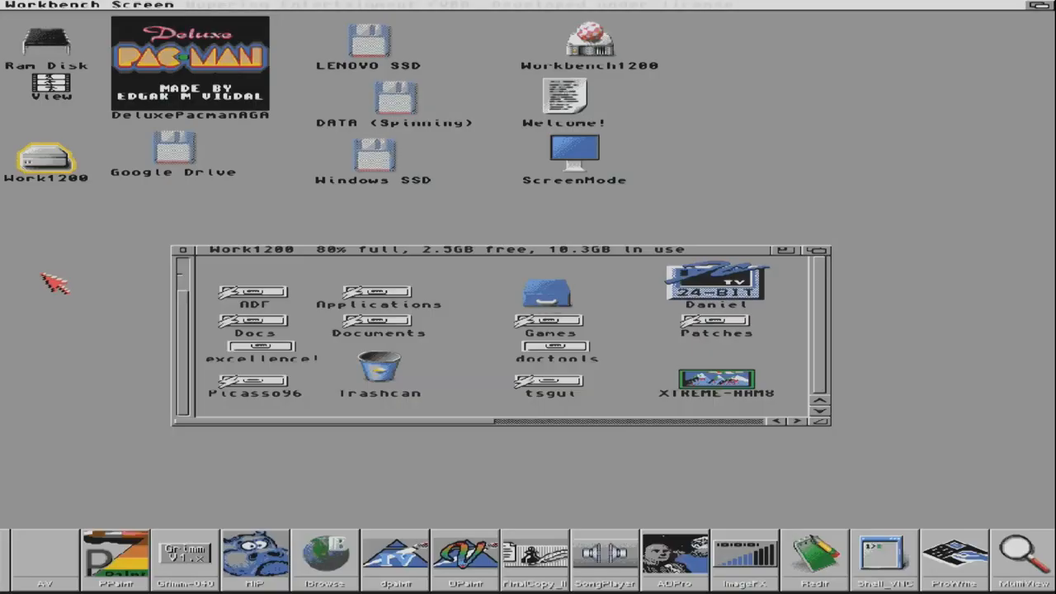
# - Pick the HD720 Super-High Res 1280×720 render screen in ADPro and execute the render
pyautogui.click(673, 559)
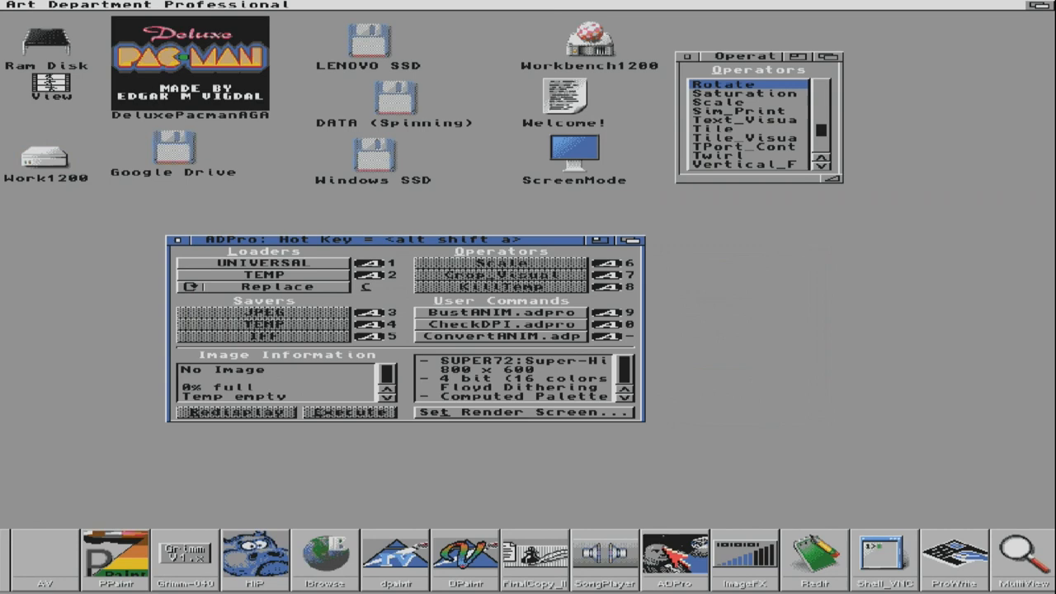
pyautogui.click(265, 262)
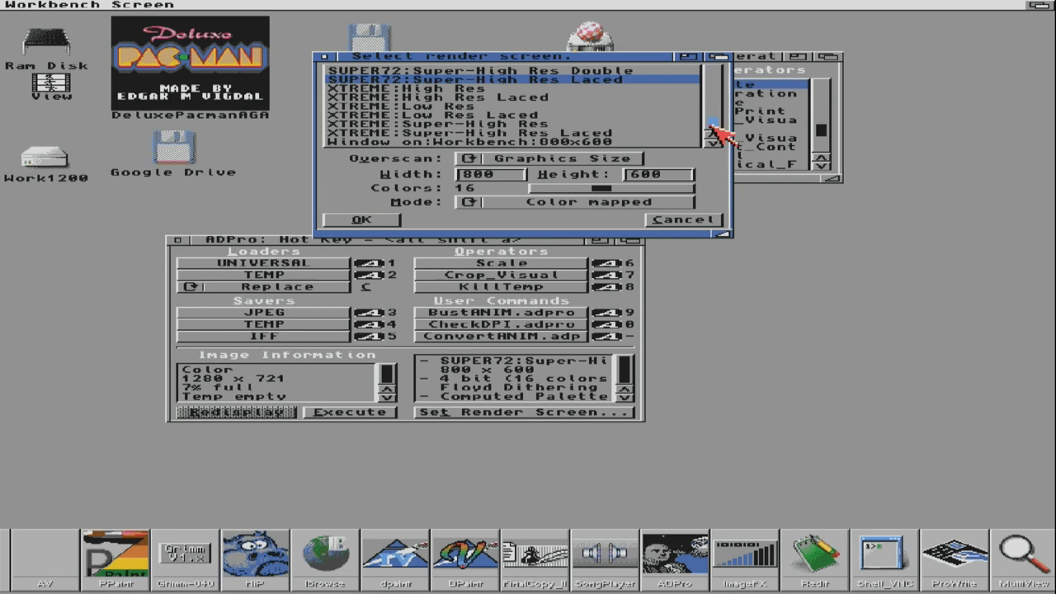
pyautogui.click(361, 219)
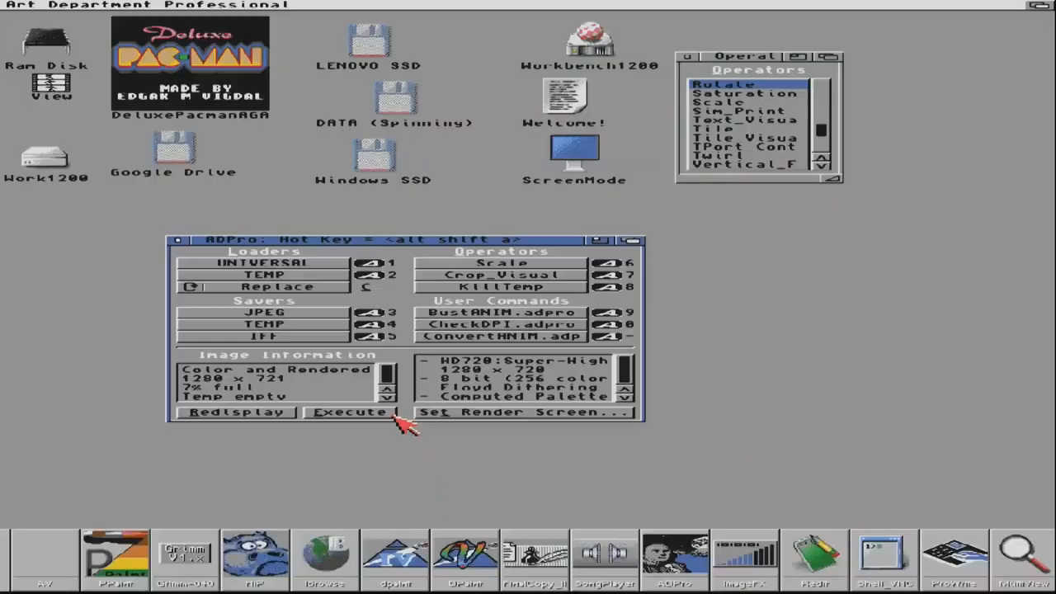
pyautogui.doubleClick(46, 156)
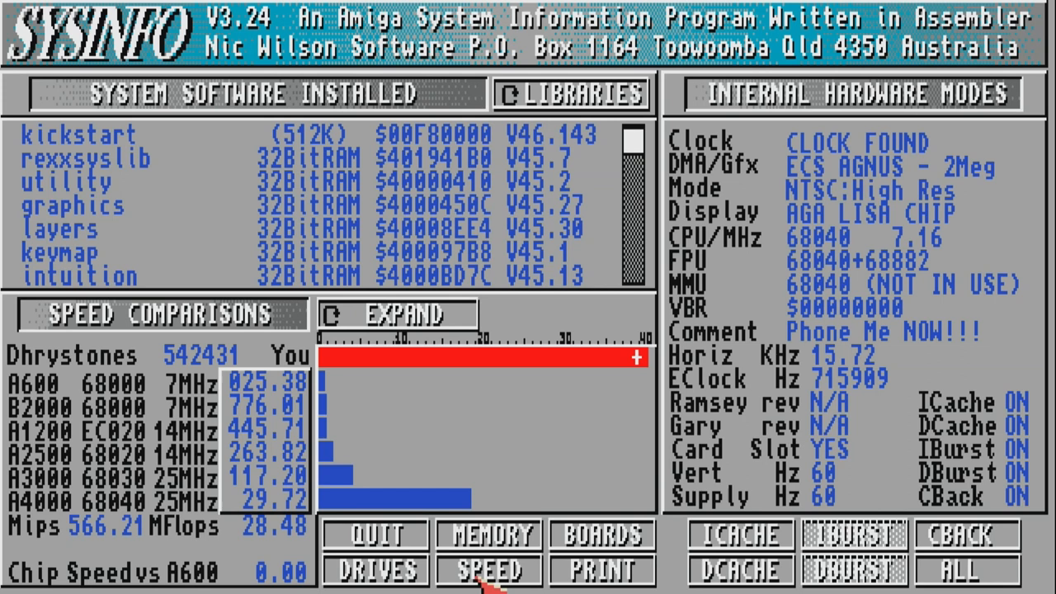
pyautogui.moveTo(82, 548)
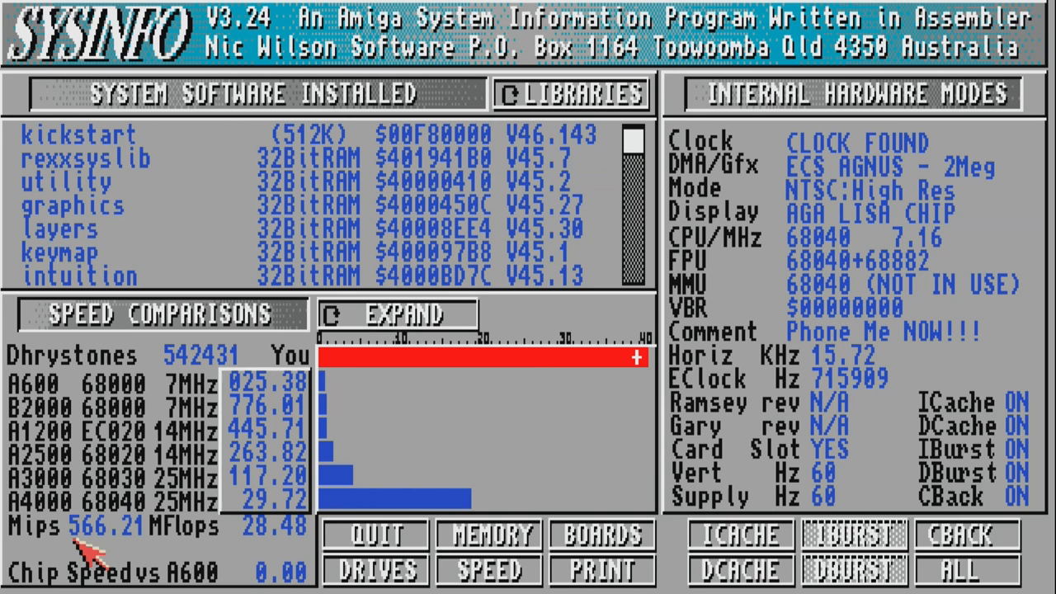
pyautogui.moveTo(247, 536)
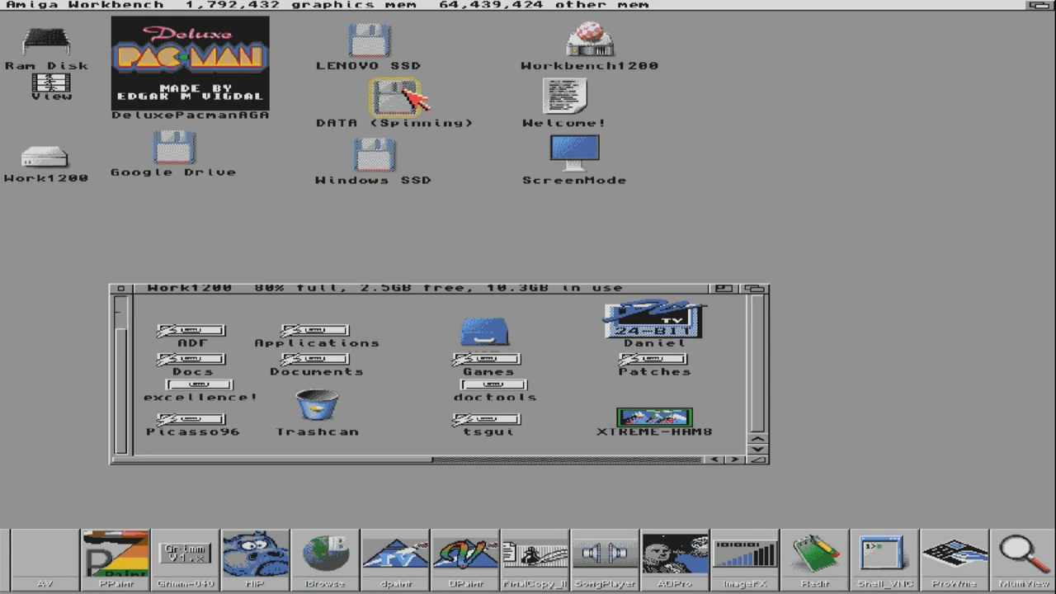
# - Open the DATA (Spinning) drive and its Dropbox drawer on the Workbench
pyautogui.click(163, 5)
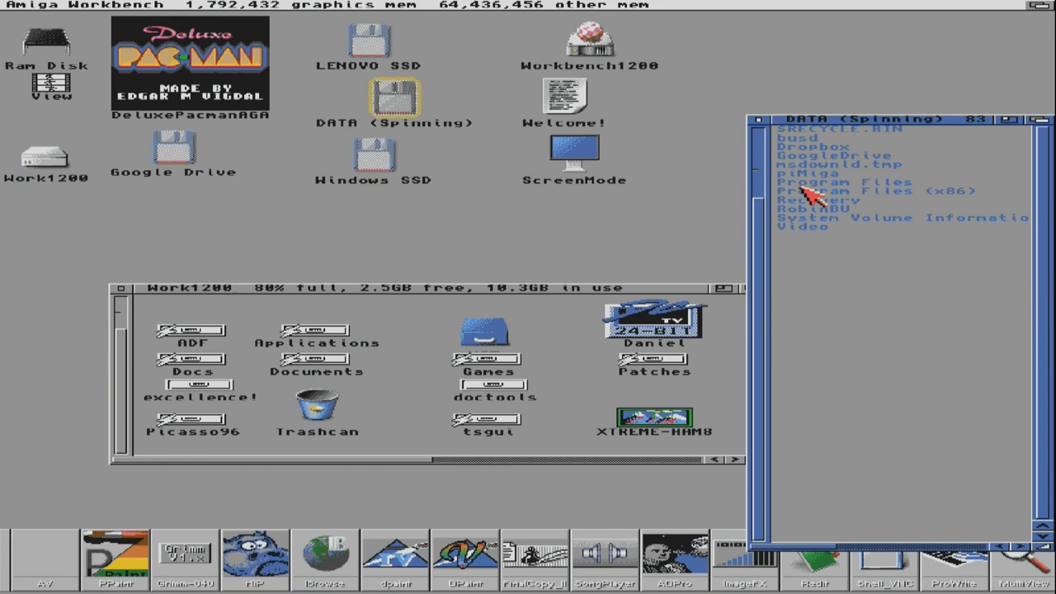
pyautogui.doubleClick(817, 145)
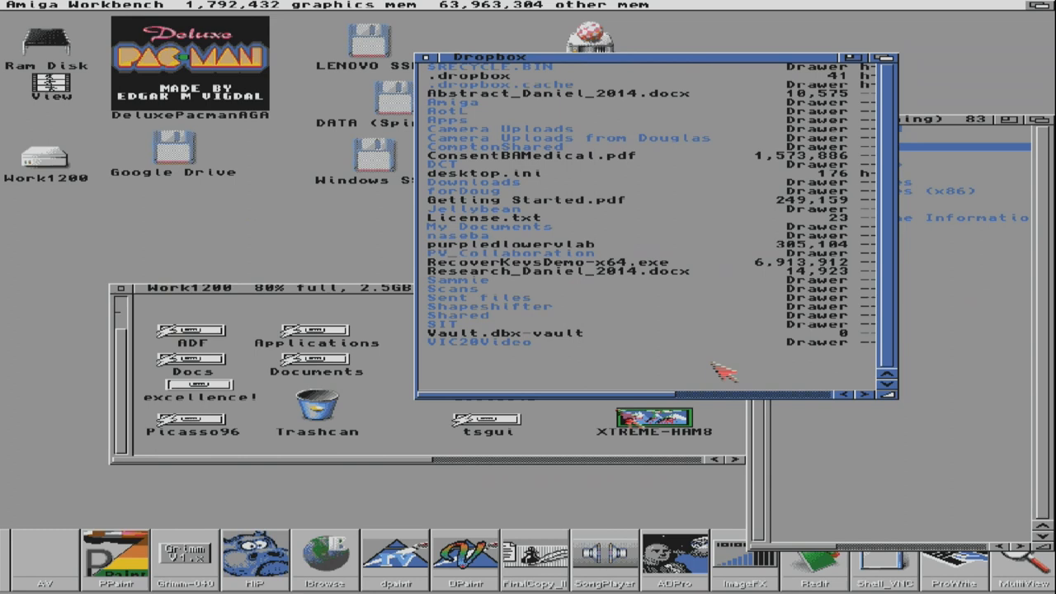
pyautogui.moveTo(306, 301)
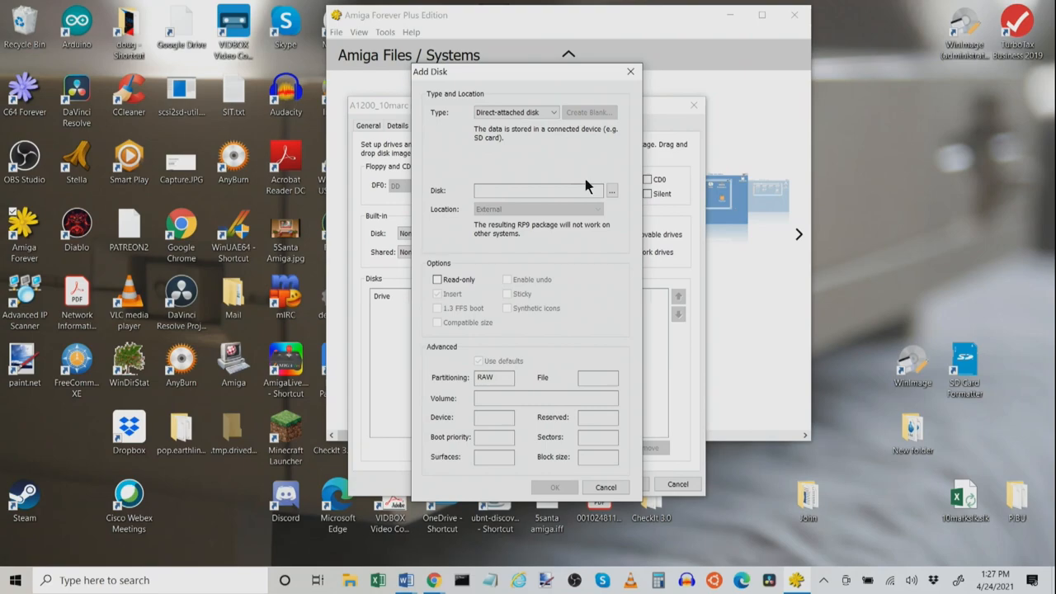
# - Add Drive 4 (F:), the 3.82 GB disk, to the A1200 and confirm both dialogs
pyautogui.click(611, 192)
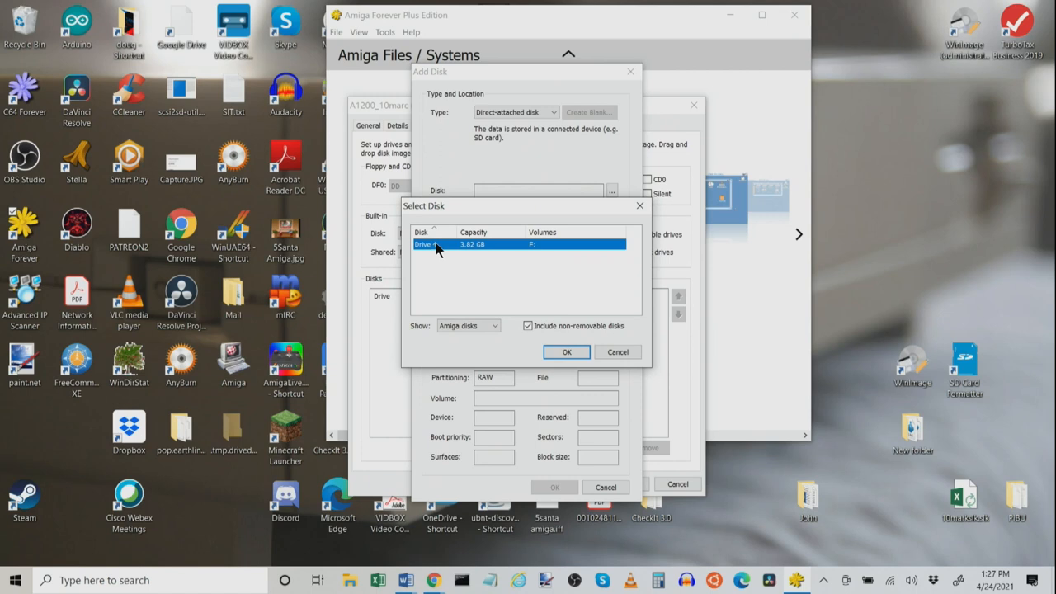
pyautogui.click(566, 352)
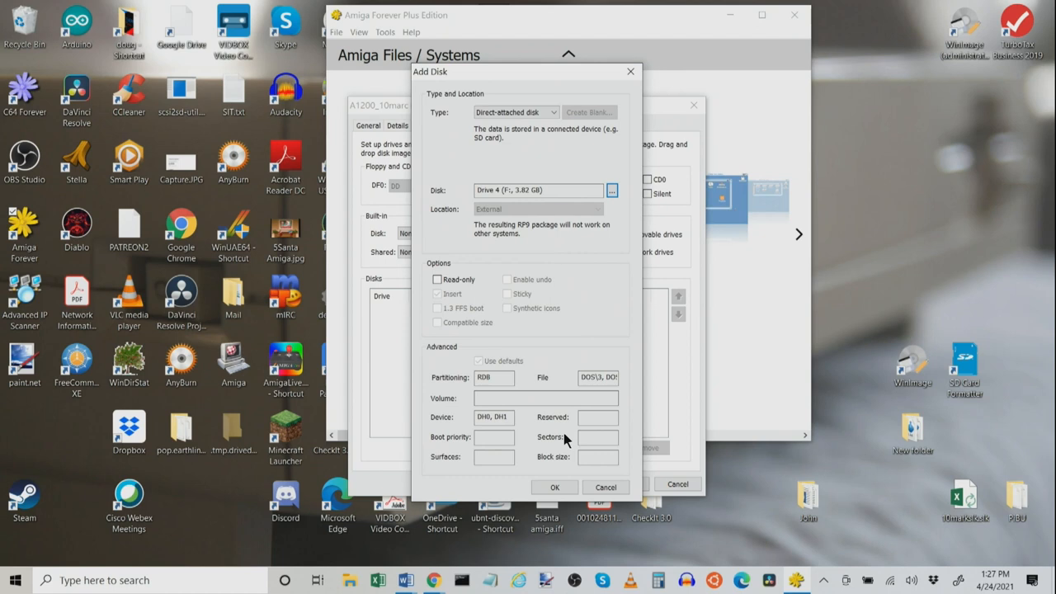
pyautogui.click(605, 486)
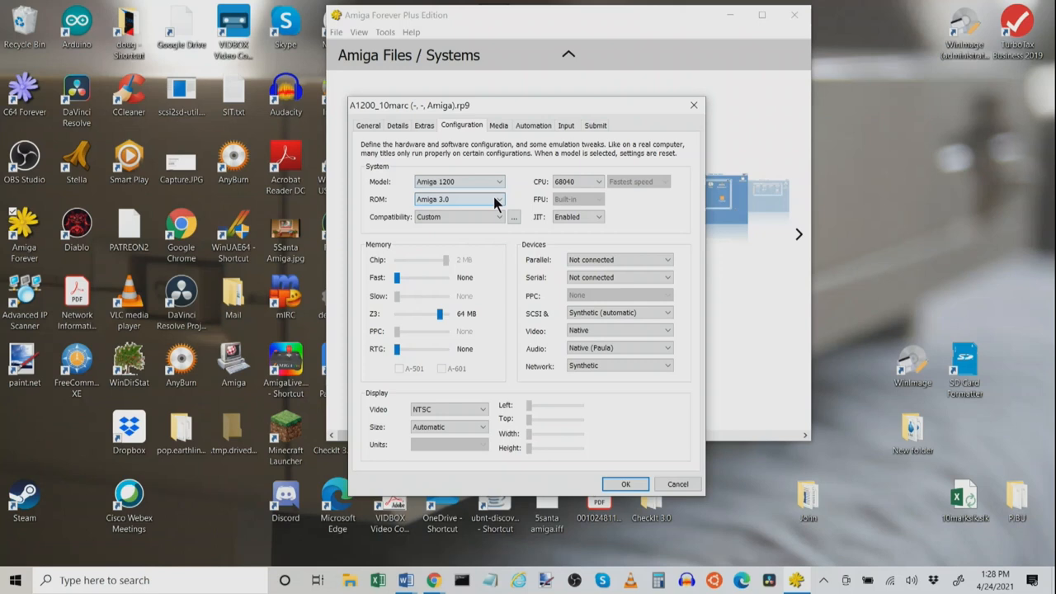
pyautogui.click(626, 484)
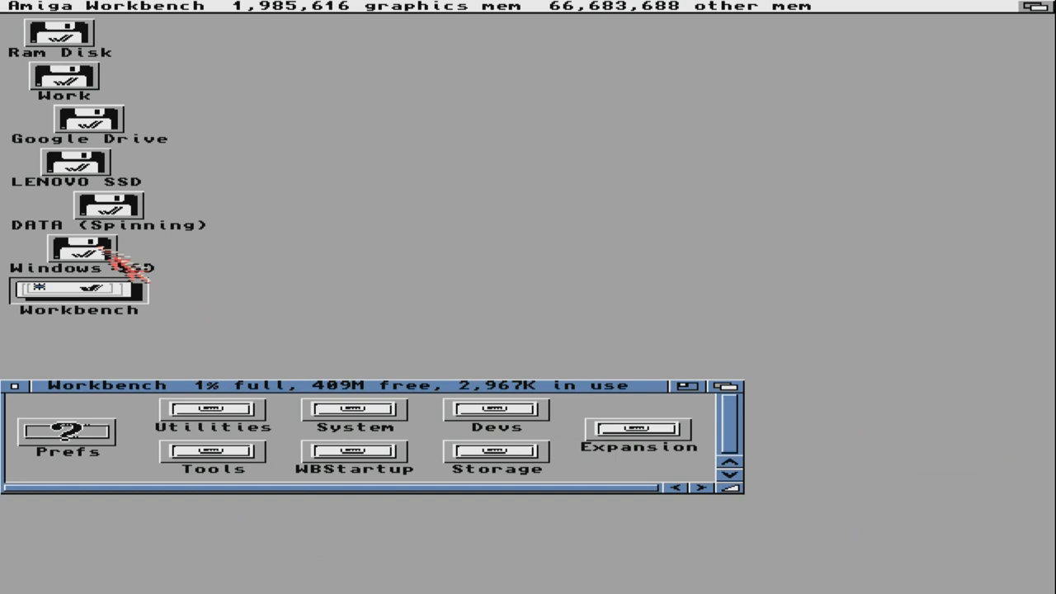
# - Open the DATA (Spinning) drive window and set it to show all files
pyautogui.click(66, 7)
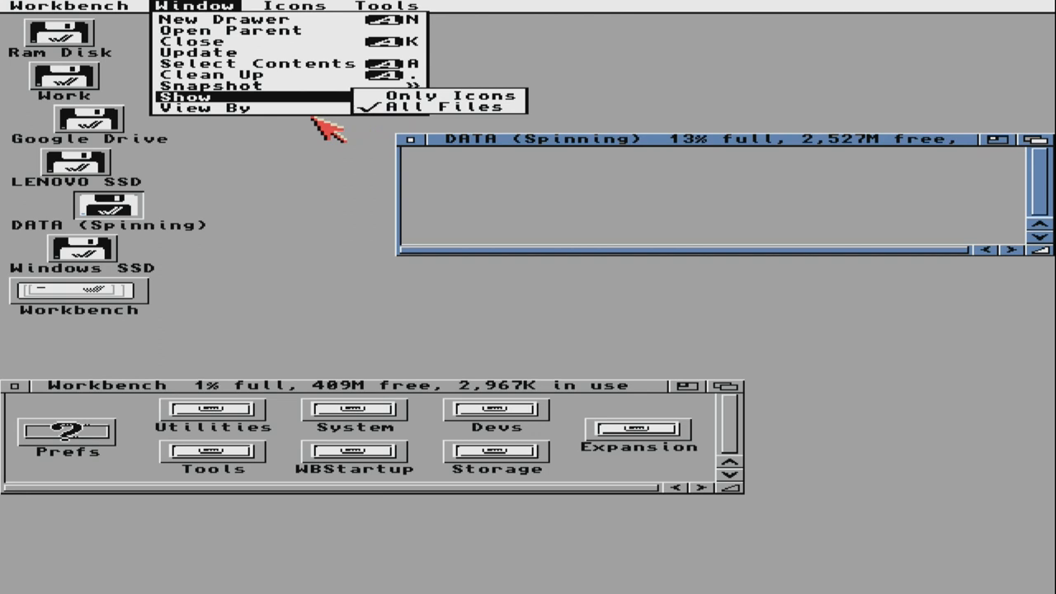
pyautogui.click(438, 107)
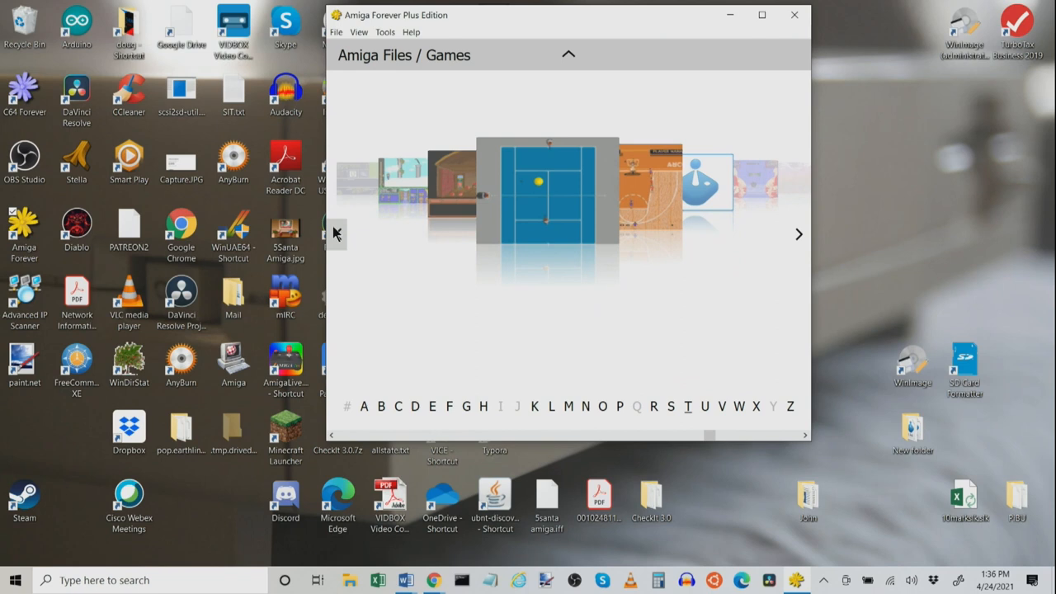
# - Jump the Games carousel to Z and open the Zoom! cover's action menu
pyautogui.click(789, 405)
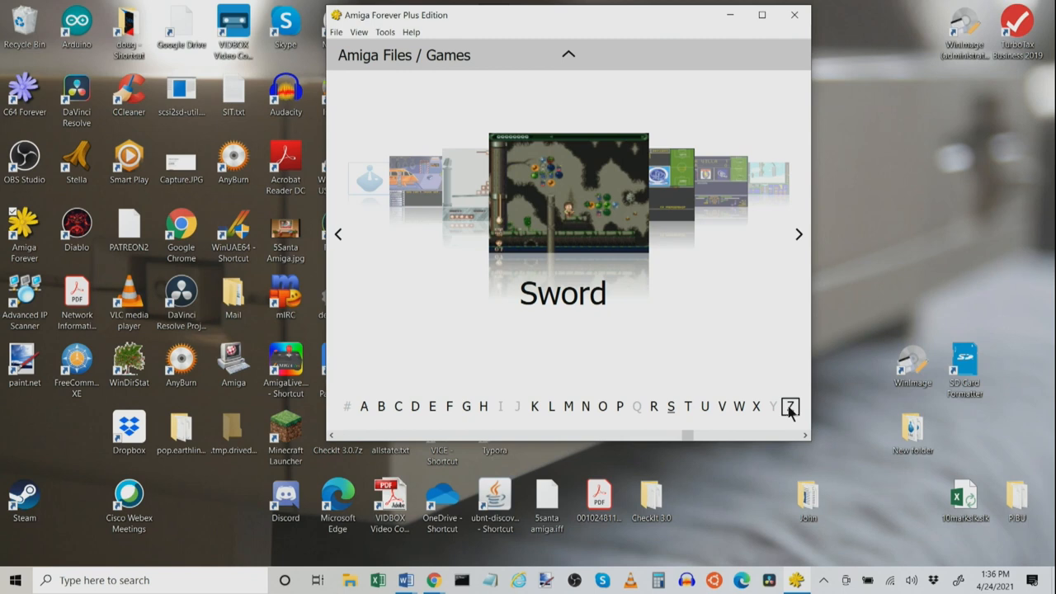
pyautogui.rightClick(561, 206)
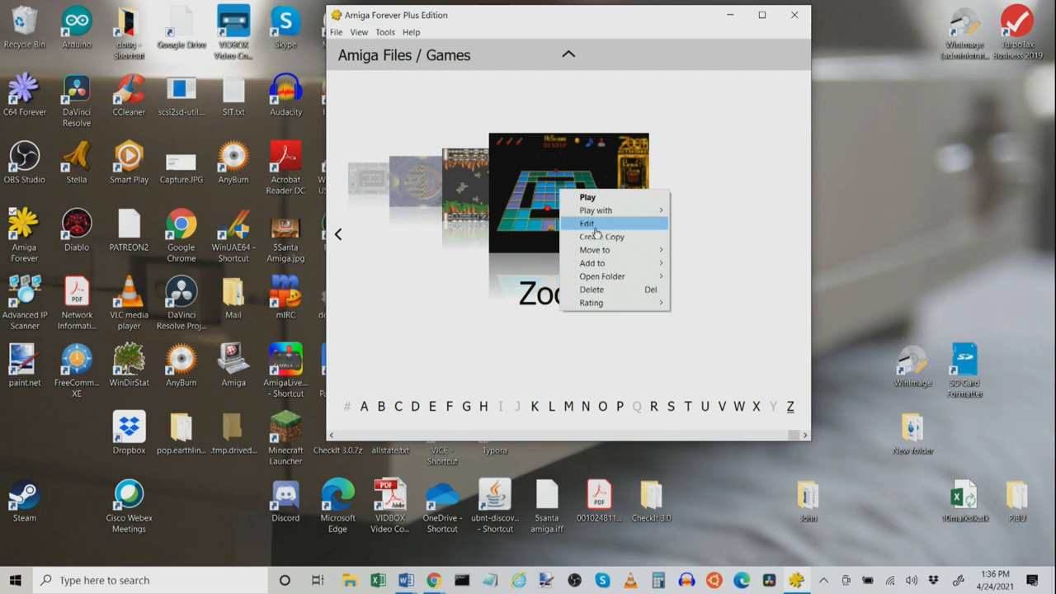
# - Edit the Zoom! entry and view its Configuration tab showing the Amiga 500 model
pyautogui.click(587, 223)
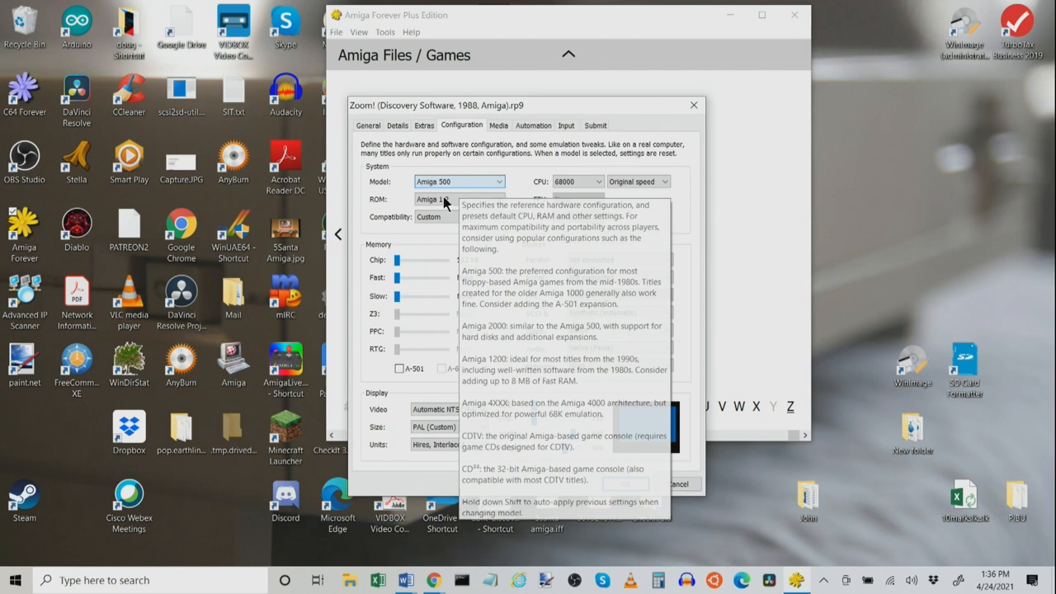
pyautogui.click(498, 125)
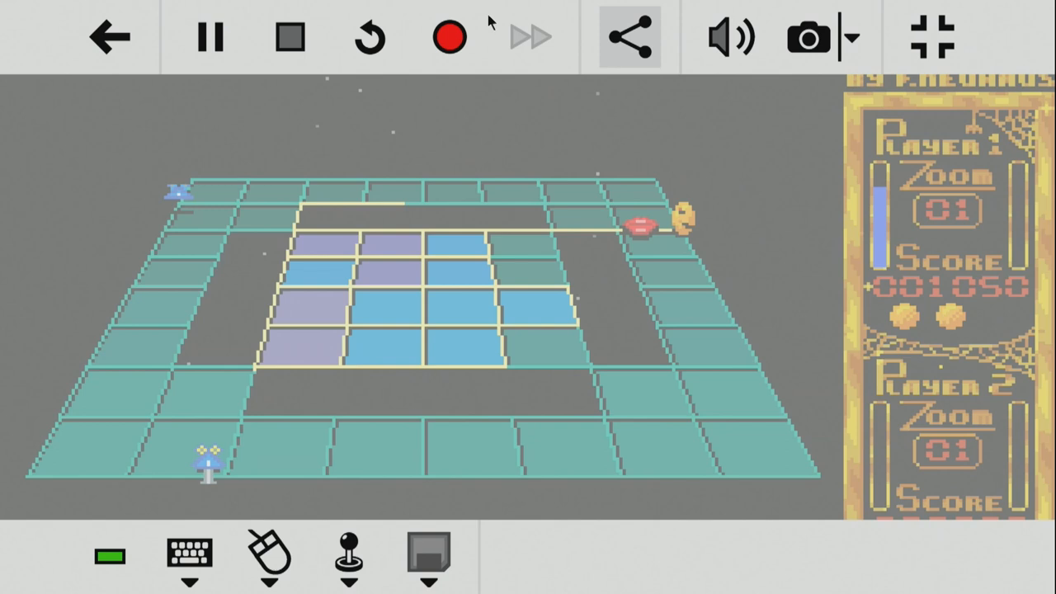
pyautogui.moveTo(808, 38)
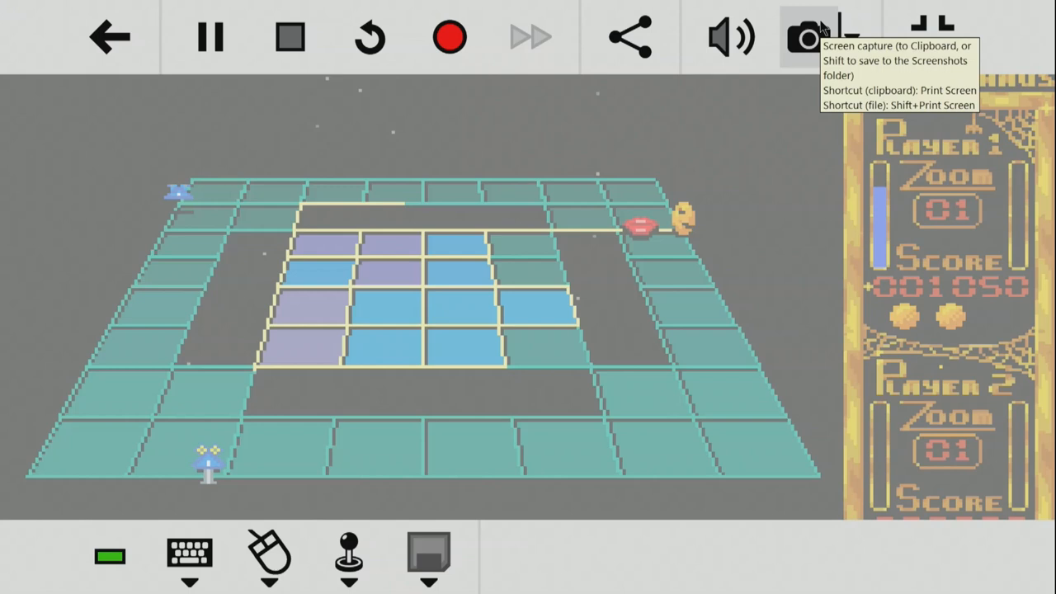
pyautogui.moveTo(384, 74)
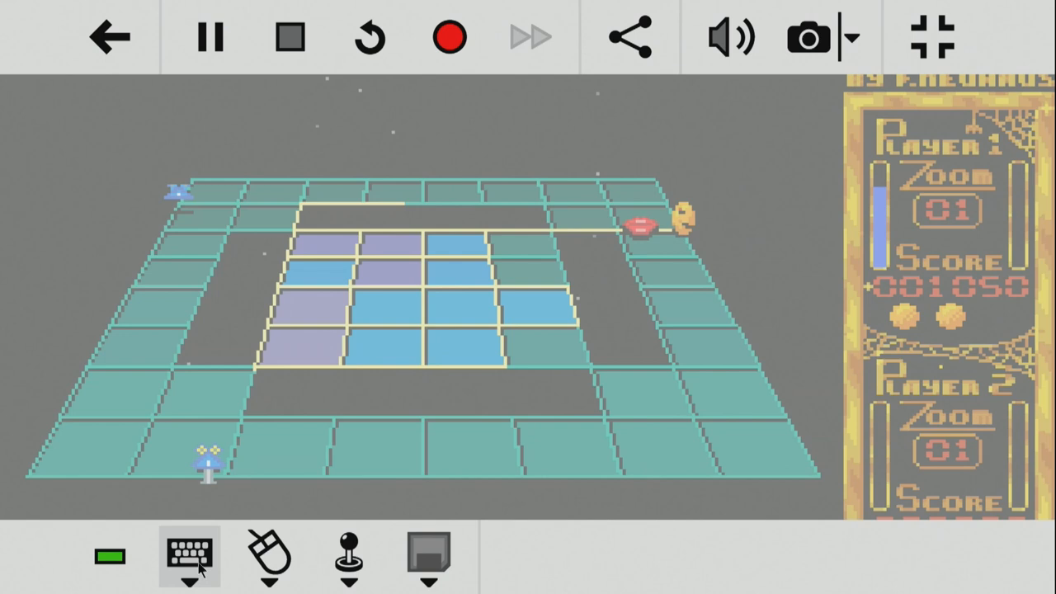
# - Open the emulated keyboard dropdown in the player toolbar while playing Zoom!
pyautogui.click(268, 555)
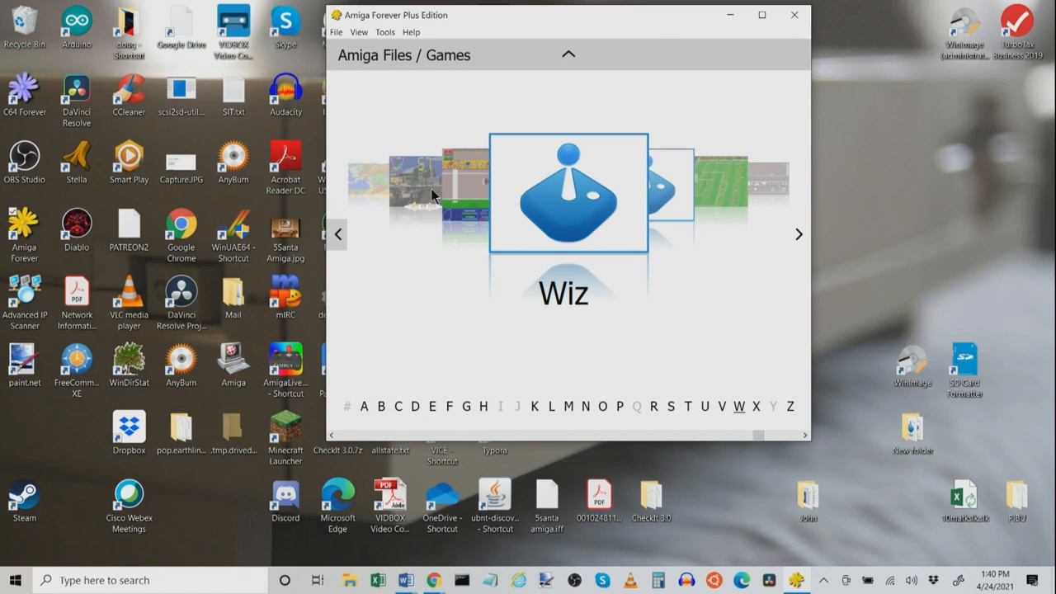
# - Edit Wiz, review its Amiga 1200 with 8 MB Fast RAM, and view the Media page
pyautogui.rightClick(567, 194)
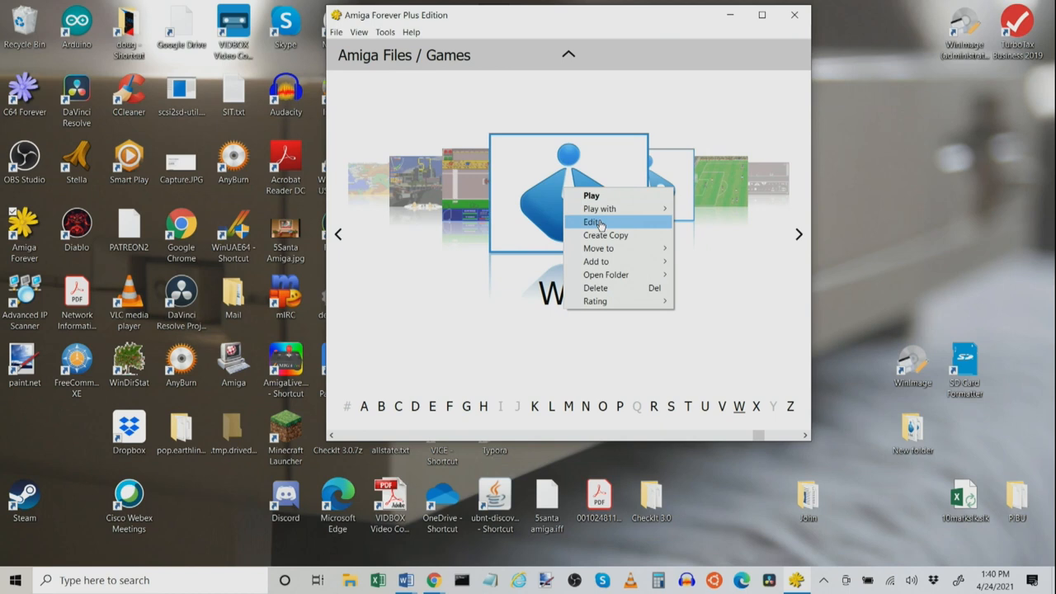
pyautogui.click(593, 222)
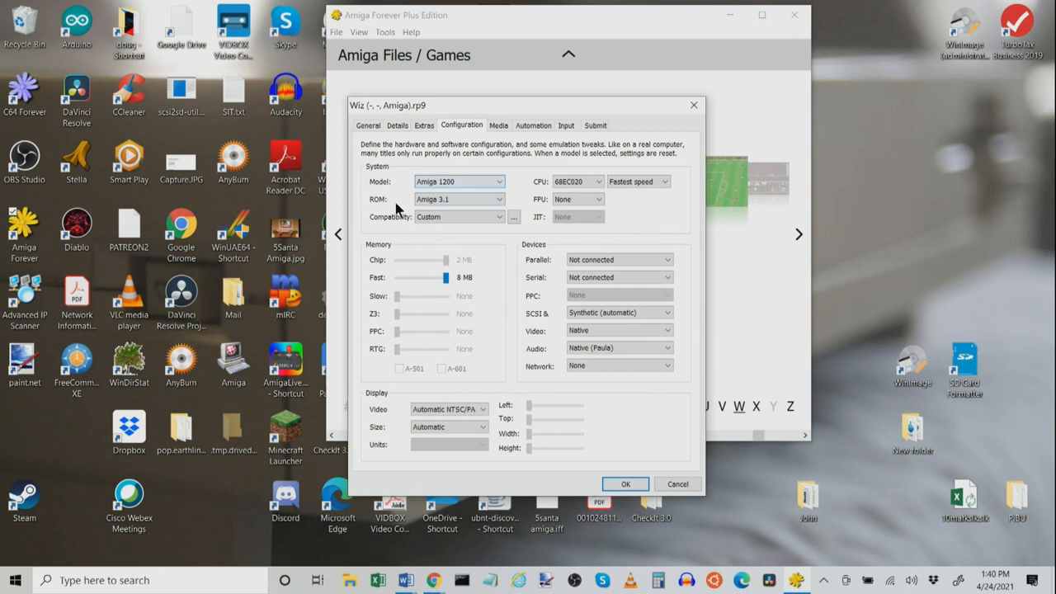
pyautogui.moveTo(445, 277)
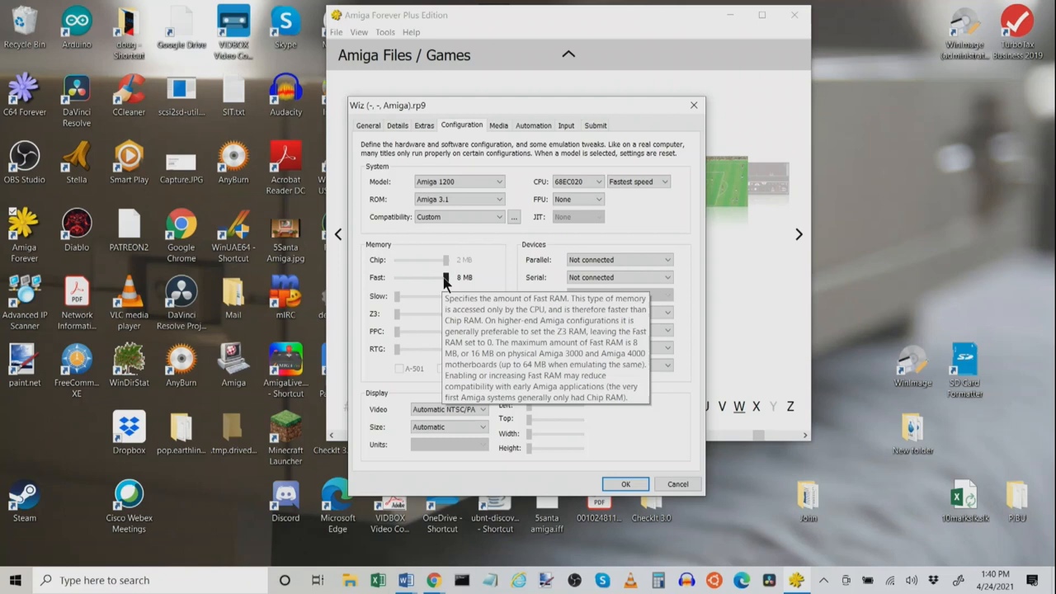
pyautogui.click(498, 125)
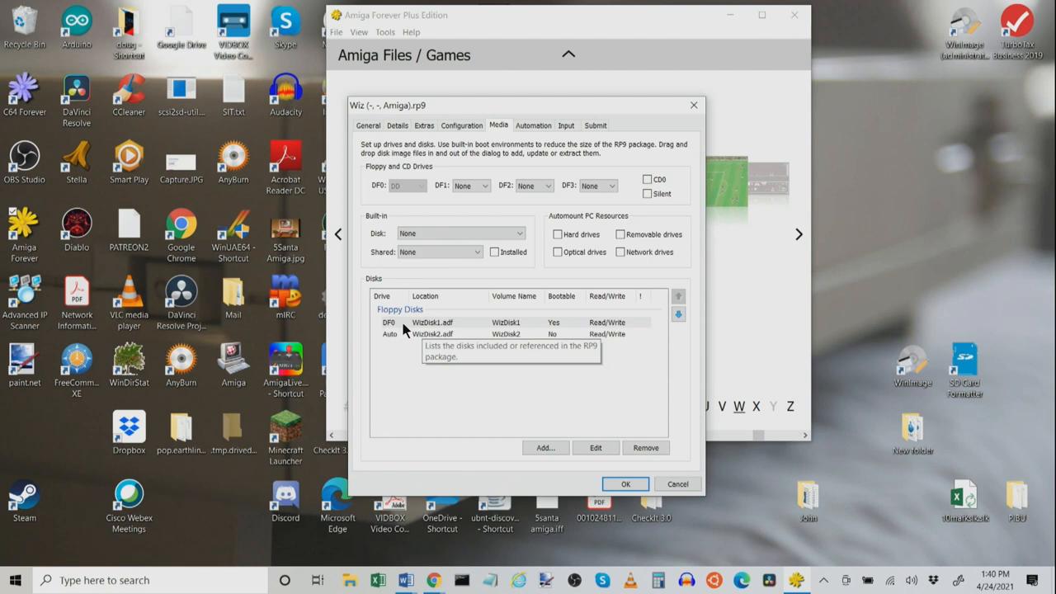
pyautogui.moveTo(520, 337)
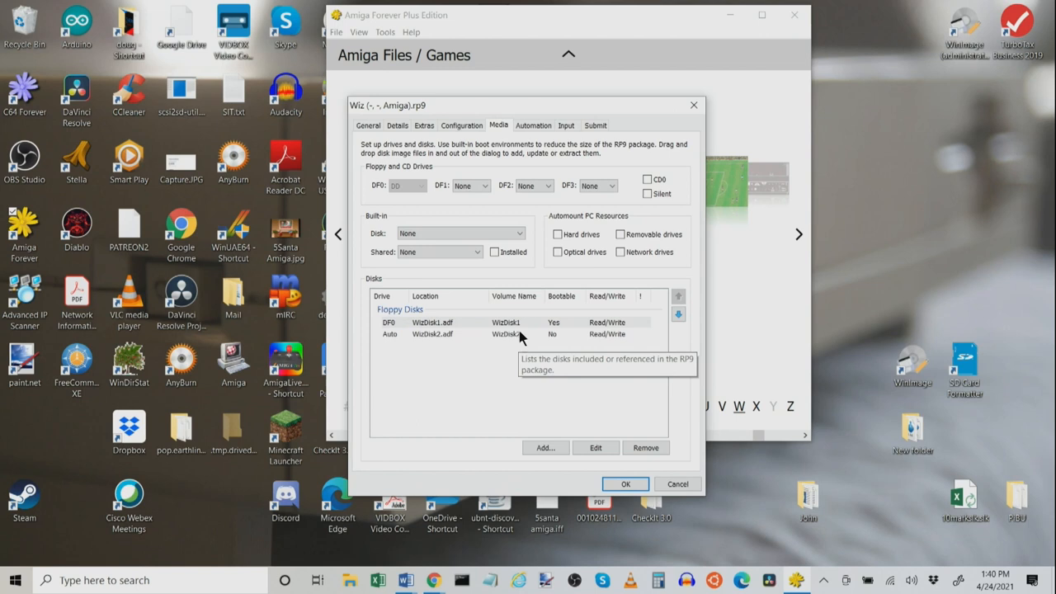
# - Review Wiz's Input tab with mouse in port 1 and joystick in port 2, then launch
pyautogui.click(566, 124)
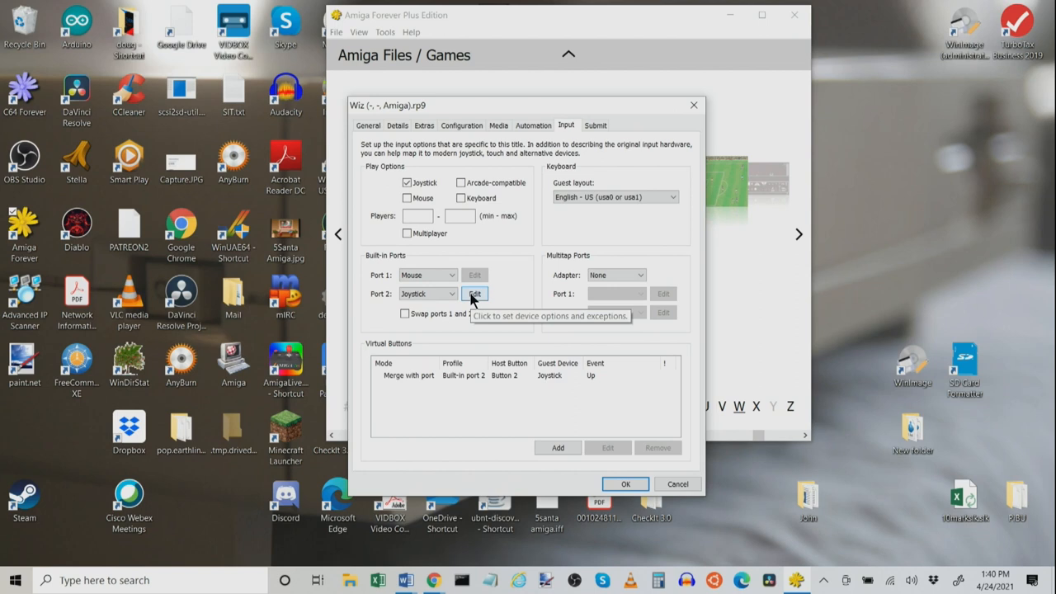
pyautogui.moveTo(392, 351)
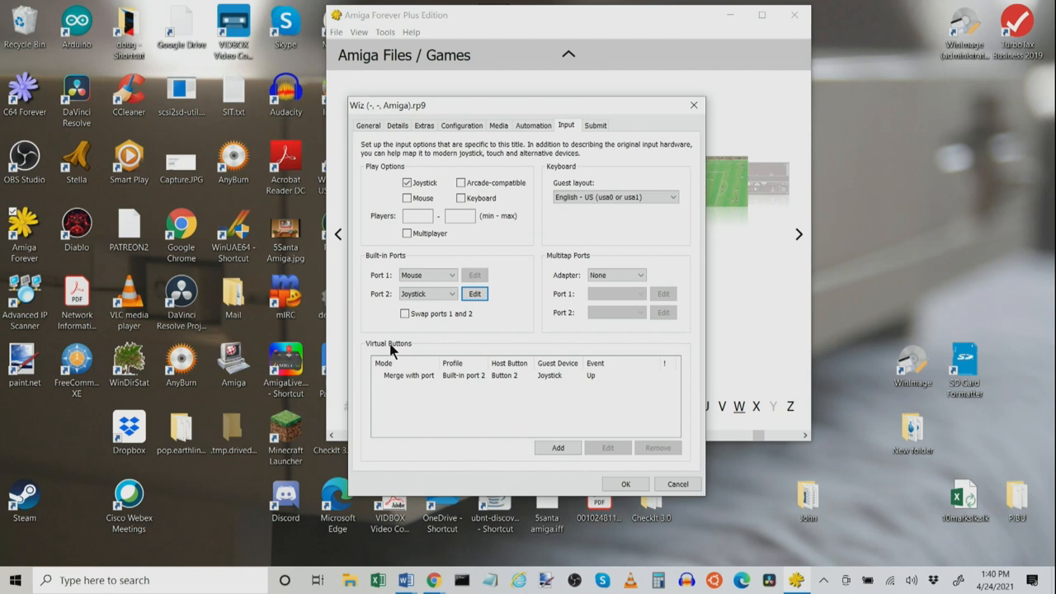
pyautogui.click(607, 447)
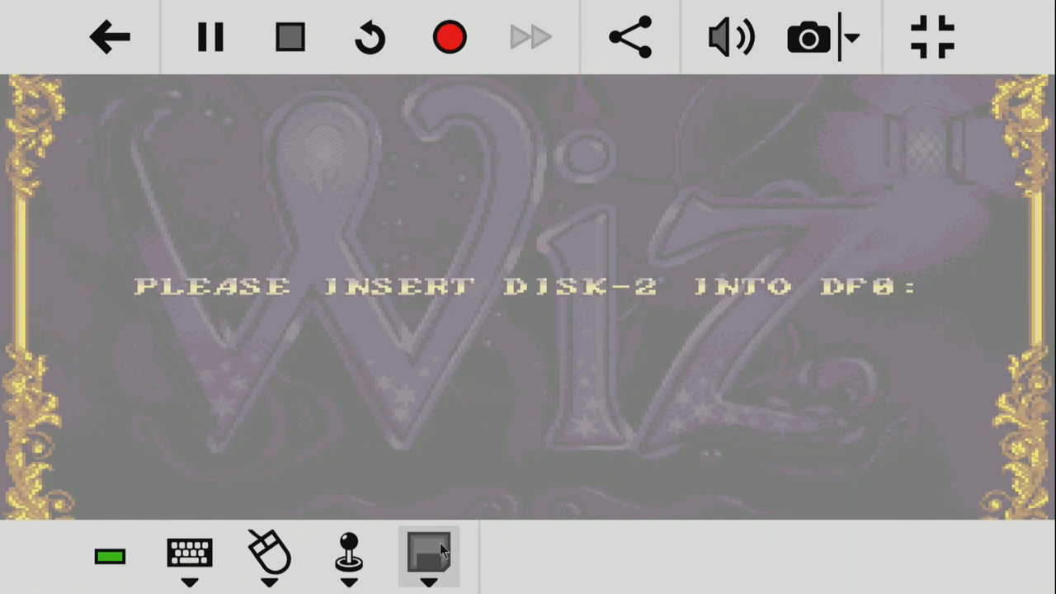
# - Insert WizDisk2.adf into the floppy drive from the player toolbar
pyautogui.click(427, 552)
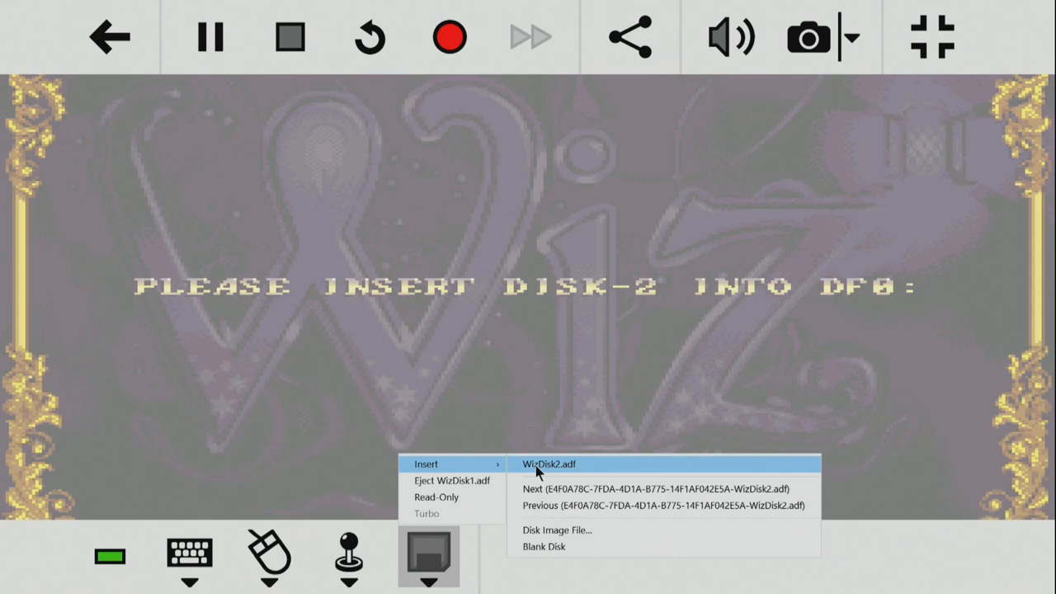
pyautogui.click(551, 463)
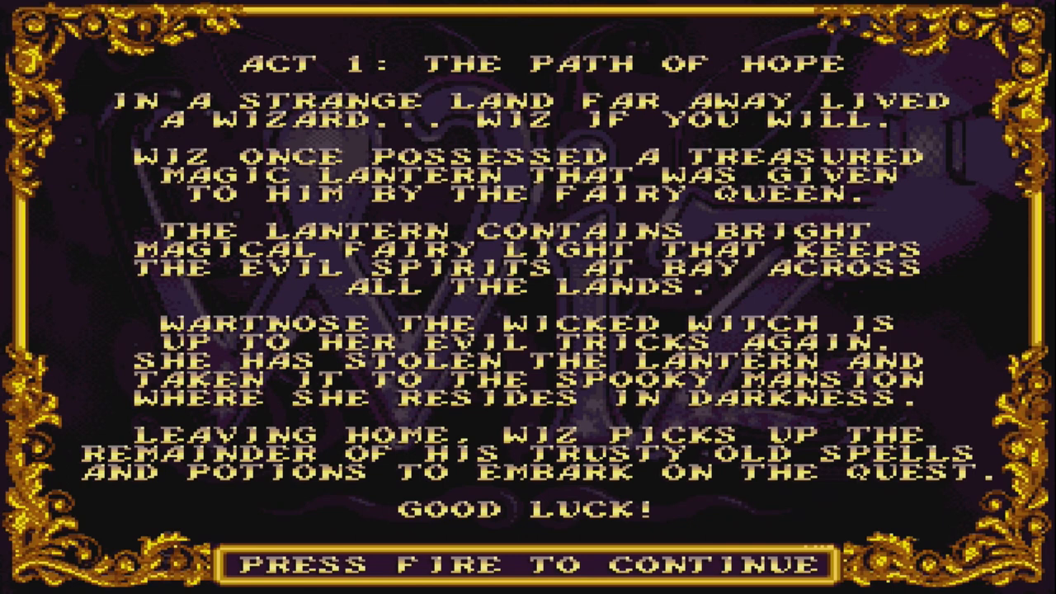
pyautogui.press('space')
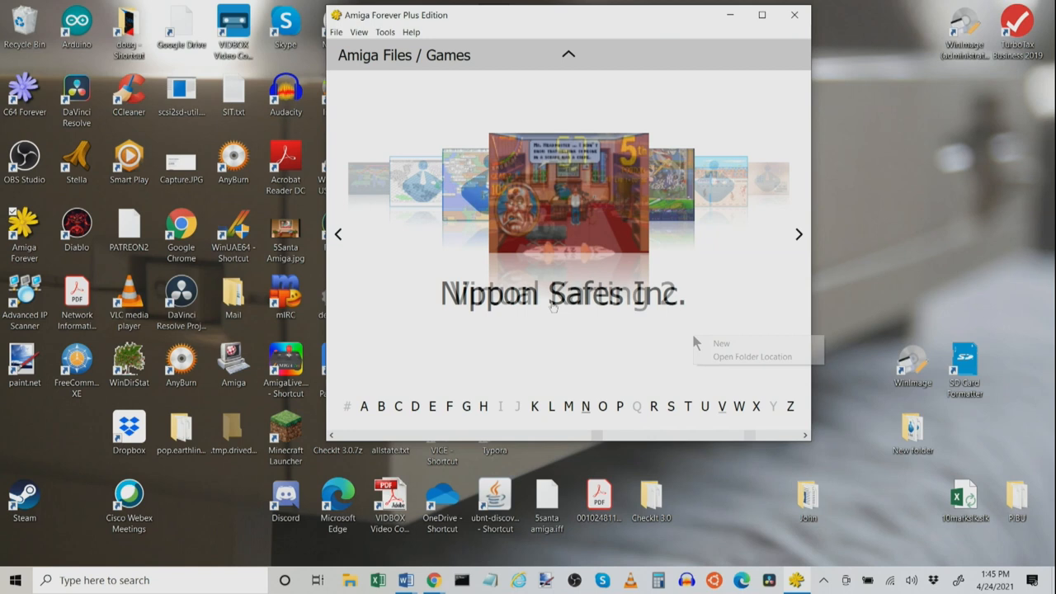
# - Create a new Invyya entry configured as a CD32 and view its Media page
pyautogui.click(721, 343)
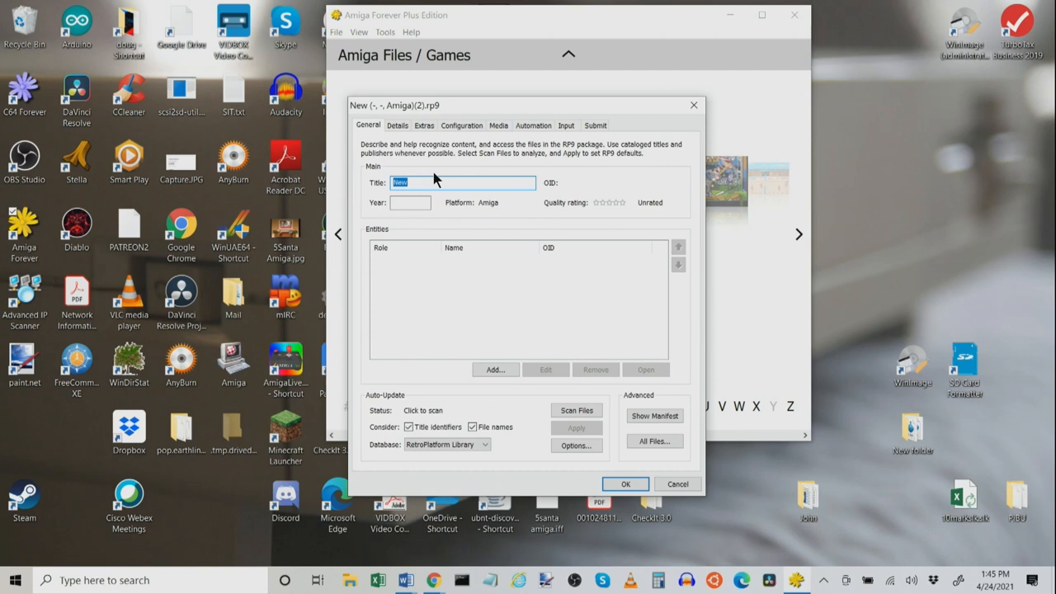
pyautogui.click(461, 124)
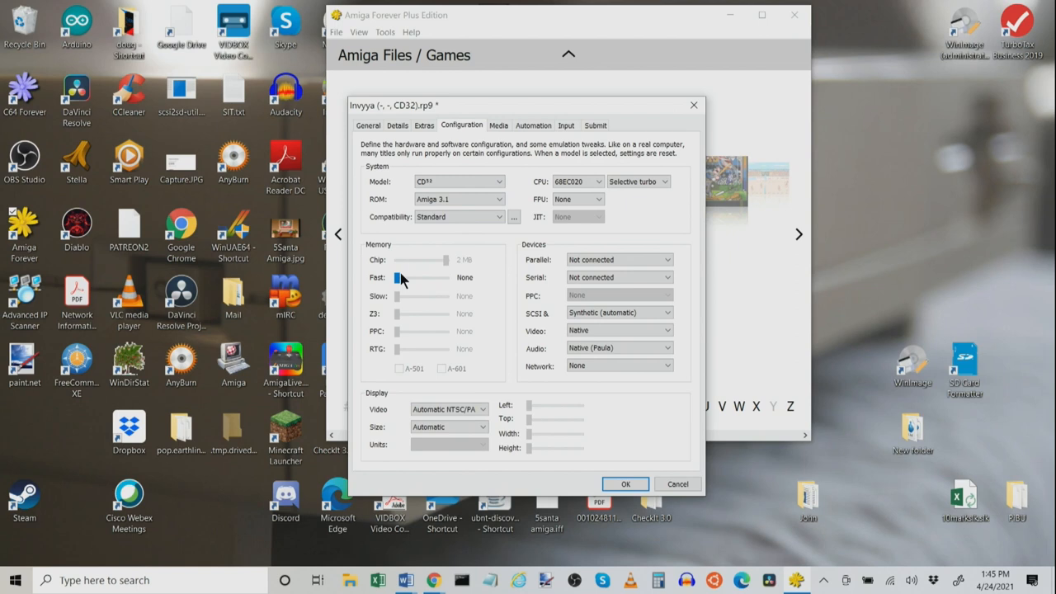
pyautogui.click(499, 125)
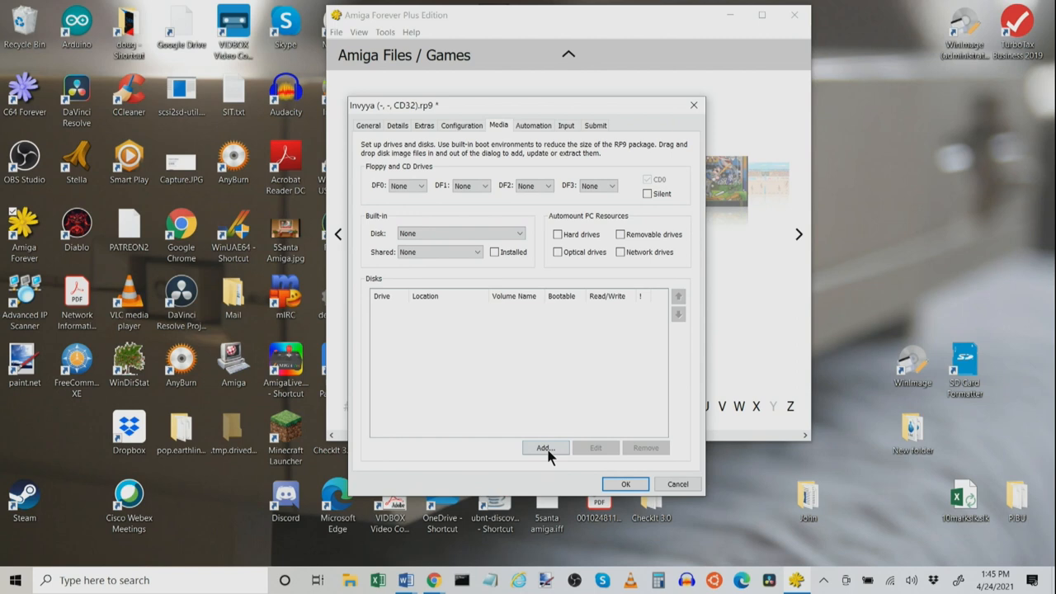
# - Add INVYYA_CD32.iso to Invyya as an embedded CD image
pyautogui.click(544, 447)
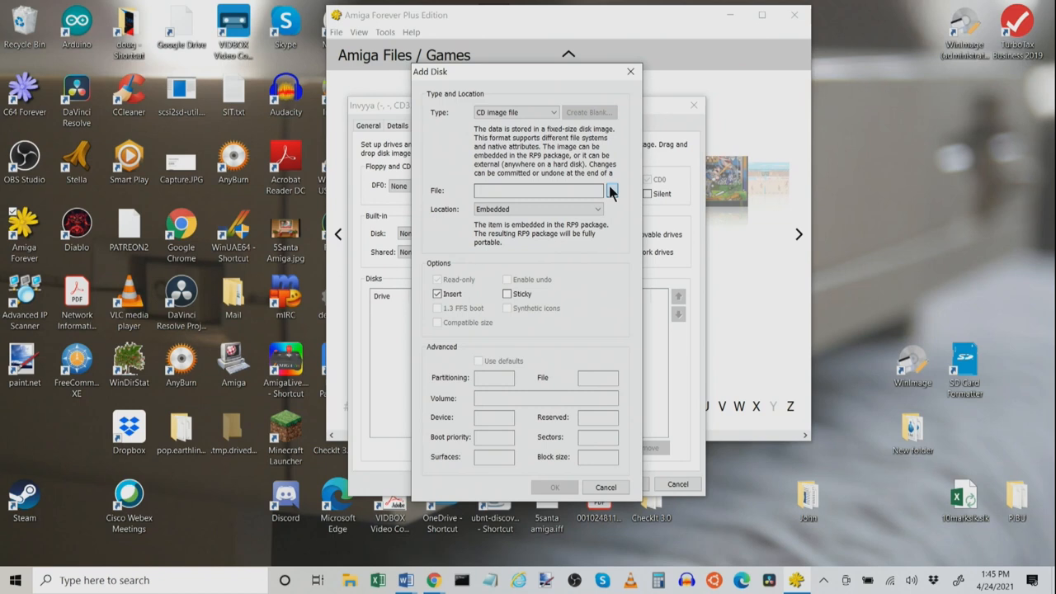
pyautogui.click(611, 190)
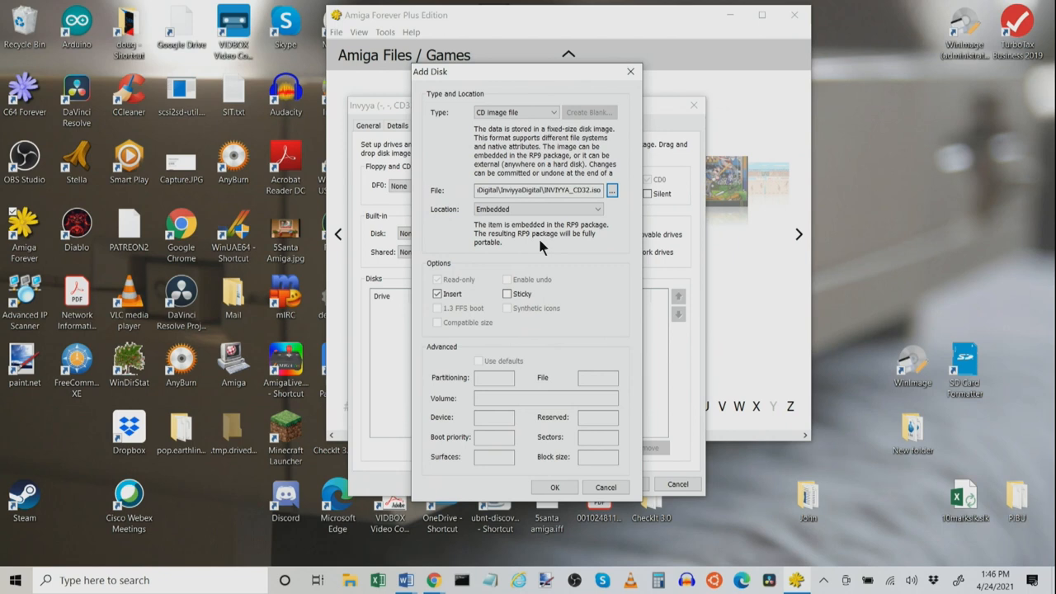
pyautogui.click(554, 487)
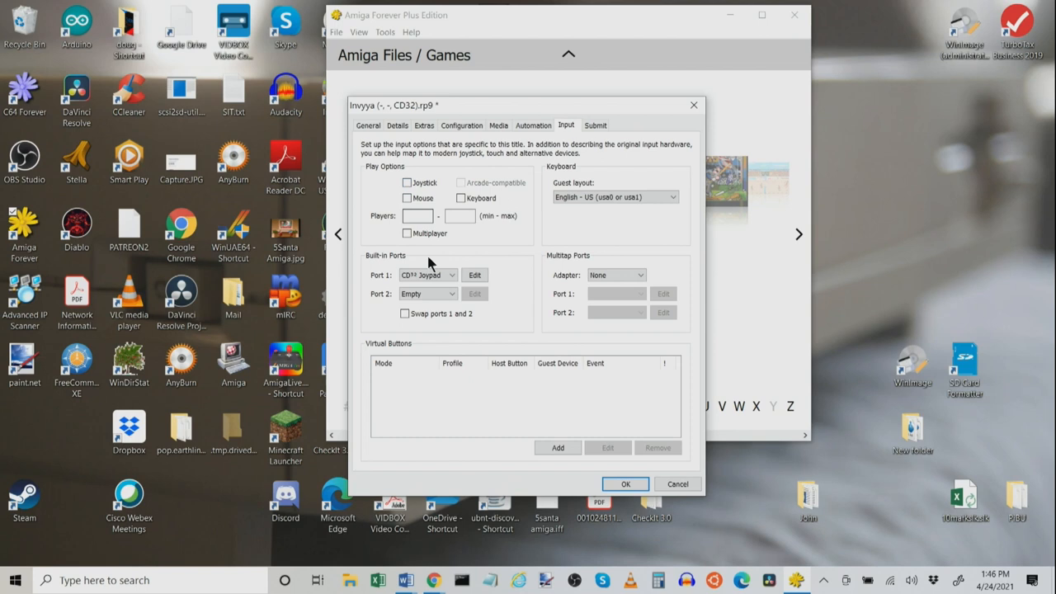
# - Set Invyya's Port 1 to Empty and Port 2 to Gamepad, then edit Port 2
pyautogui.click(451, 275)
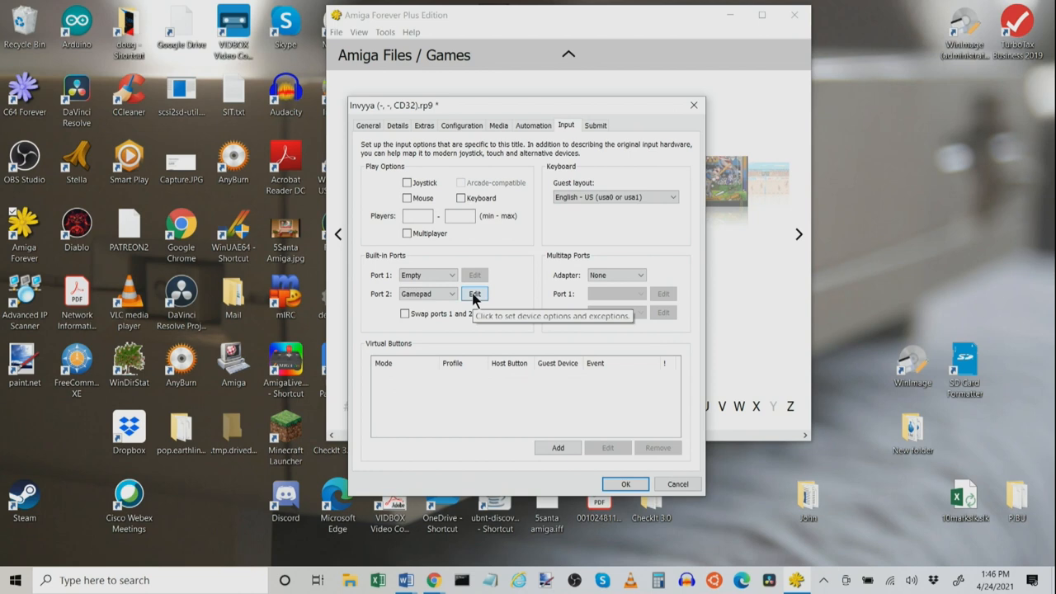
pyautogui.click(475, 294)
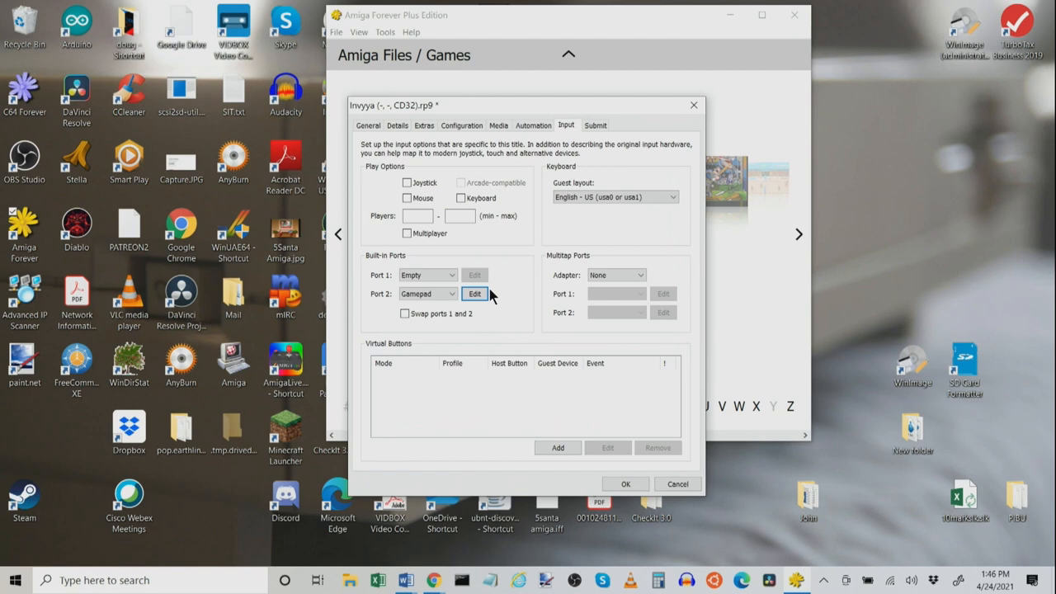
pyautogui.click(625, 483)
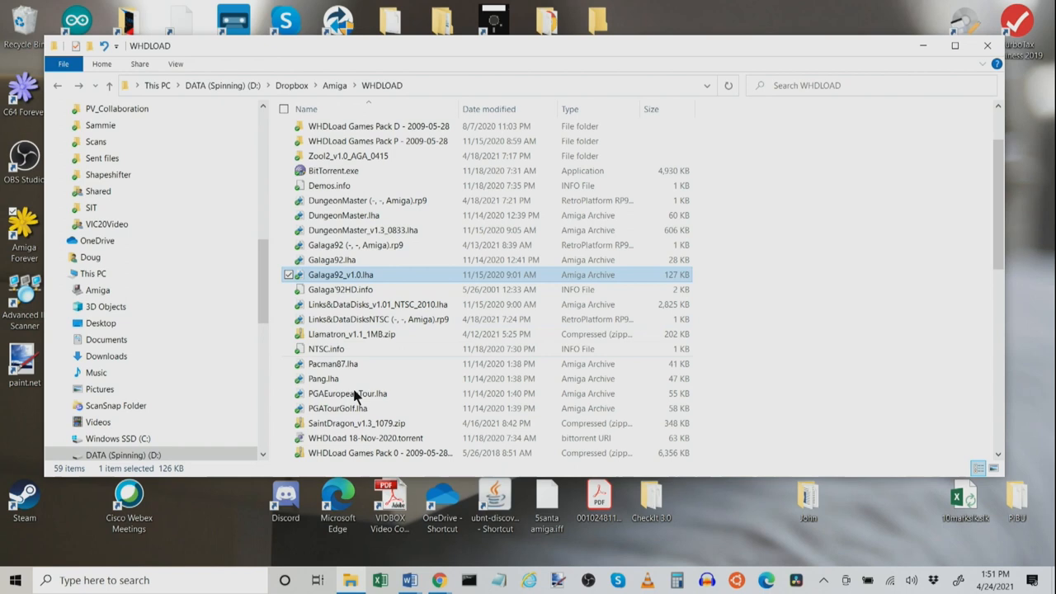
# - Select the Links&DataDisks_v1.01_NTSC_2010.lha archive in the WHDLOAD folder
pyautogui.click(377, 304)
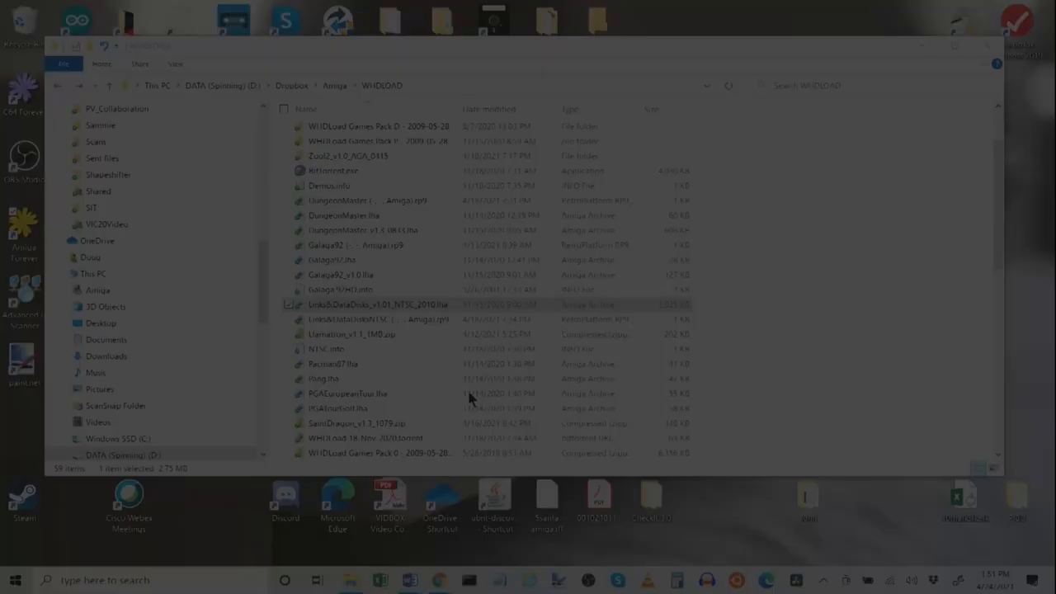